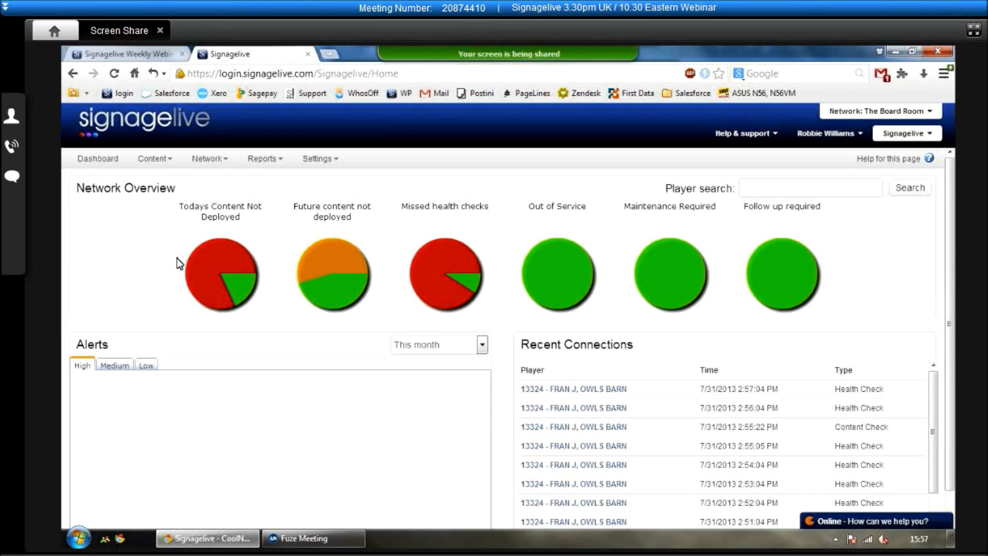
{"action": "mouse_move", "coordinate": [380, 241]}
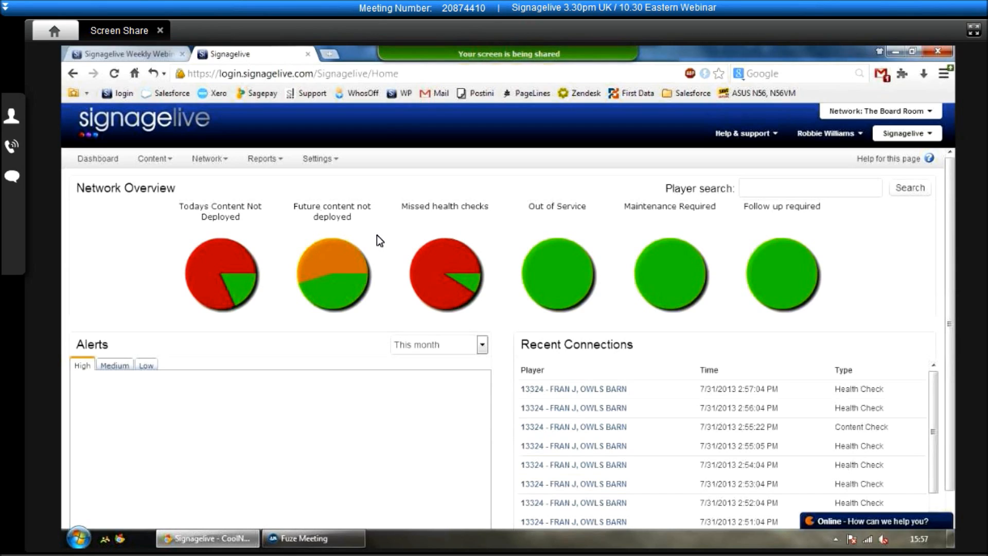
{"action": "mouse_move", "coordinate": [287, 284]}
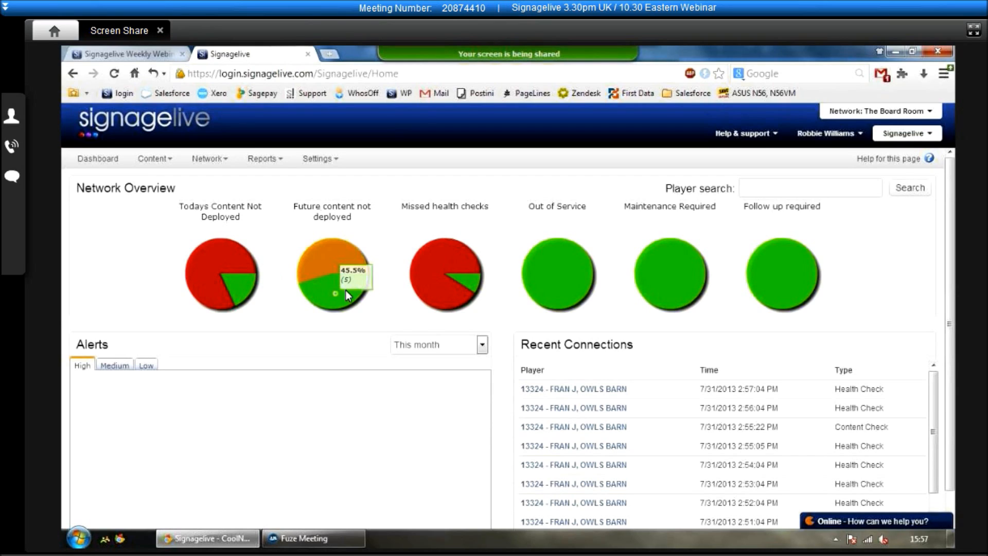
{"action": "mouse_move", "coordinate": [179, 212]}
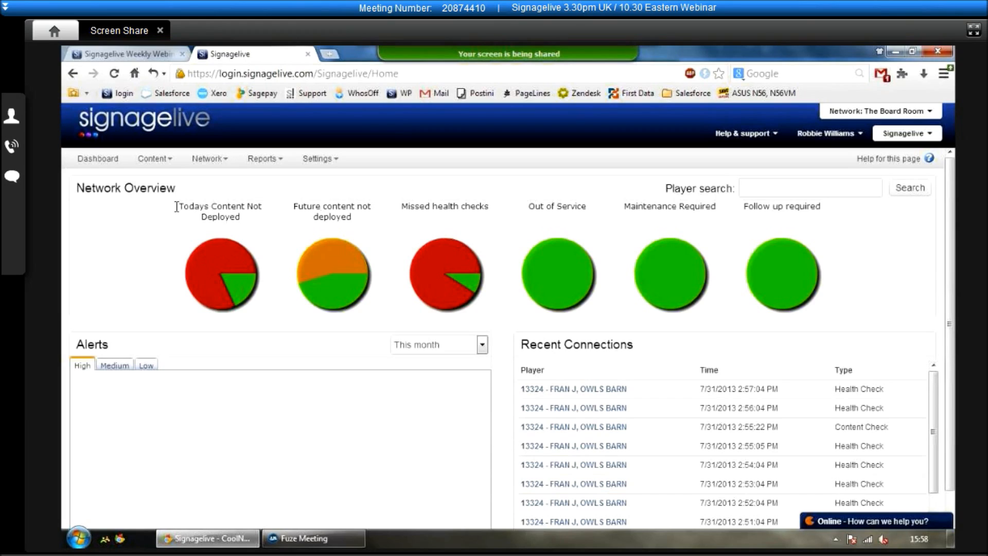
{"action": "mouse_move", "coordinate": [359, 245]}
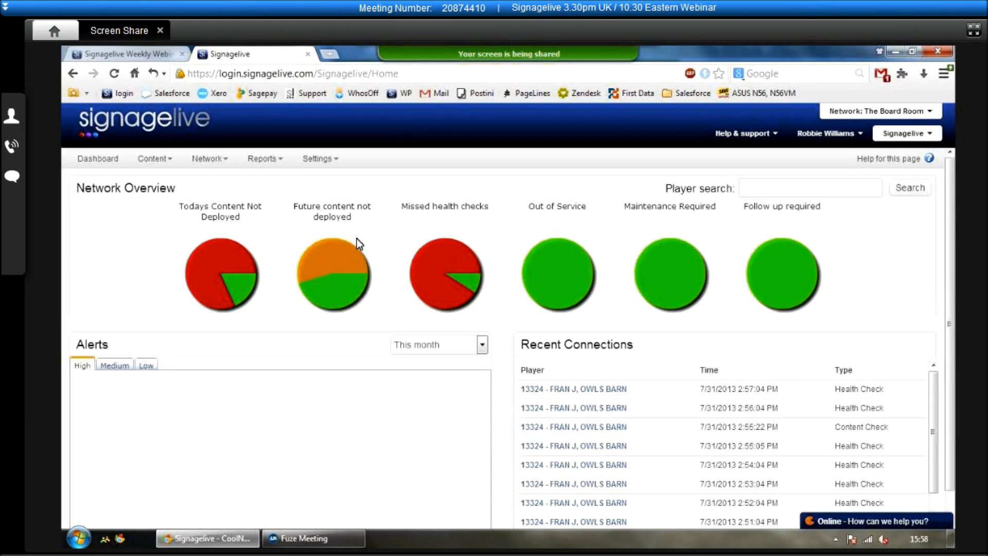
{"action": "mouse_move", "coordinate": [330, 217]}
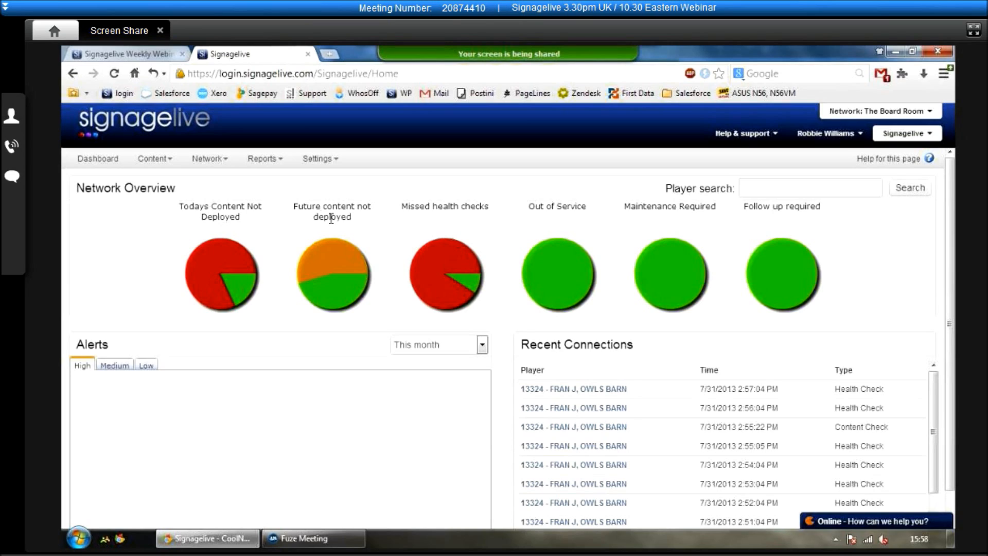
{"action": "mouse_move", "coordinate": [415, 246]}
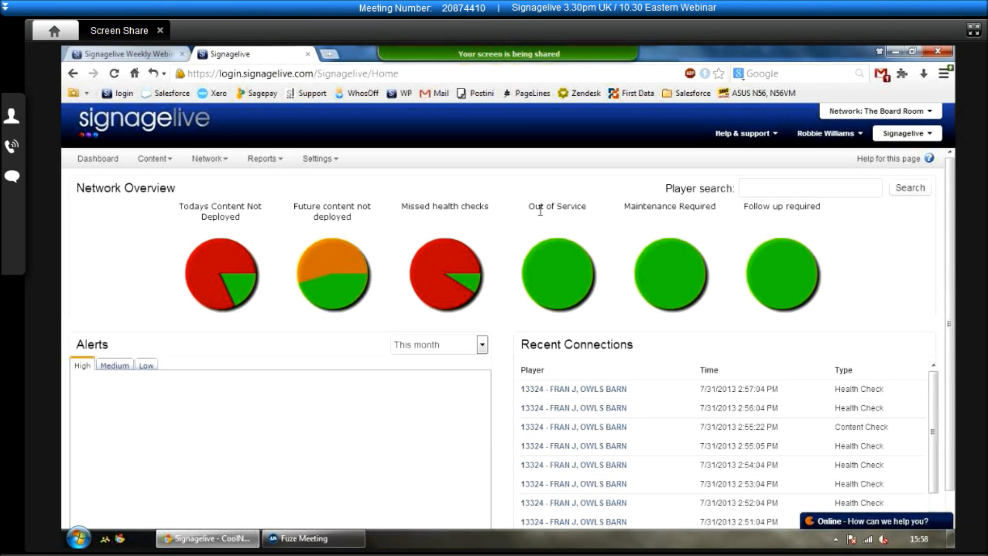
{"action": "mouse_move", "coordinate": [801, 212]}
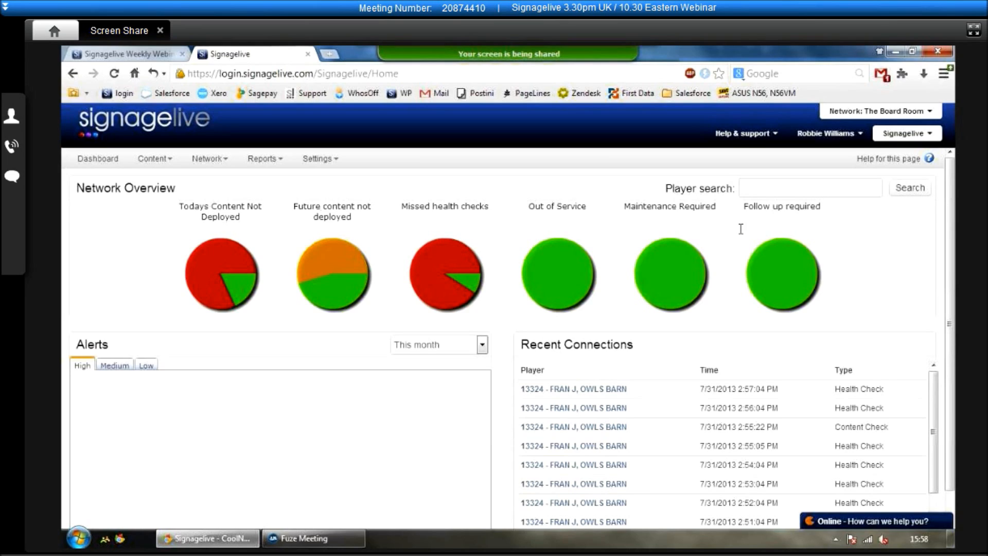
{"action": "mouse_move", "coordinate": [671, 430]}
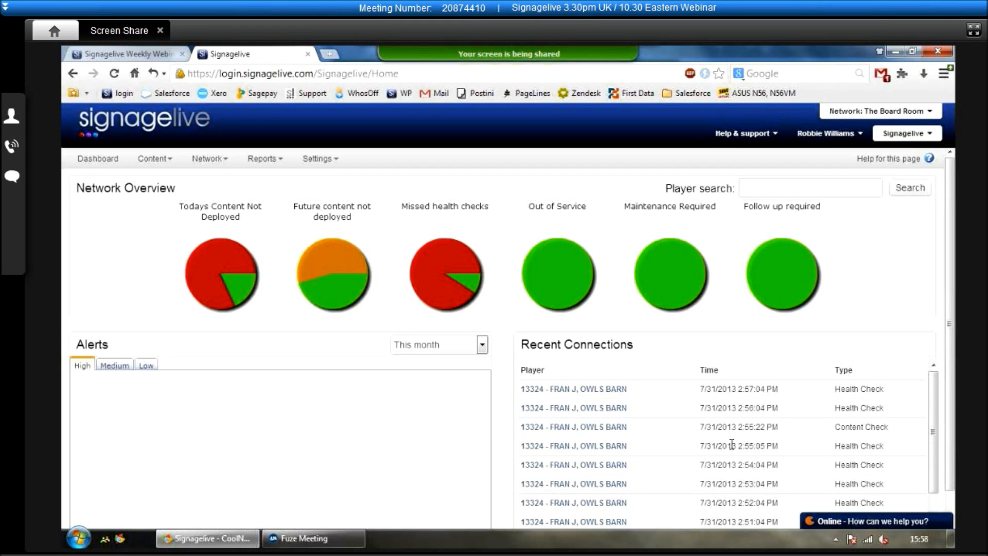
{"action": "mouse_move", "coordinate": [712, 380]}
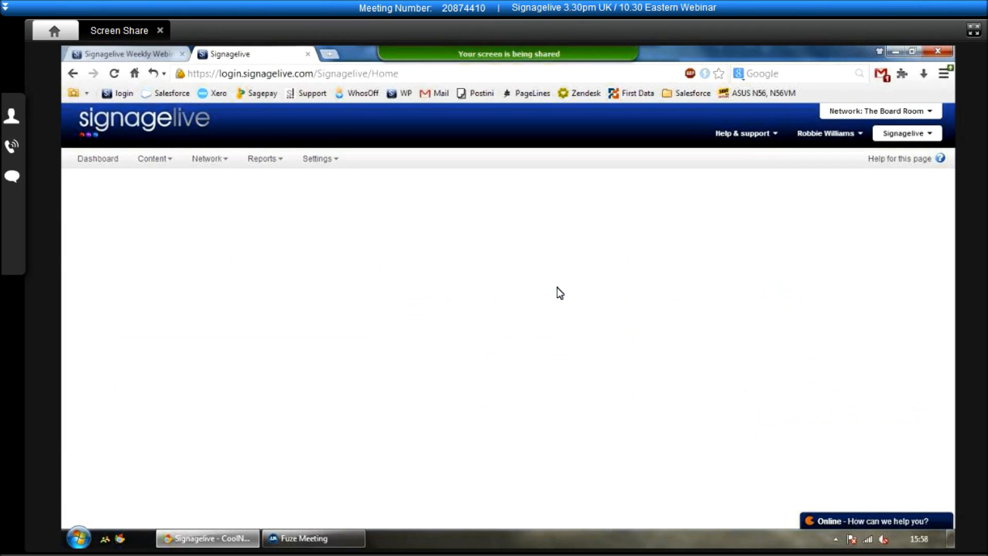
{"action": "mouse_move", "coordinate": [553, 292]}
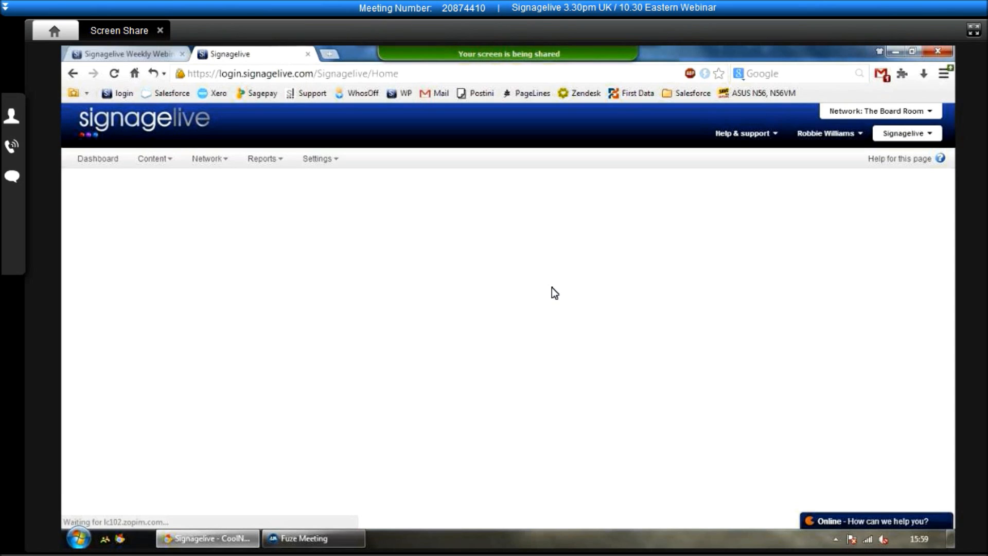
Switch the Board Room player's content check from a 45-minute interval to Daily.
{"action": "left_click", "coordinate": [154, 159]}
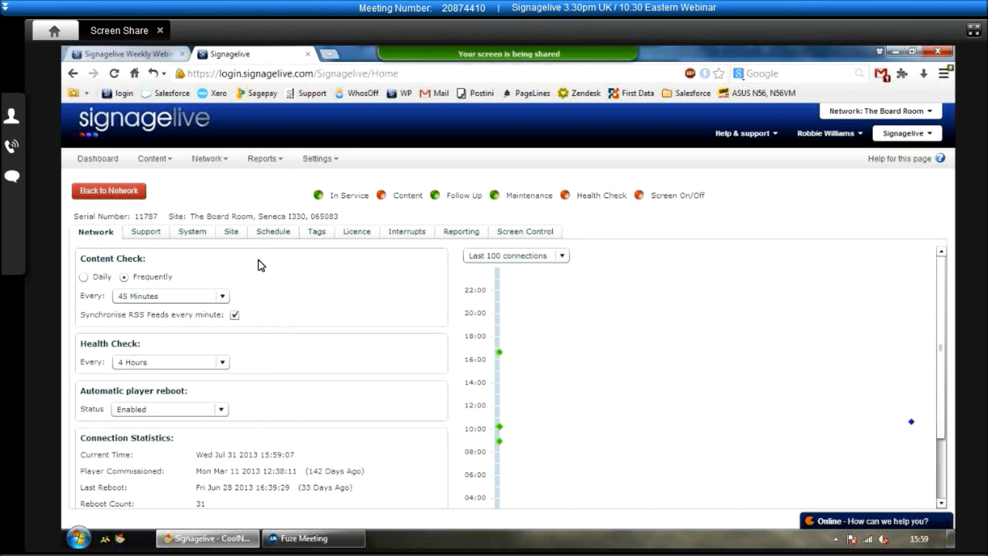
{"action": "mouse_move", "coordinate": [195, 308]}
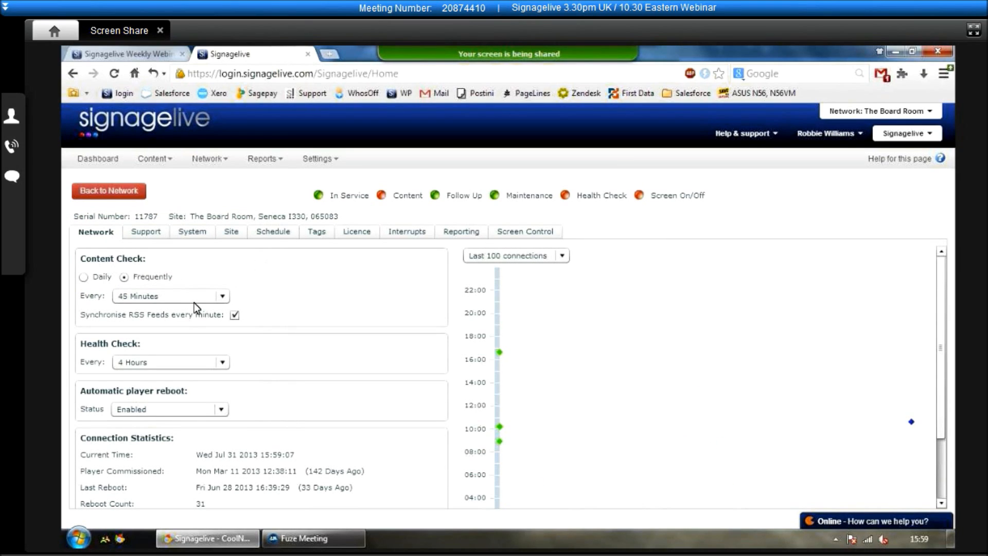
{"action": "left_click", "coordinate": [222, 295]}
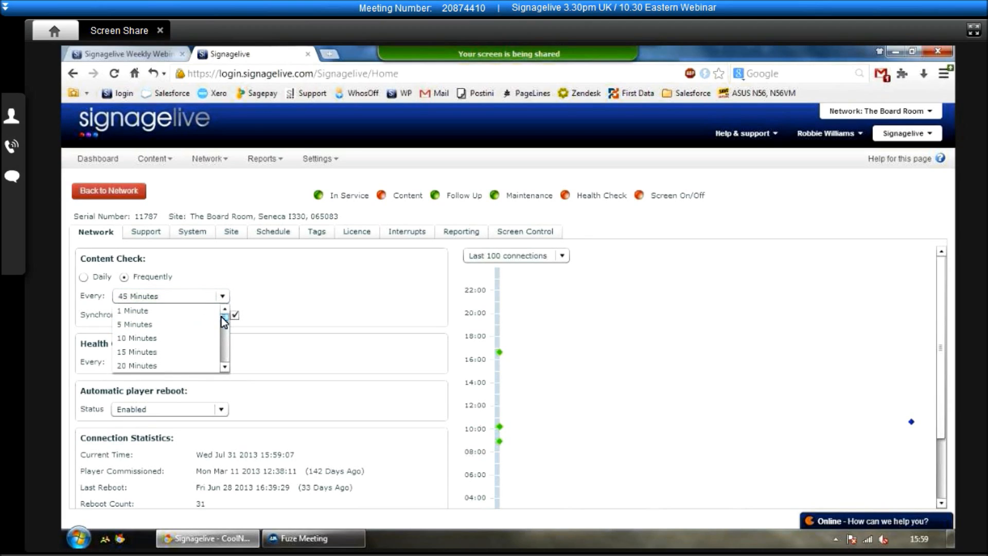
{"action": "scroll", "scroll_direction": "down", "scroll_amount": 3}
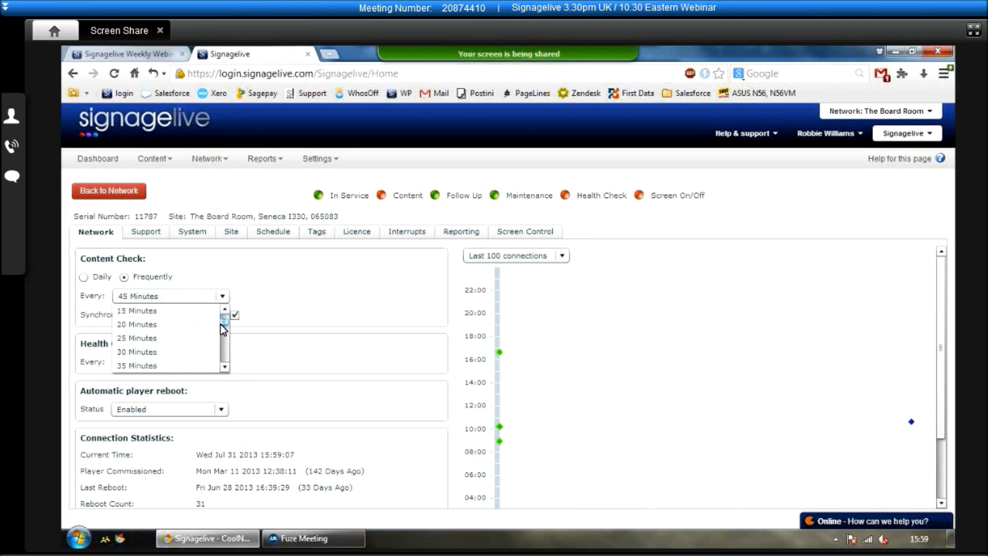
{"action": "scroll", "scroll_direction": "down", "scroll_amount": 3}
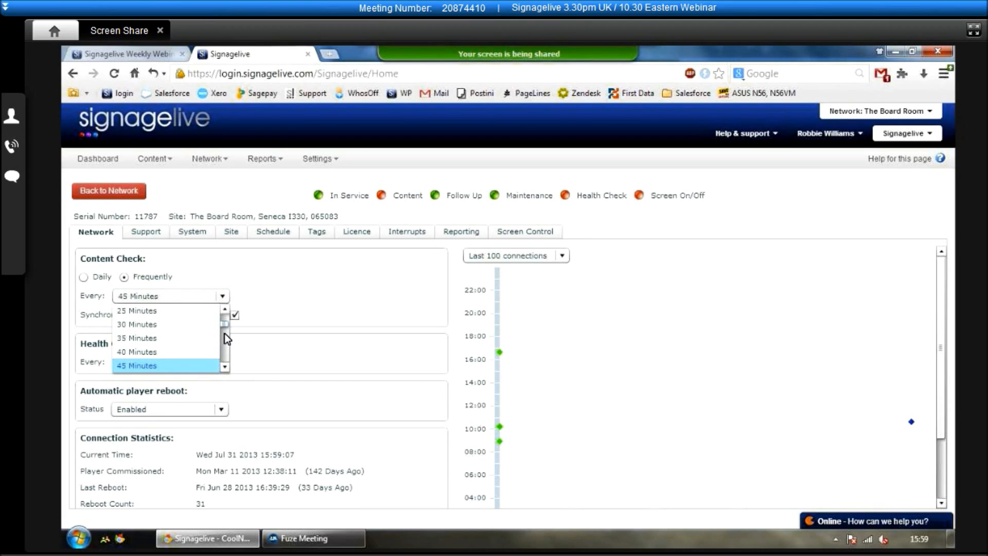
{"action": "scroll", "scroll_direction": "down", "scroll_amount": 3}
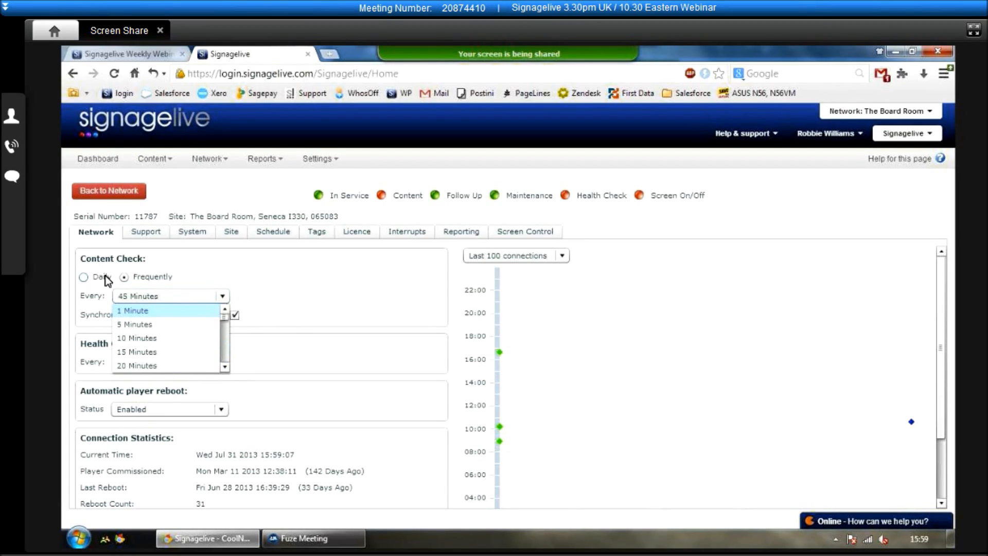
{"action": "left_click", "coordinate": [83, 276]}
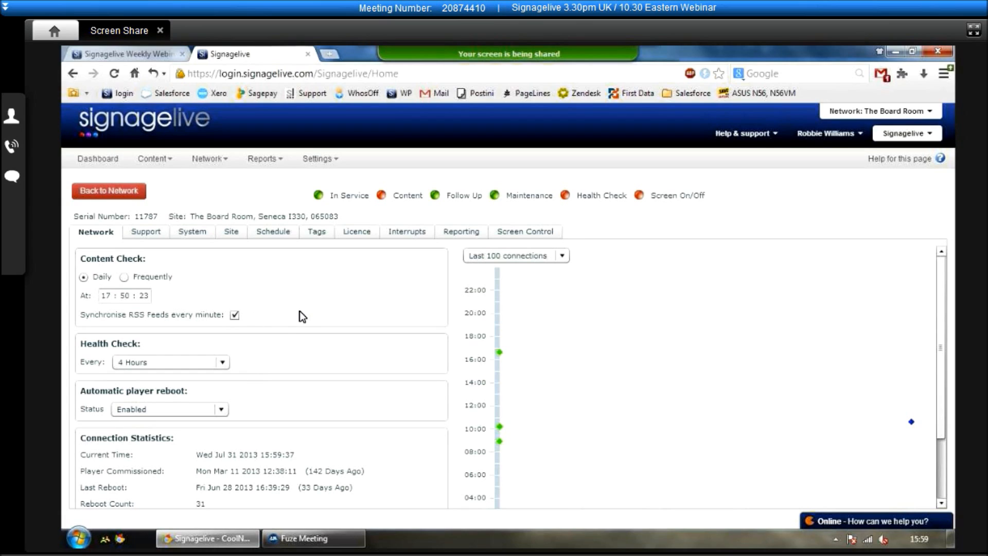
{"action": "scroll", "scroll_direction": "down", "scroll_amount": 3}
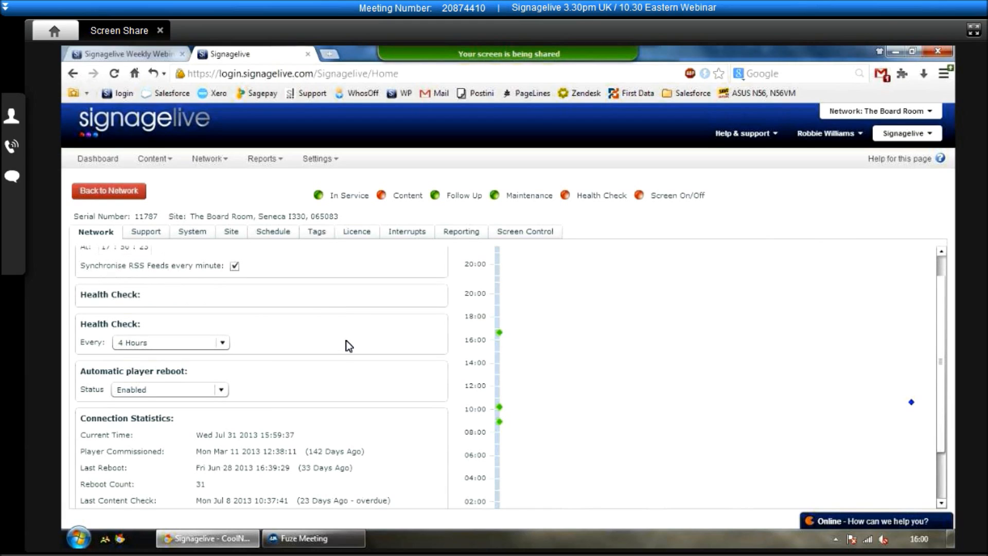
{"action": "scroll", "scroll_direction": "down", "scroll_amount": 3}
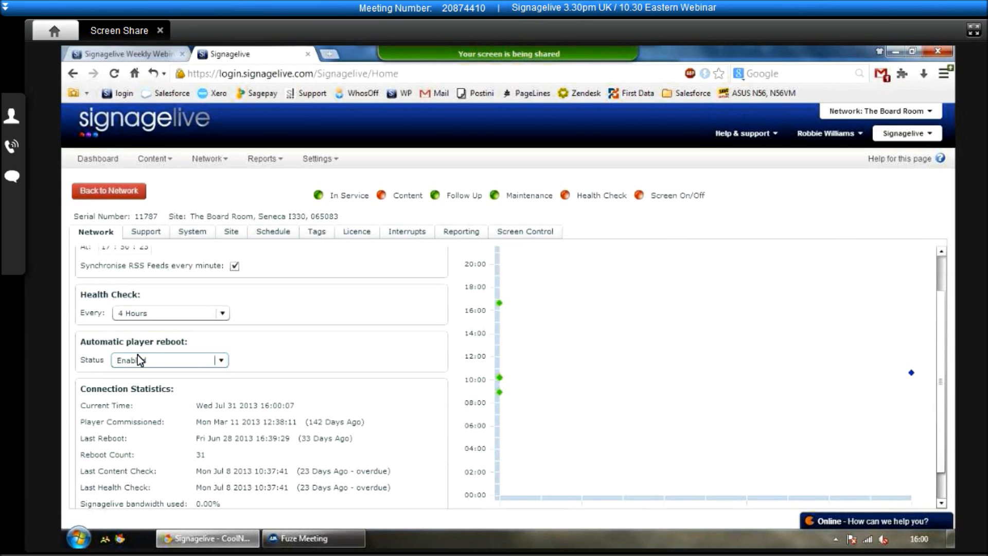
{"action": "scroll", "scroll_direction": "down", "scroll_amount": 3}
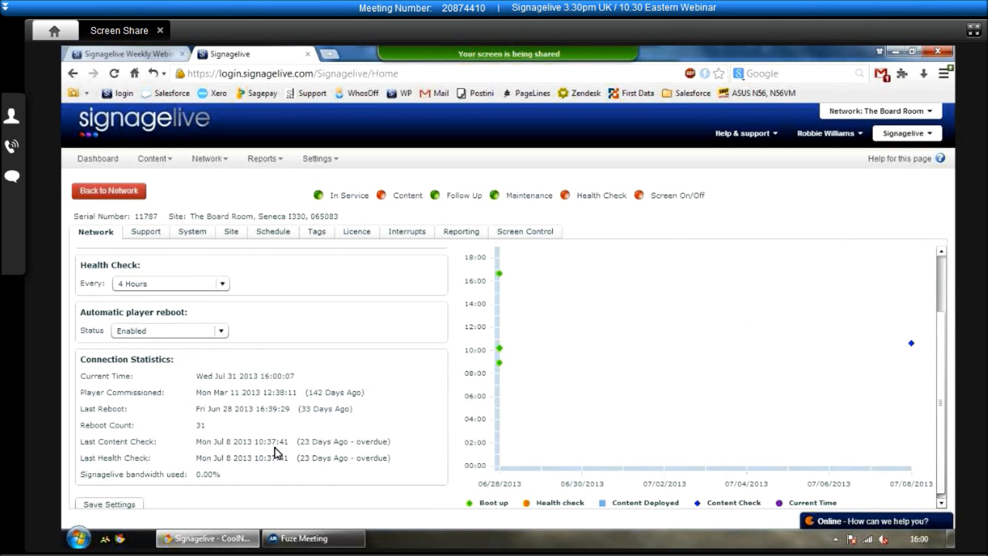
{"action": "mouse_move", "coordinate": [194, 416]}
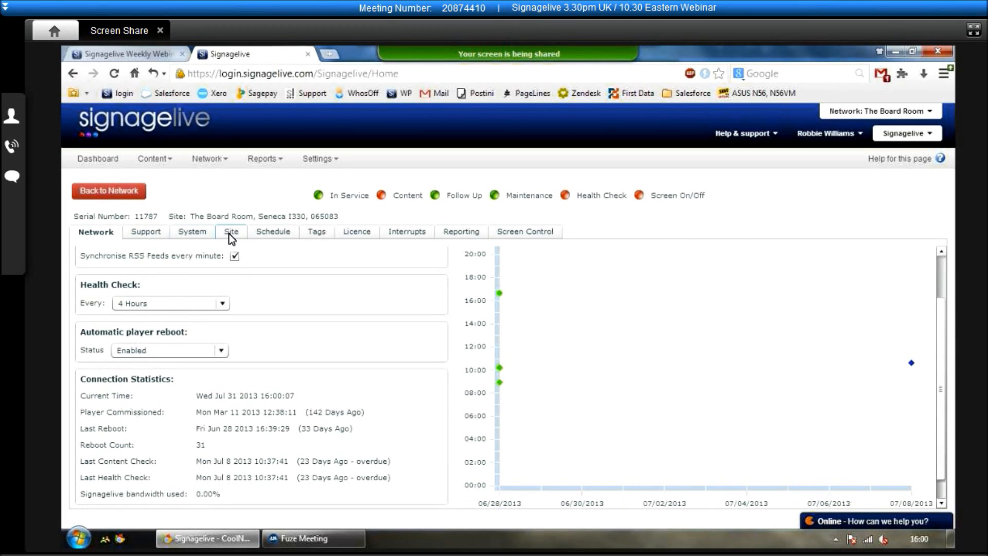
Review the player's System details: Windows 7, client 2.7.0.46, 285 GB free, Intel Atom.
{"action": "left_click", "coordinate": [188, 232]}
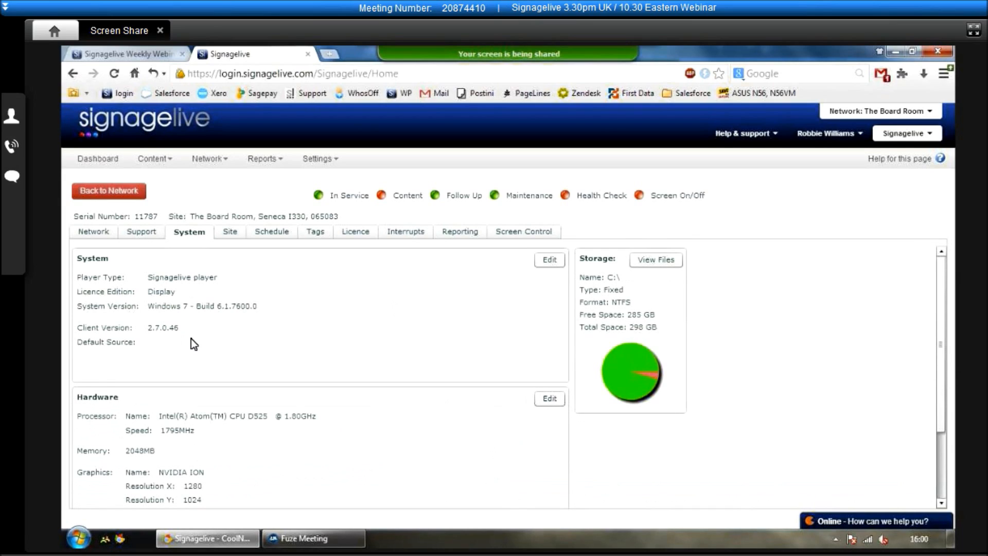
{"action": "mouse_move", "coordinate": [585, 386]}
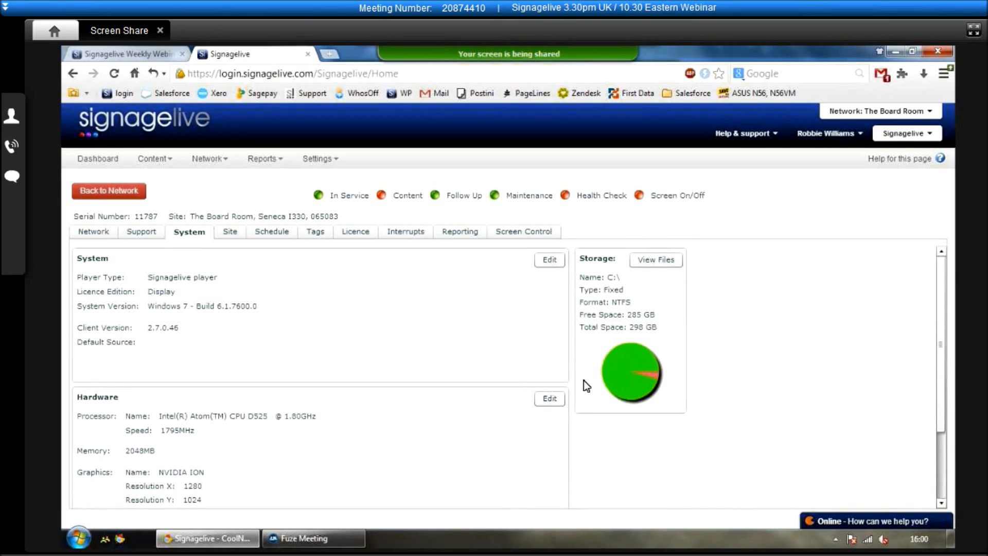
{"action": "mouse_move", "coordinate": [615, 366]}
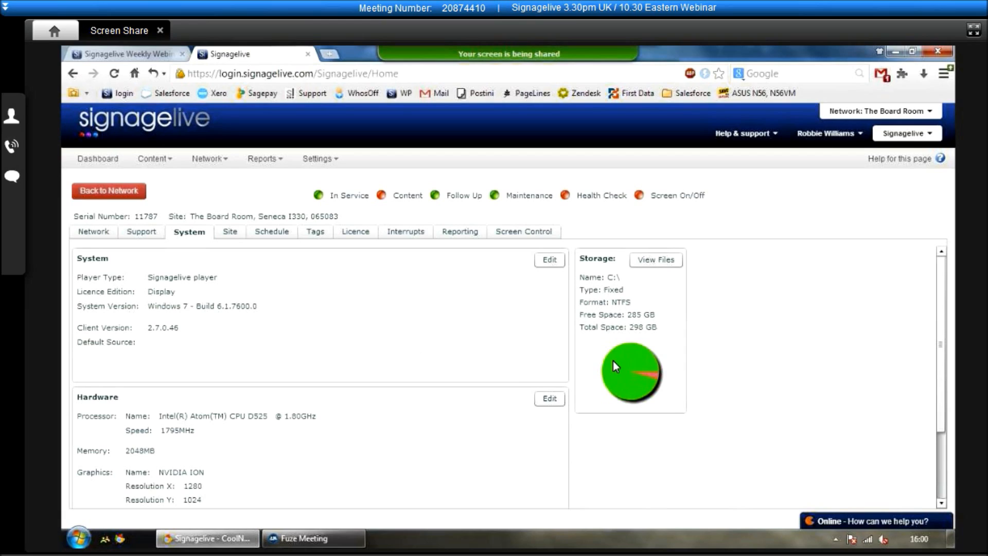
{"action": "mouse_move", "coordinate": [415, 353]}
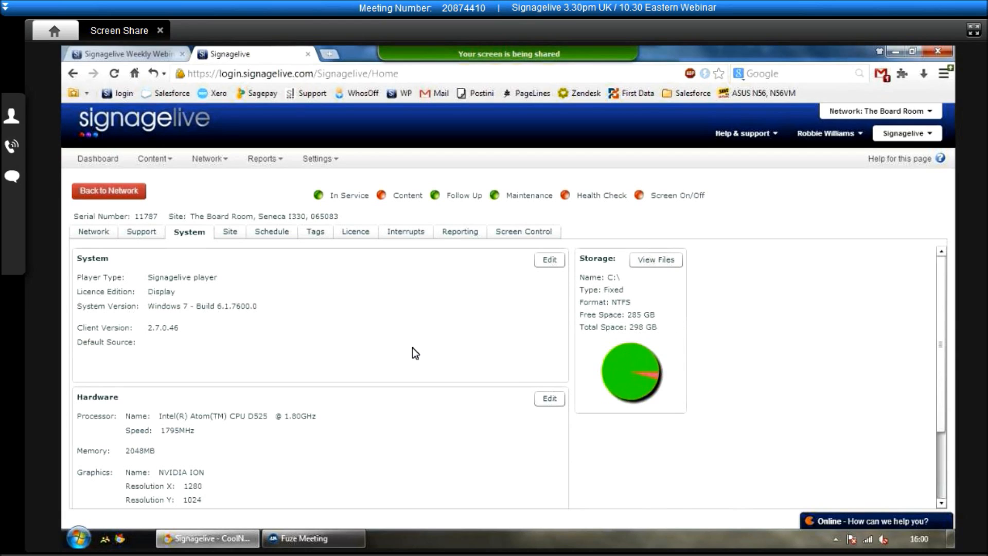
{"action": "scroll", "scroll_direction": "down", "scroll_amount": 3}
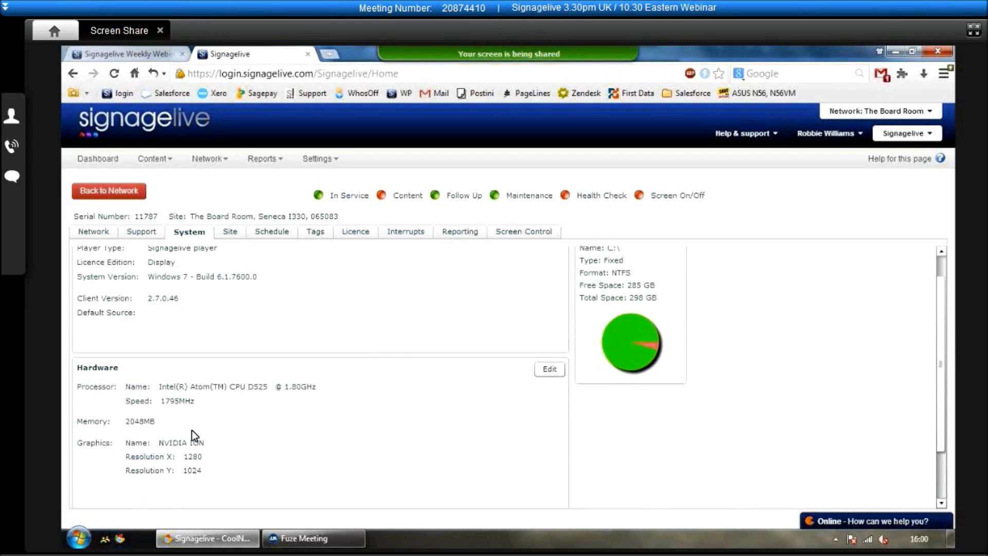
{"action": "mouse_move", "coordinate": [304, 424]}
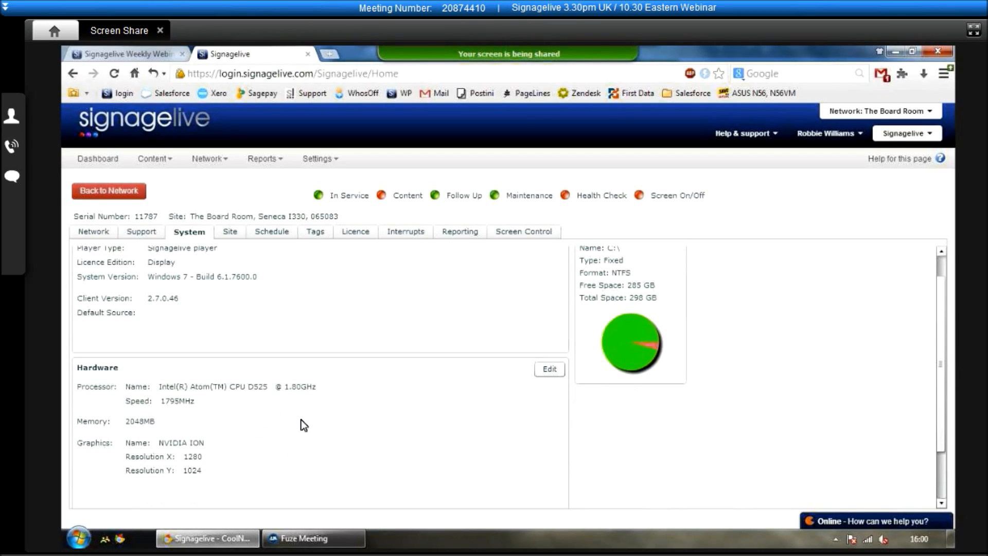
{"action": "left_click", "coordinate": [227, 232]}
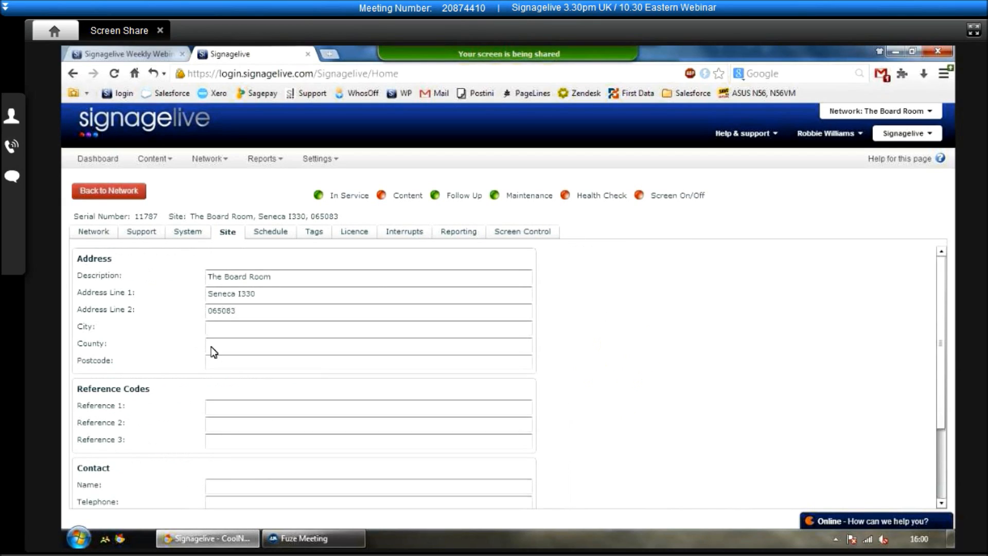
{"action": "mouse_move", "coordinate": [395, 414]}
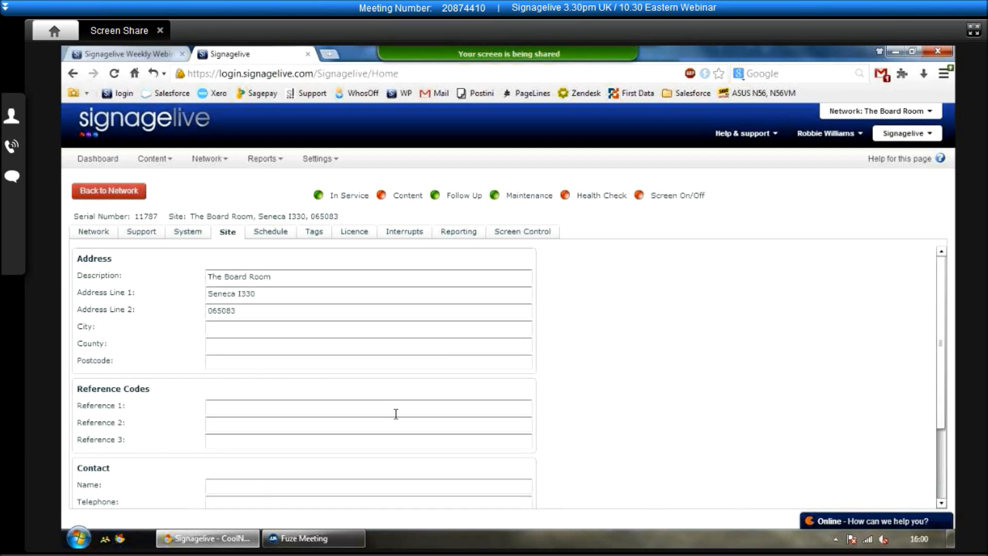
{"action": "scroll", "scroll_direction": "down", "scroll_amount": 3}
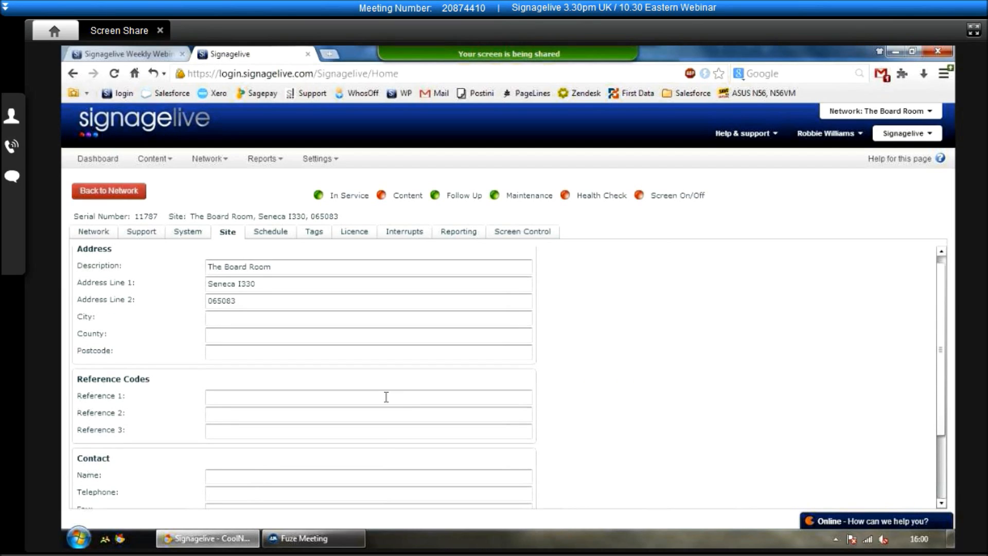
{"action": "scroll", "scroll_direction": "down", "scroll_amount": 3}
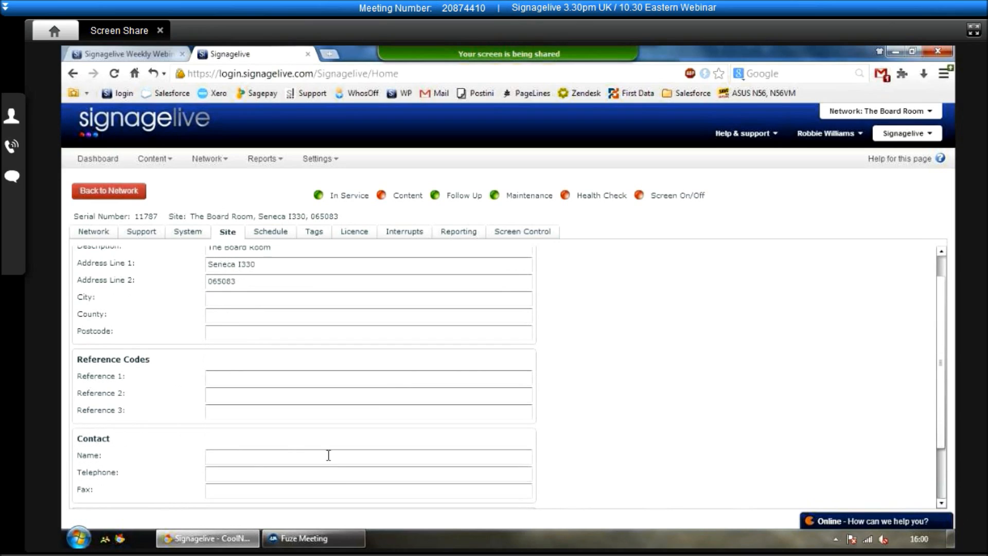
{"action": "mouse_move", "coordinate": [323, 451]}
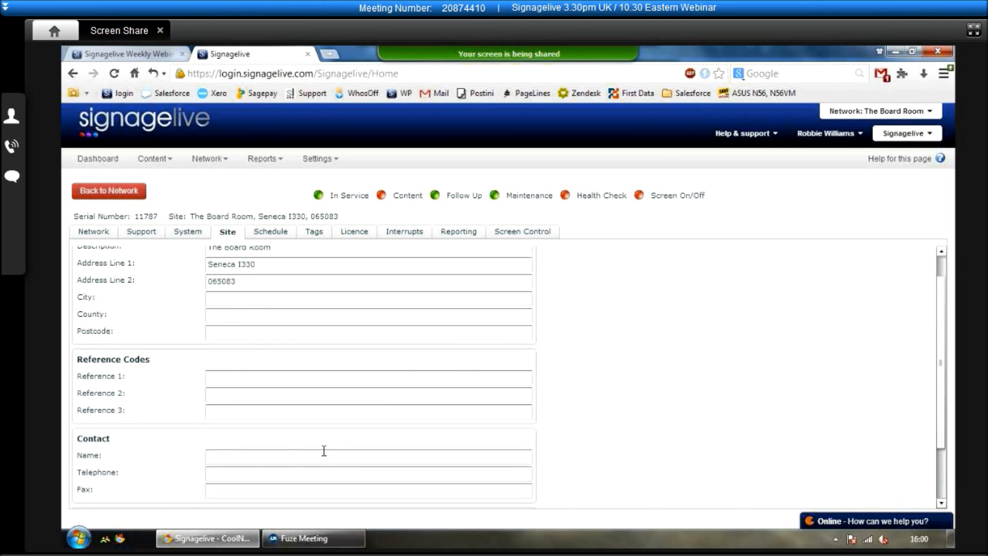
{"action": "mouse_move", "coordinate": [324, 454]}
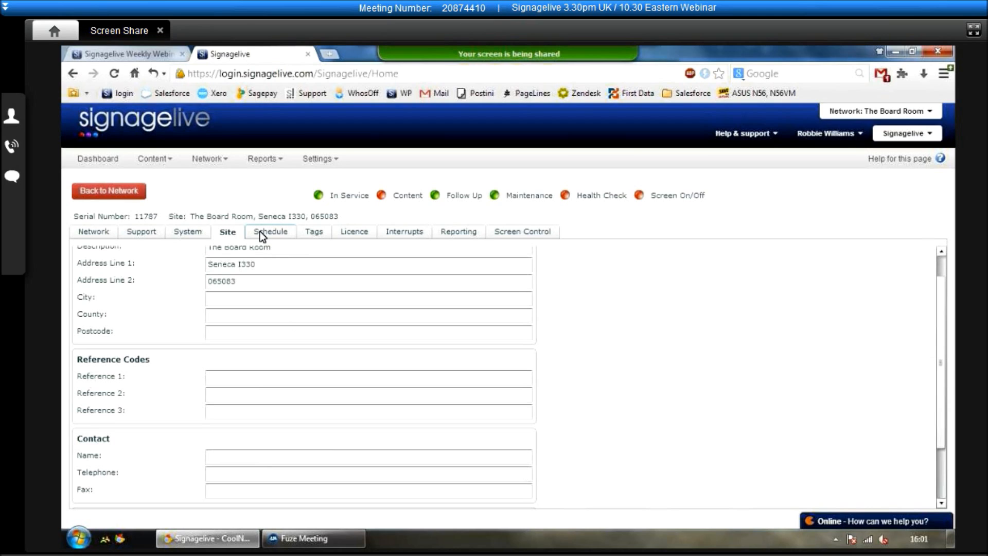
Preview the two scheduled layouts (Signagelive Layout 1, MCD Test), then view the player's tags.
{"action": "left_click", "coordinate": [270, 232]}
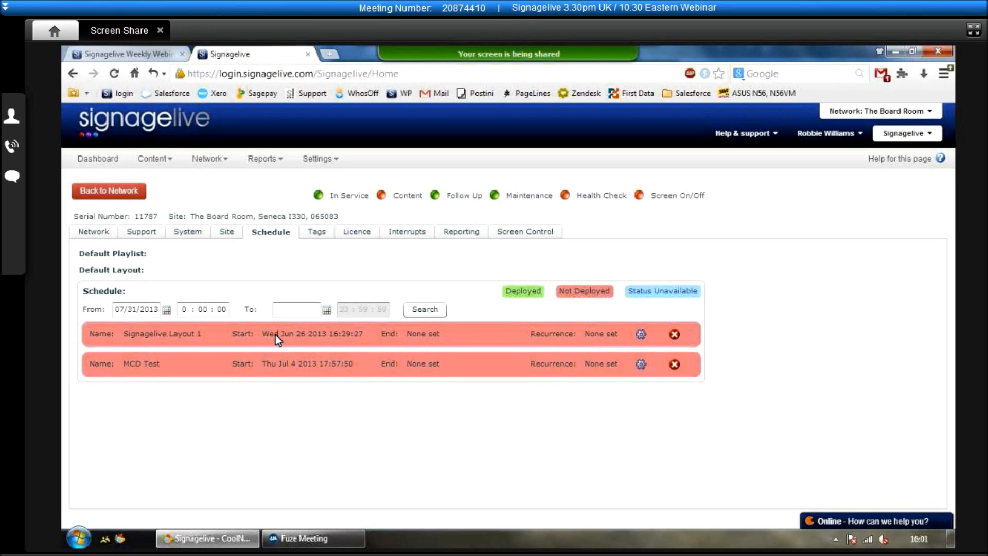
{"action": "mouse_move", "coordinate": [227, 348]}
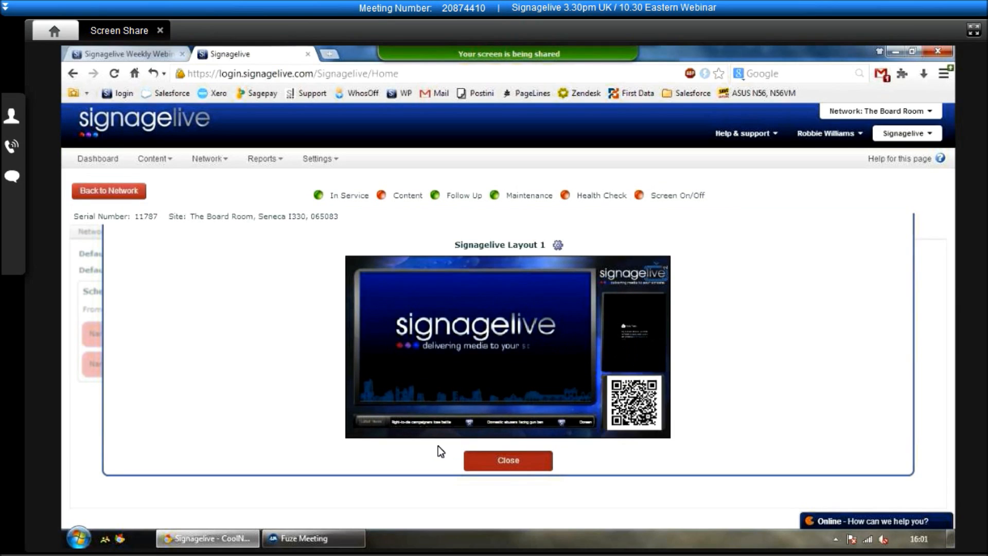
{"action": "left_click", "coordinate": [507, 460]}
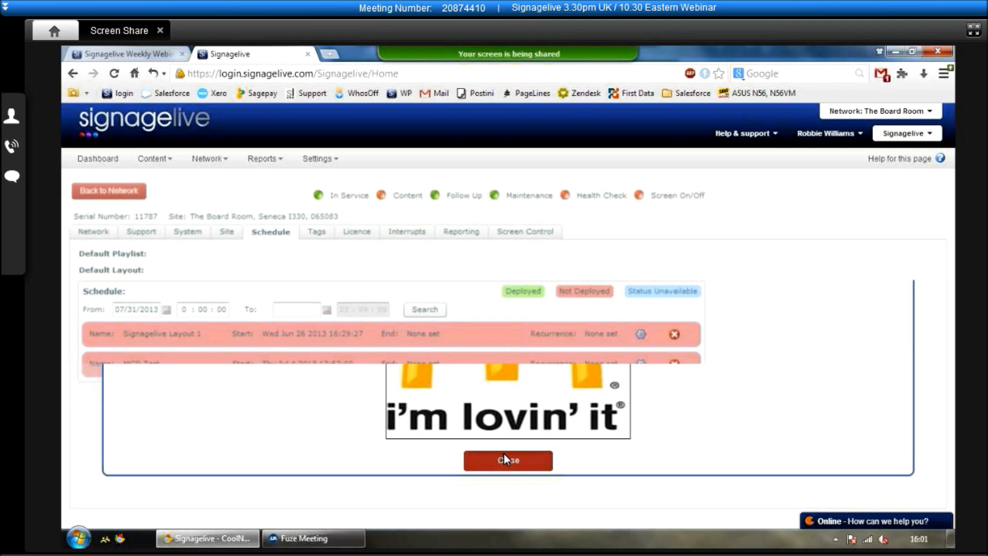
{"action": "left_click", "coordinate": [508, 460]}
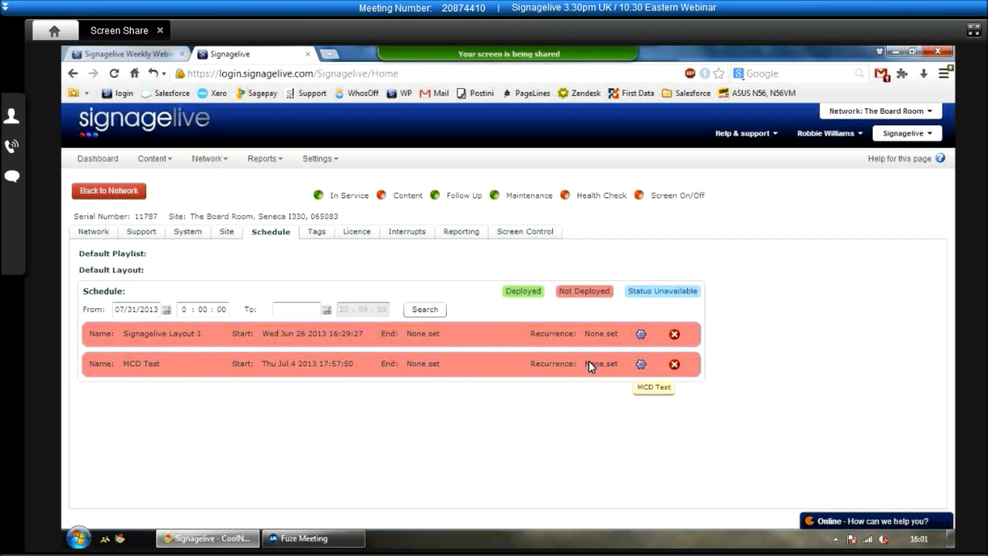
{"action": "mouse_move", "coordinate": [333, 249]}
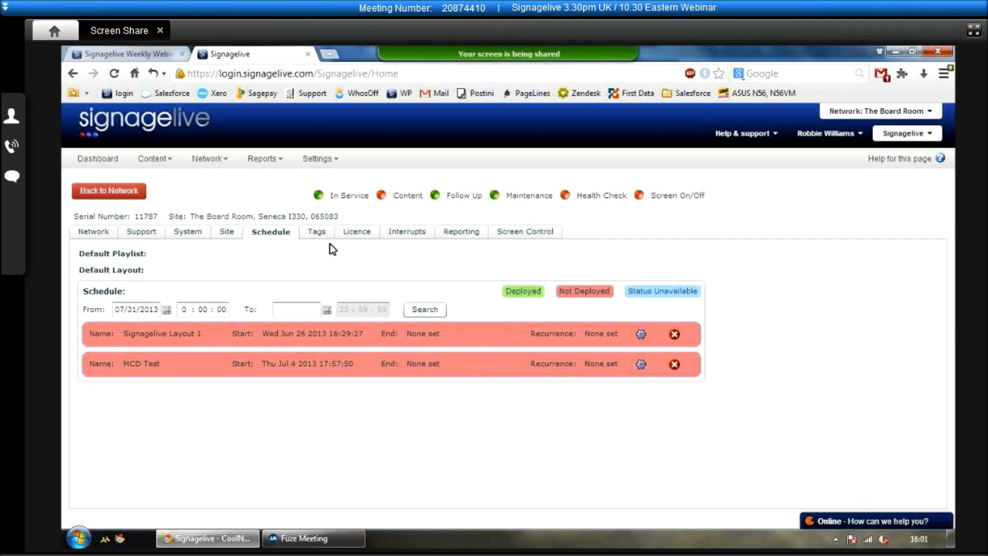
{"action": "left_click", "coordinate": [316, 232]}
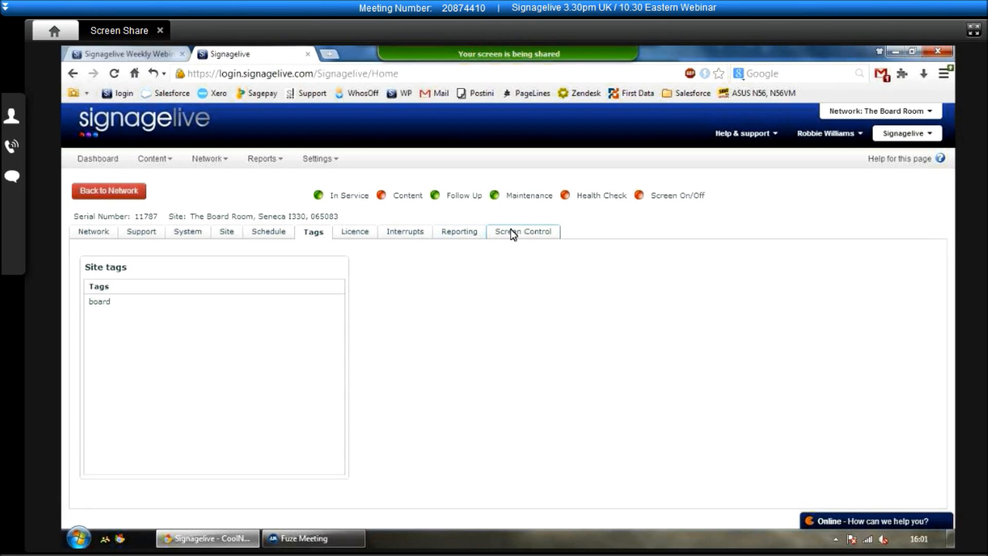
Review screen control: Windows Power Save Mode with weekday on-periods 09:00–11:59 and 18:00–23:59.
{"action": "left_click", "coordinate": [523, 232]}
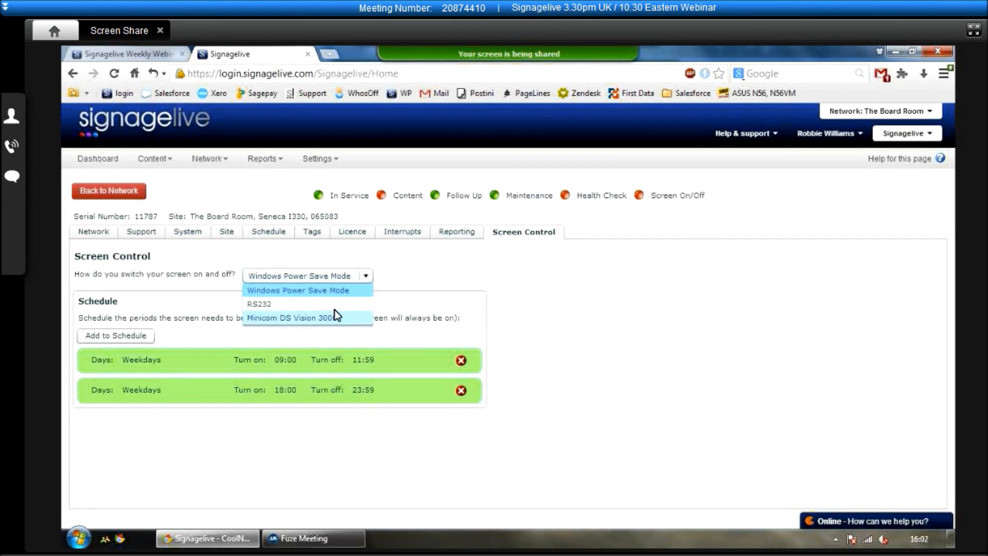
{"action": "left_click", "coordinate": [299, 290]}
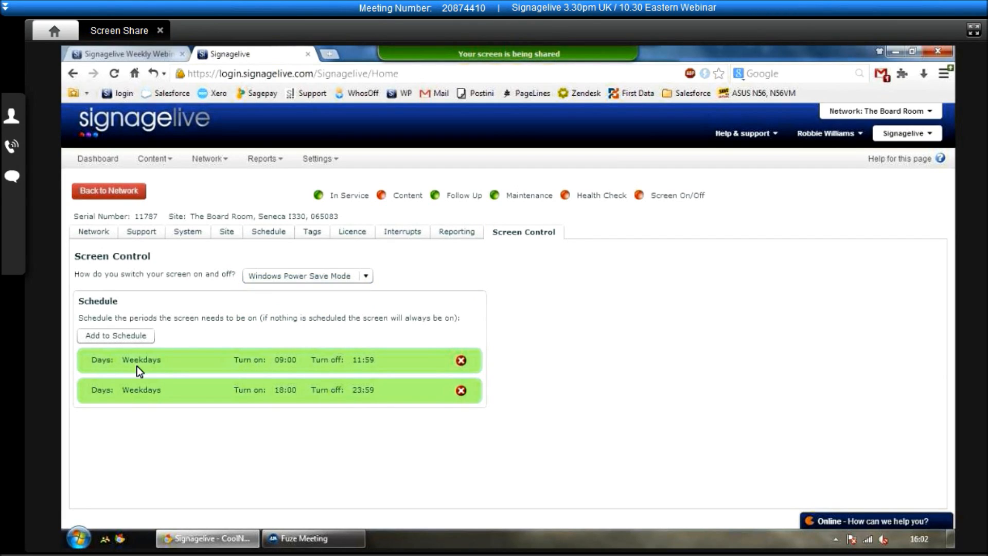
{"action": "mouse_move", "coordinate": [149, 363]}
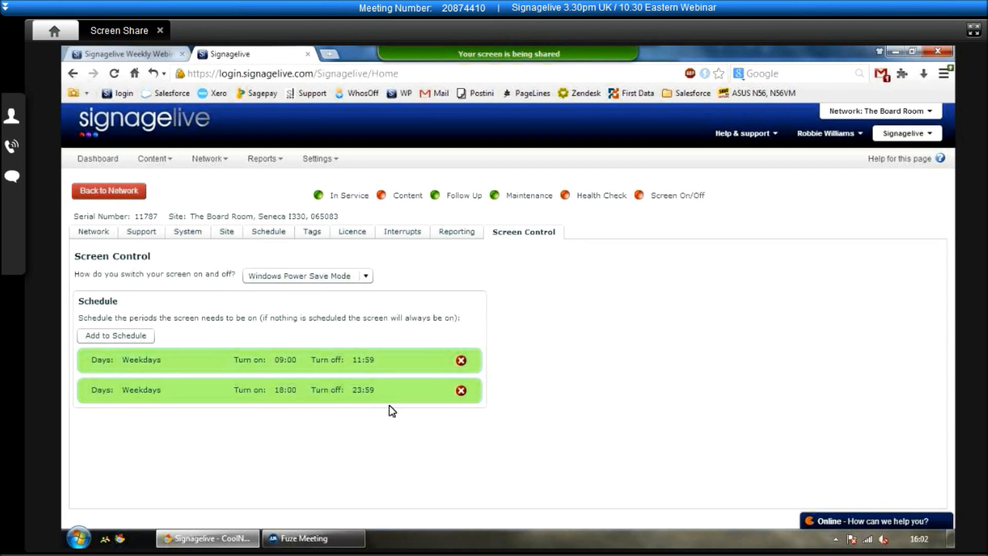
{"action": "mouse_move", "coordinate": [269, 384]}
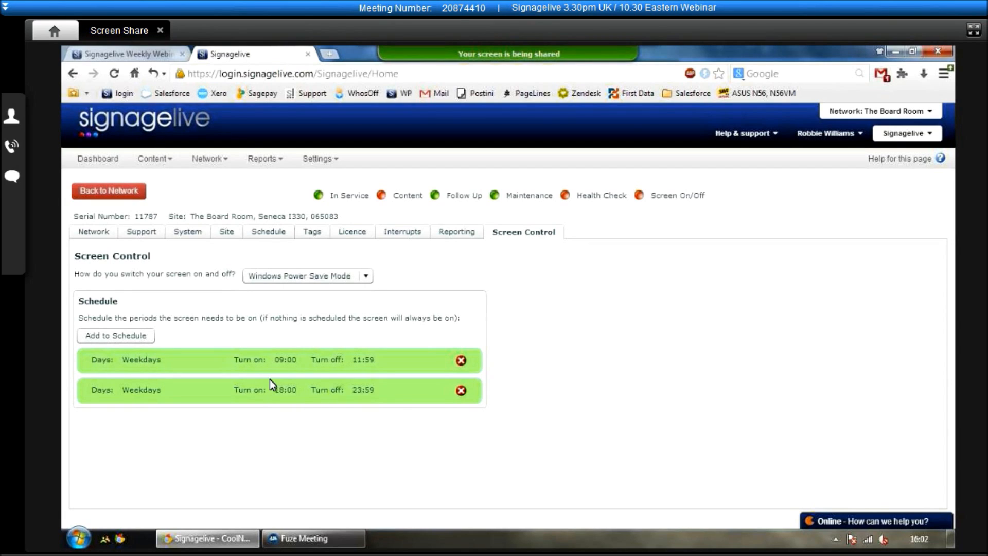
{"action": "mouse_move", "coordinate": [315, 386]}
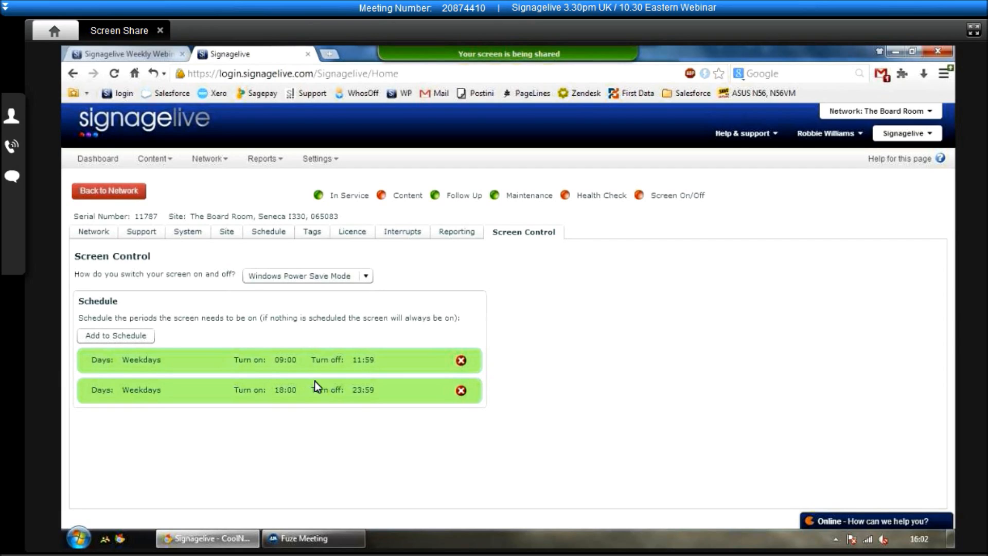
{"action": "mouse_move", "coordinate": [299, 395]}
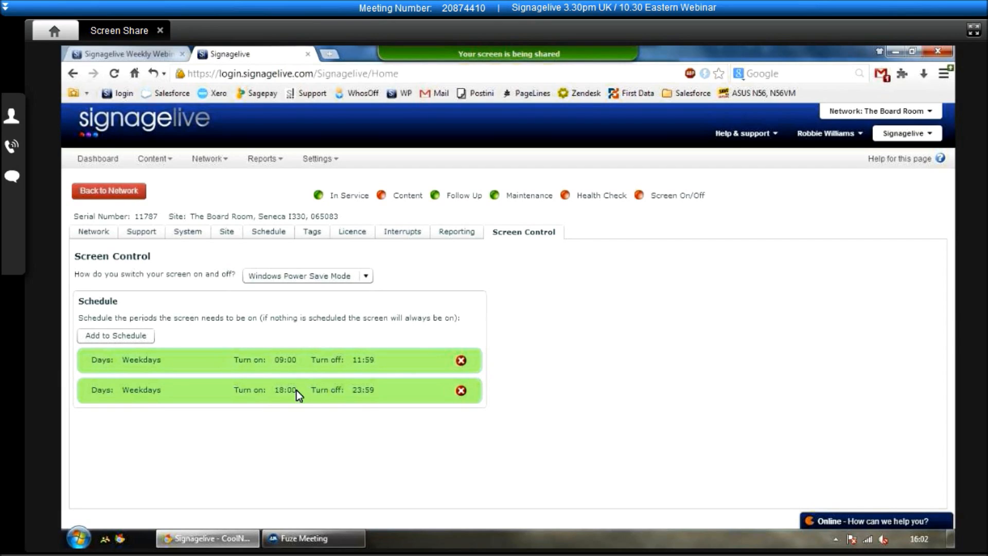
{"action": "mouse_move", "coordinate": [362, 400]}
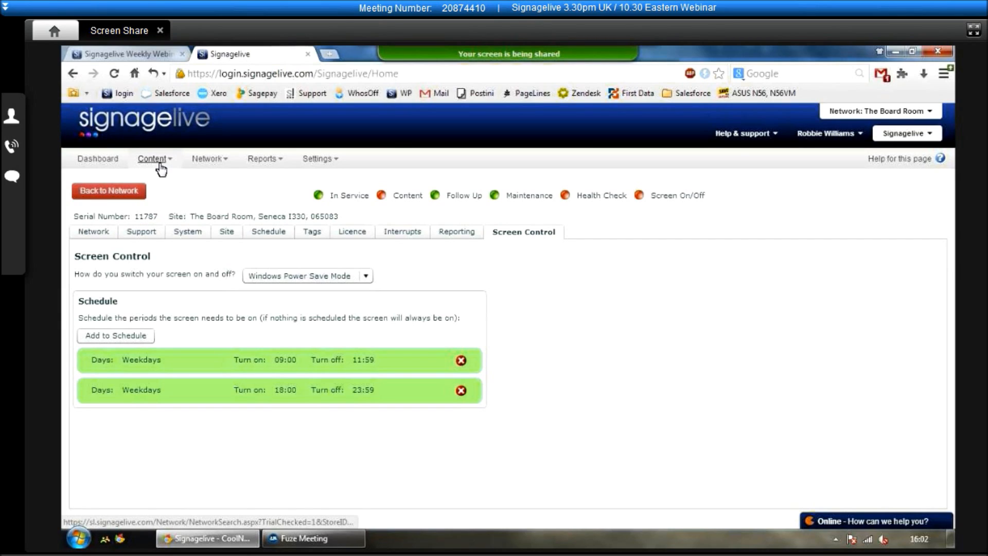
{"action": "left_click", "coordinate": [153, 158]}
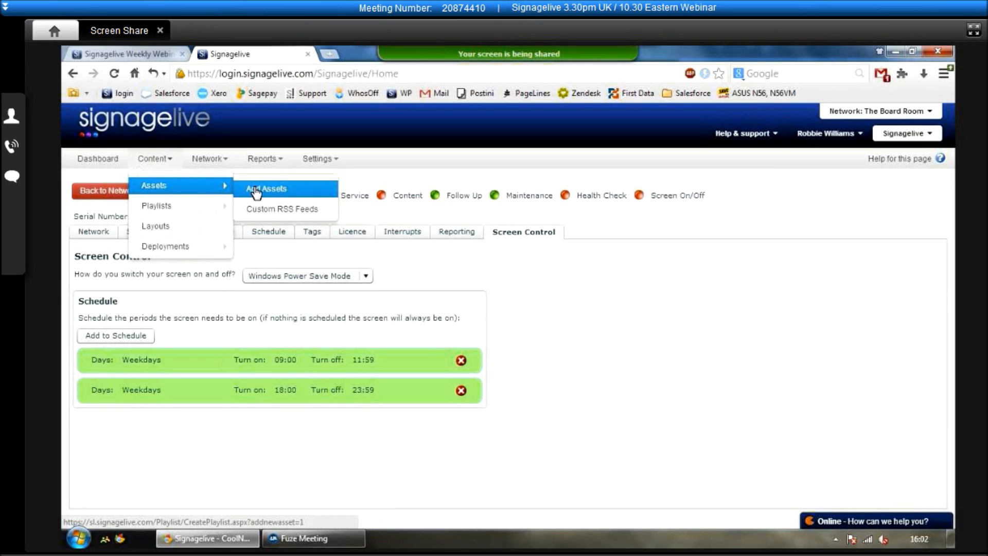
Start adding assets and read the supported media file types article.
{"action": "left_click", "coordinate": [266, 189]}
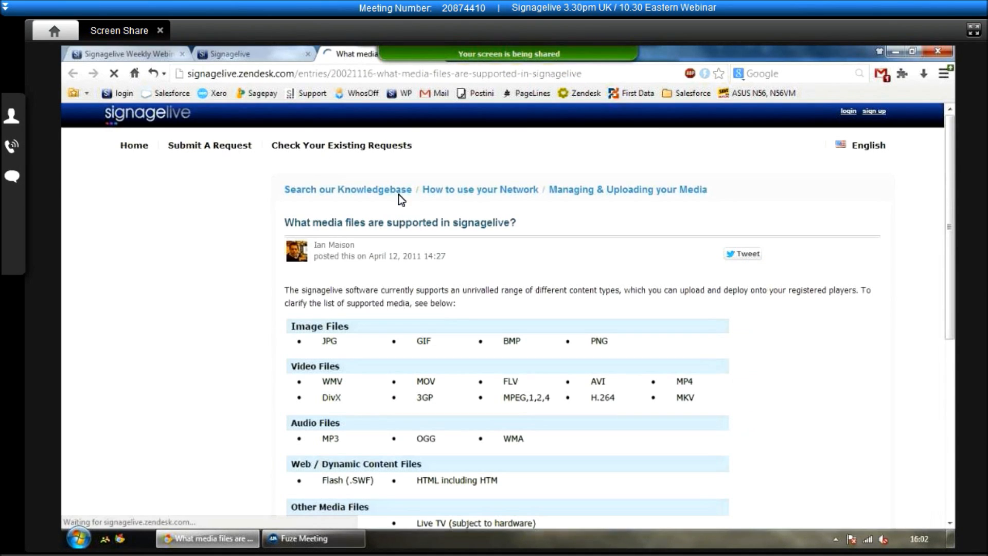
{"action": "scroll", "scroll_direction": "down", "scroll_amount": 3}
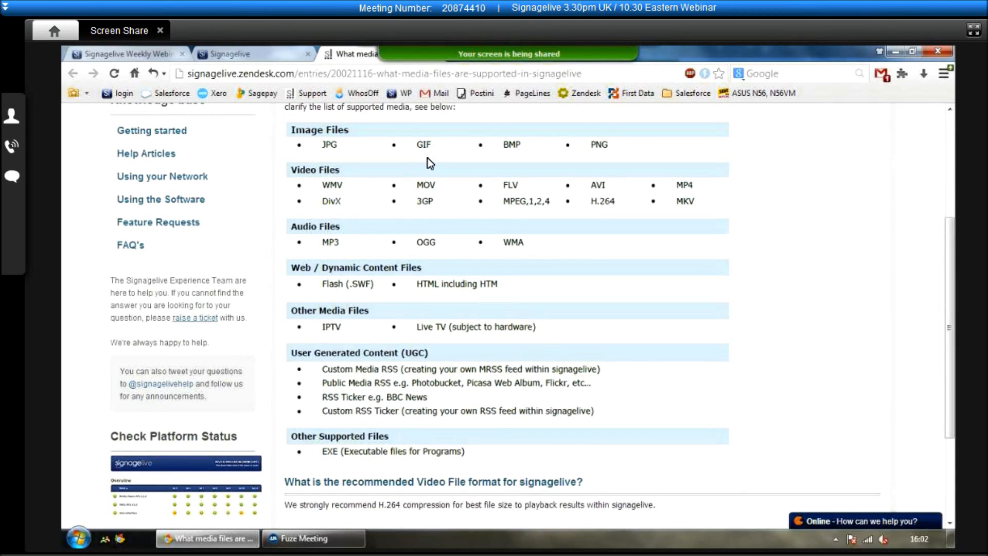
{"action": "mouse_move", "coordinate": [436, 330]}
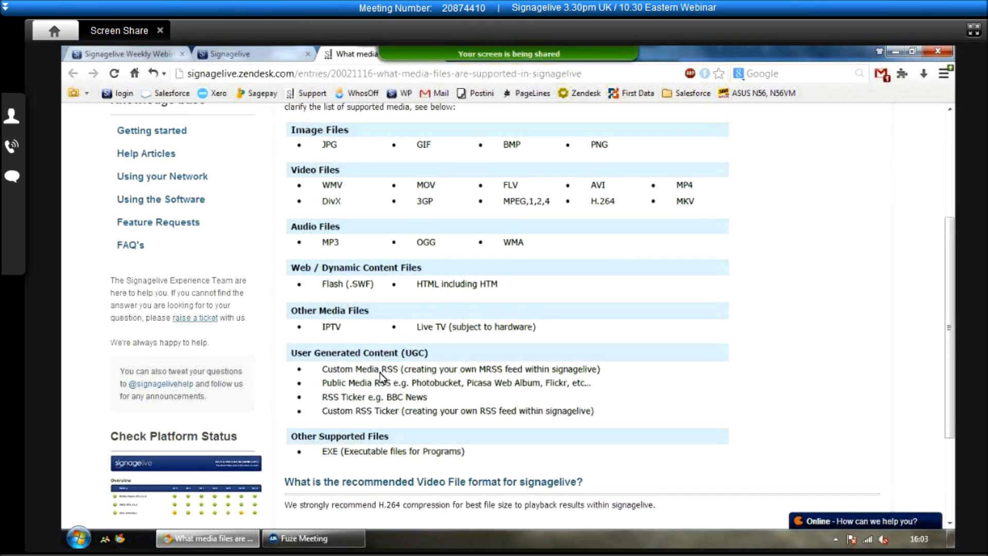
{"action": "mouse_move", "coordinate": [429, 410]}
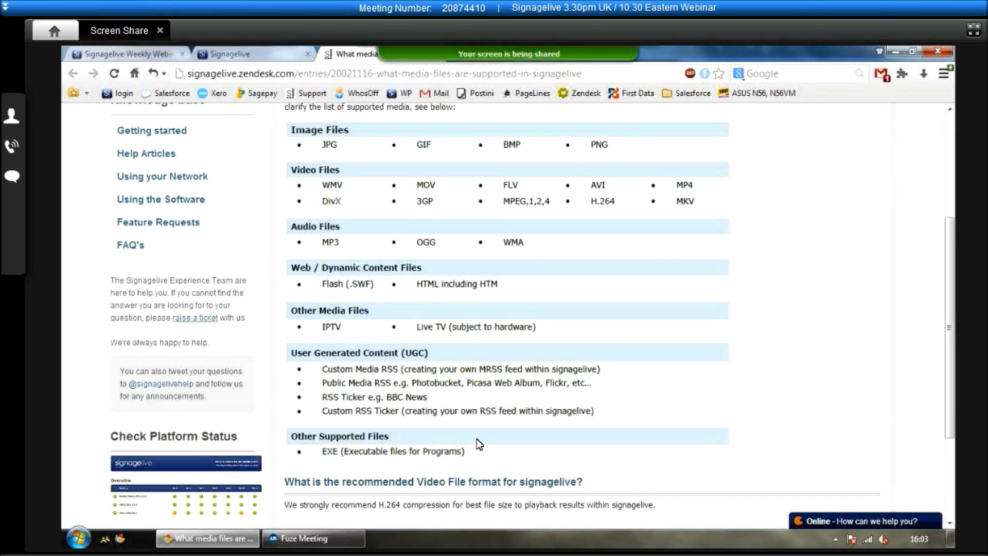
{"action": "mouse_move", "coordinate": [414, 389]}
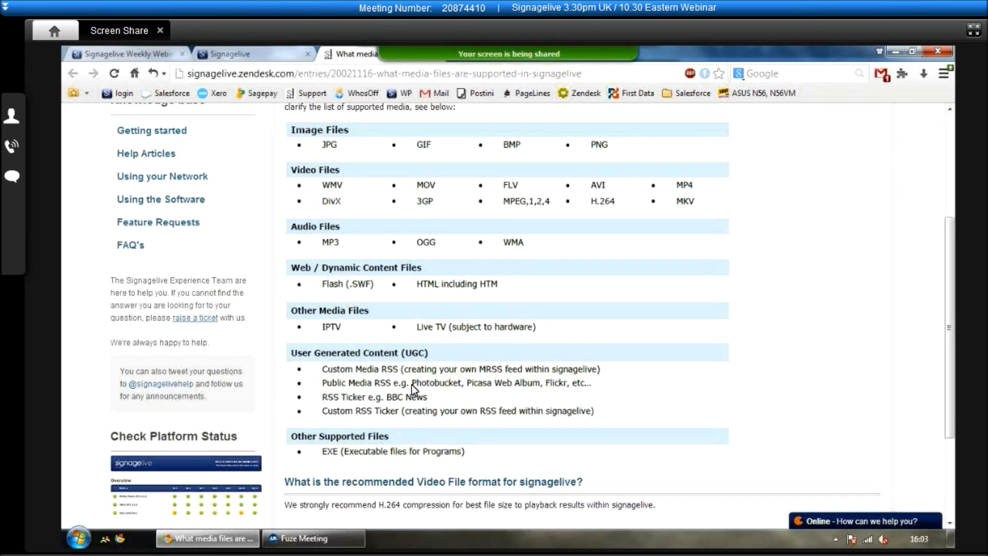
{"action": "mouse_move", "coordinate": [241, 145]}
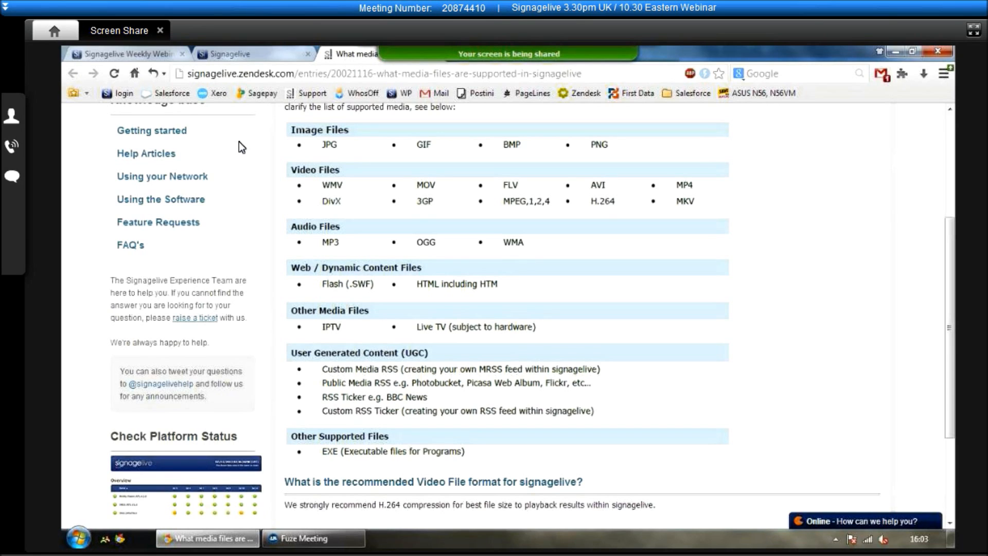
Queue 14 image files for upload in Signagelive.
{"action": "left_click", "coordinate": [252, 54]}
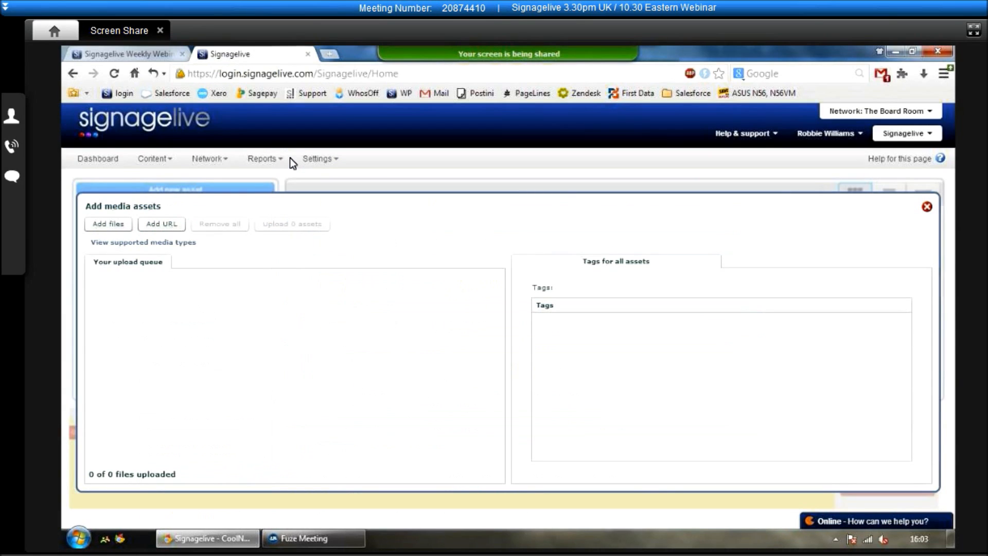
{"action": "left_click", "coordinate": [108, 223]}
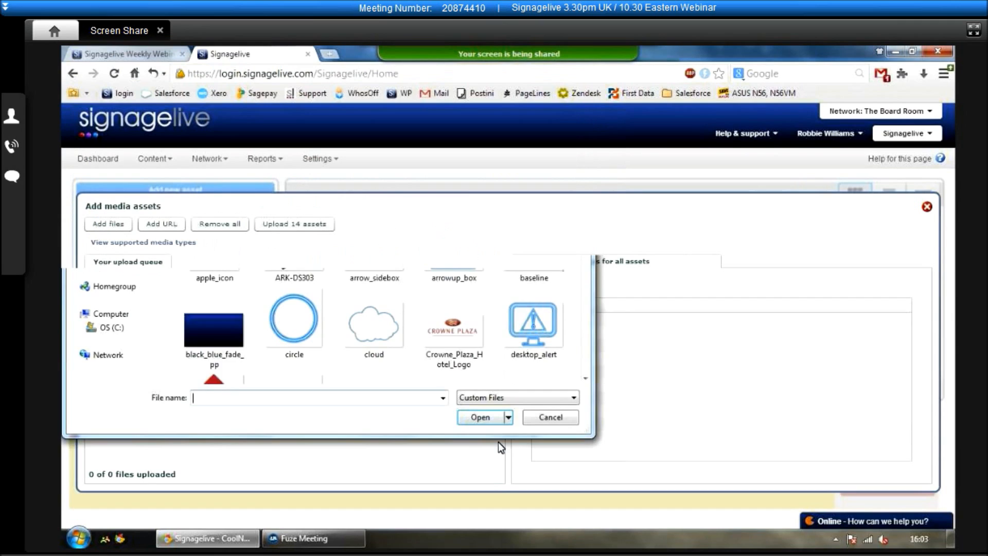
{"action": "left_click", "coordinate": [480, 417]}
{"action": "type", "text": "signagelive"}
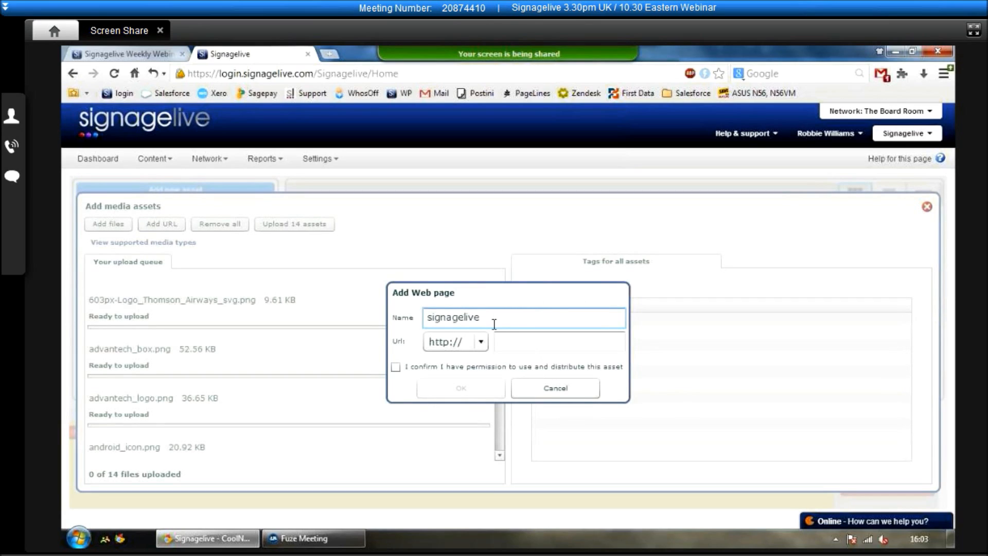
{"action": "type", "text": "www.signagelive.com"}
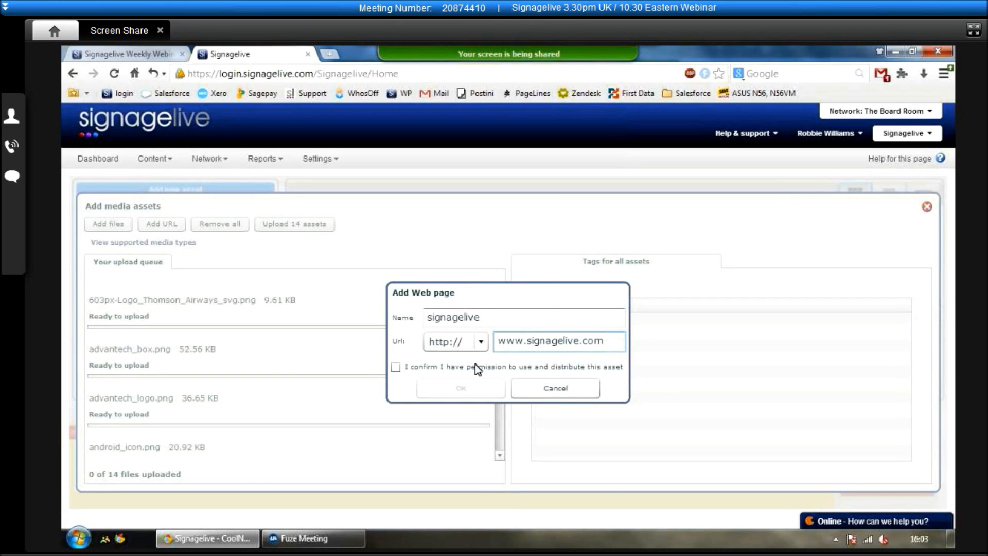
{"action": "left_click", "coordinate": [395, 367]}
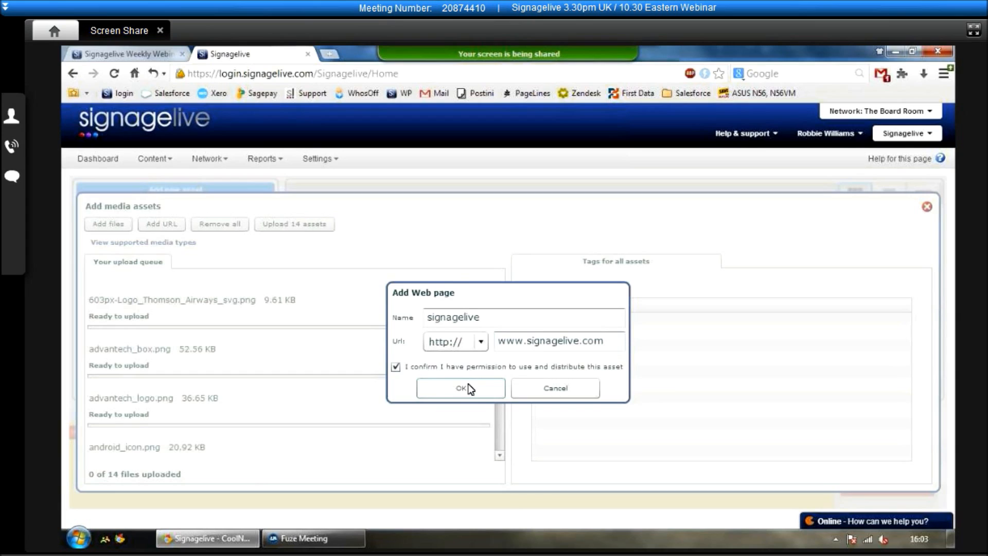
{"action": "left_click", "coordinate": [460, 388]}
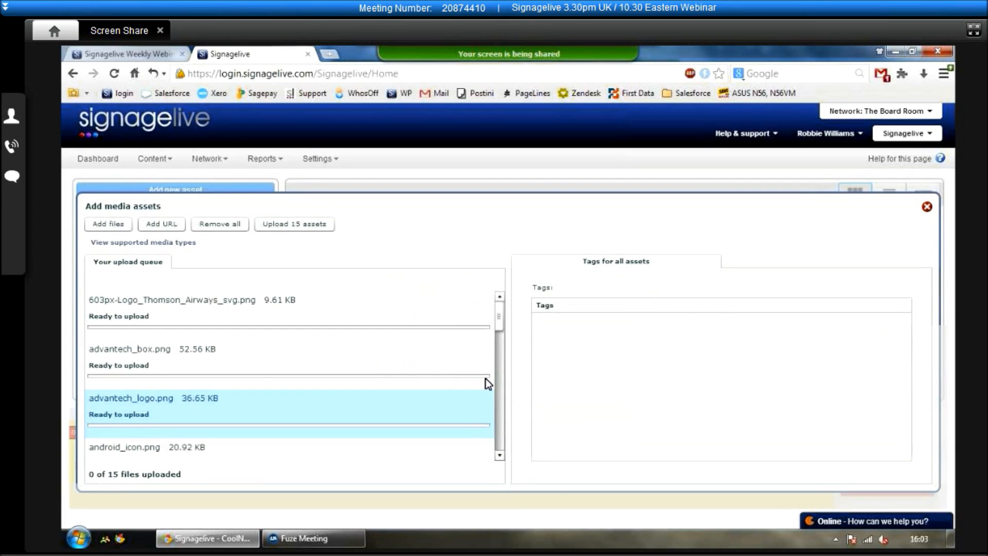
{"action": "left_click", "coordinate": [162, 223]}
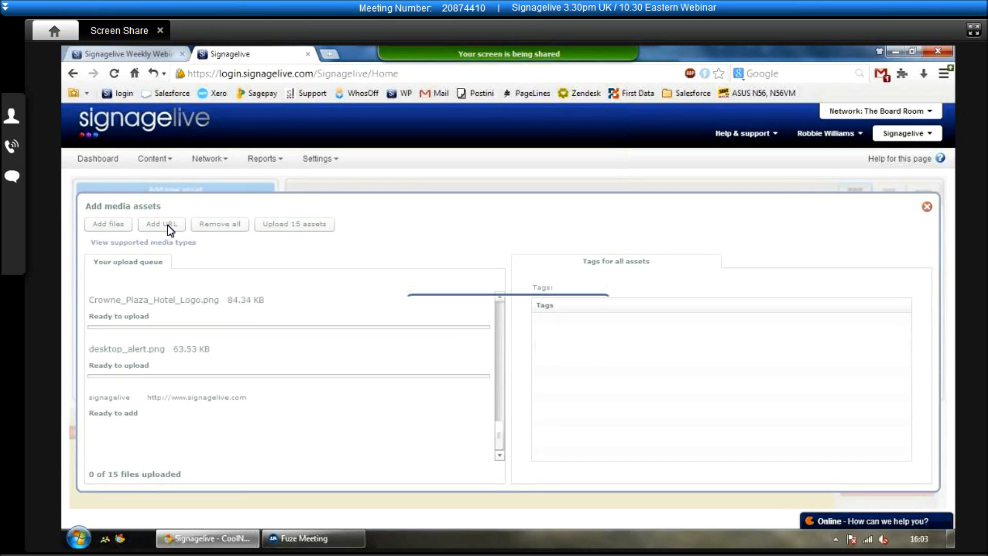
Find the BBC News RSS feed address in a new browser tab.
{"action": "left_click", "coordinate": [161, 223]}
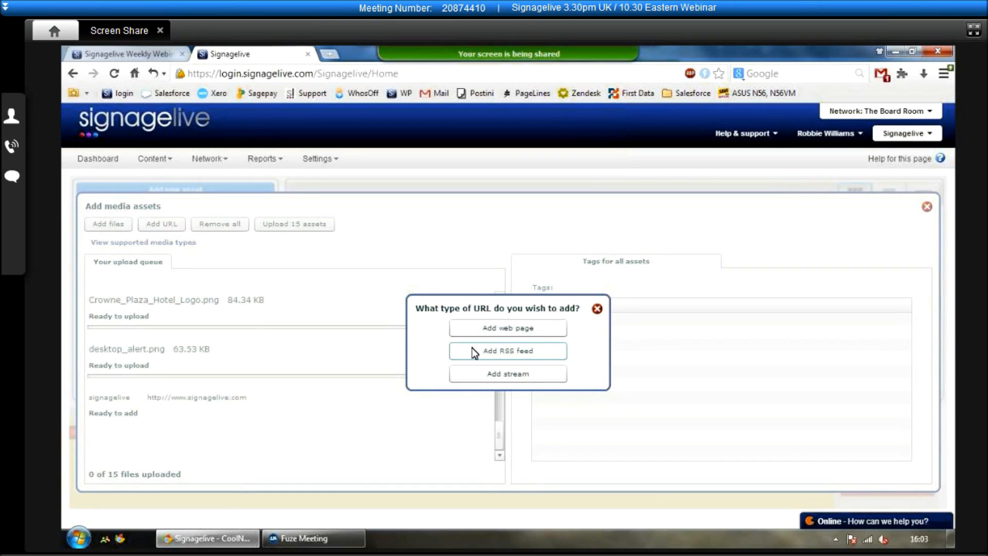
{"action": "left_click", "coordinate": [508, 351]}
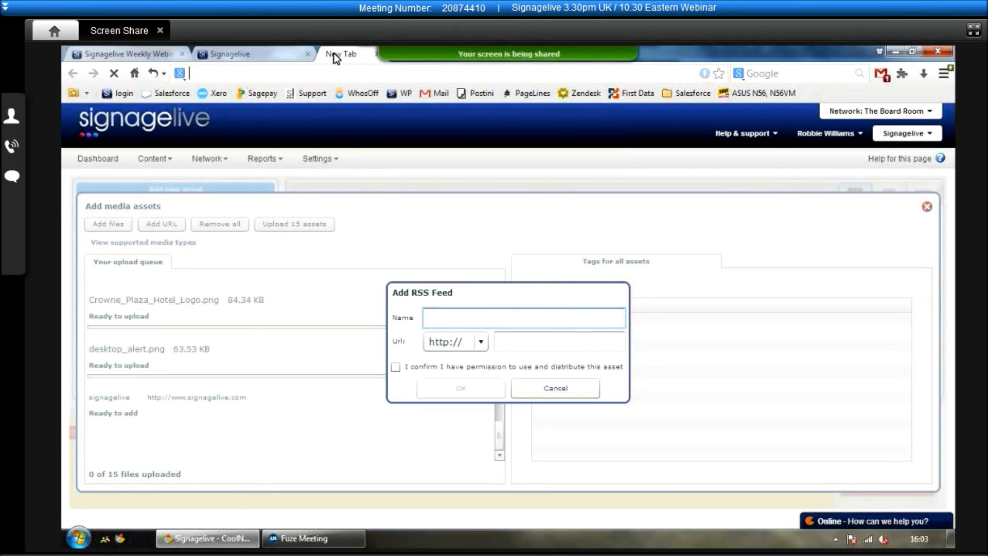
{"action": "type", "text": "bbc news"}
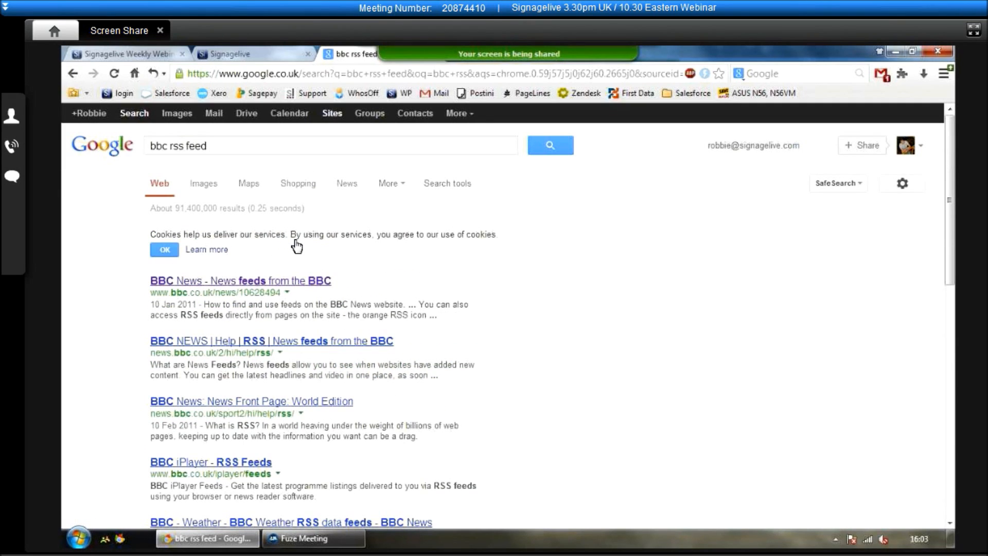
{"action": "left_click", "coordinate": [238, 280]}
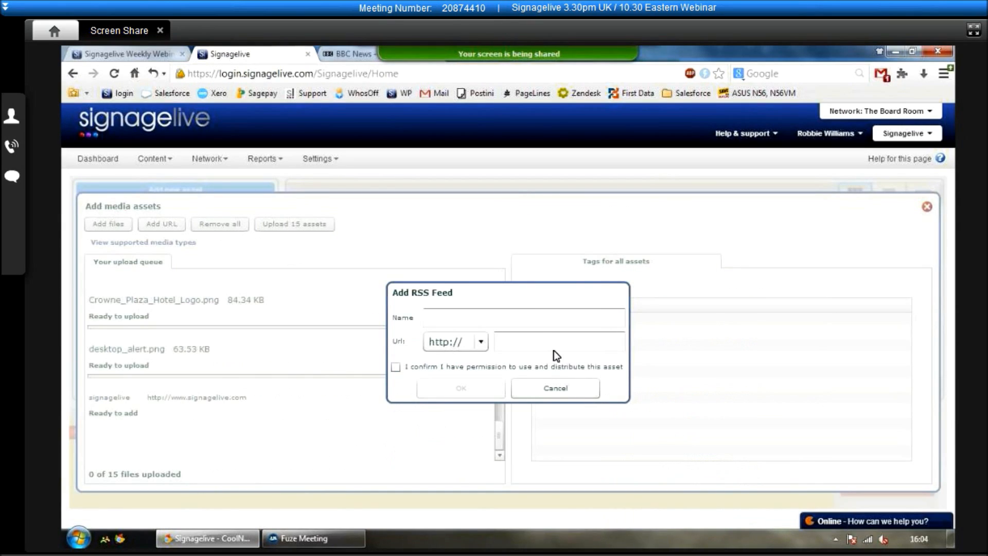
Queue the RSS feed feeds.bbci.co.uk/news/uk named 'bbc' with permission confirmed.
{"action": "type", "text": "feeds.bbci.co.uk/news/uk"}
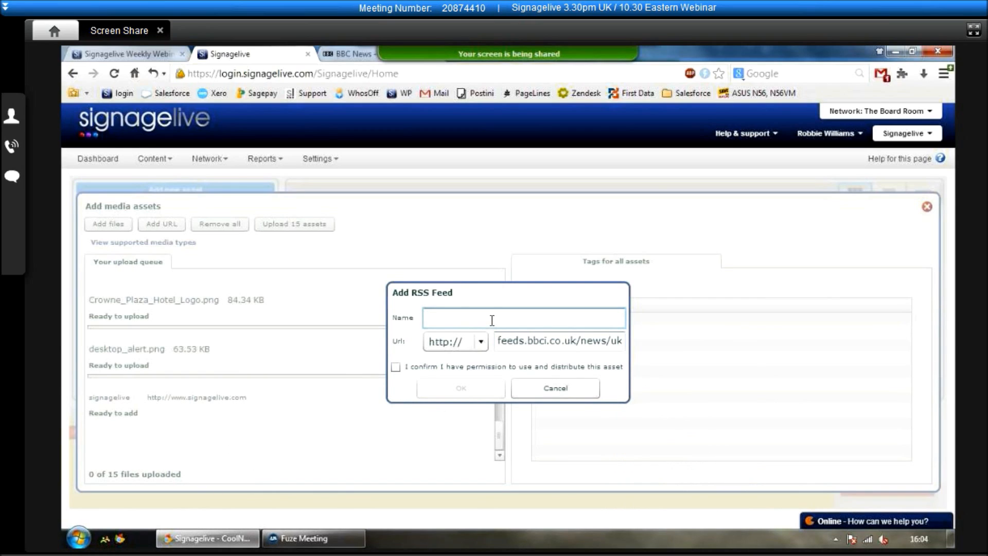
{"action": "type", "text": "bbc"}
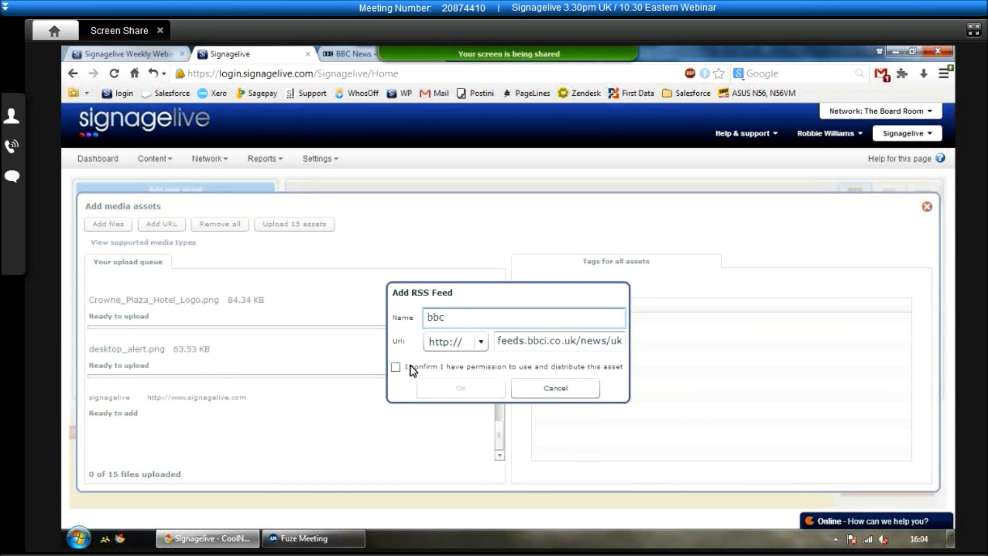
{"action": "left_click", "coordinate": [396, 367]}
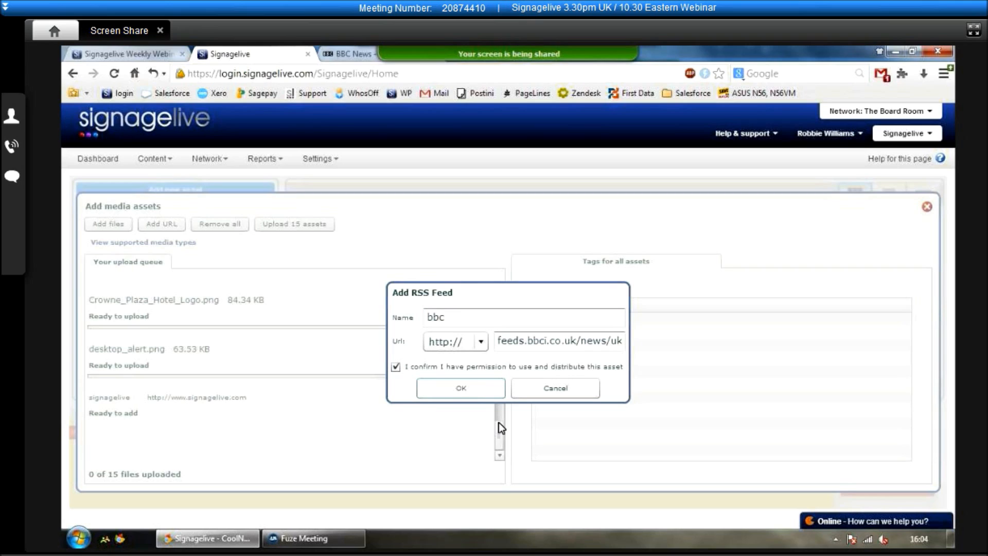
{"action": "left_click", "coordinate": [460, 388]}
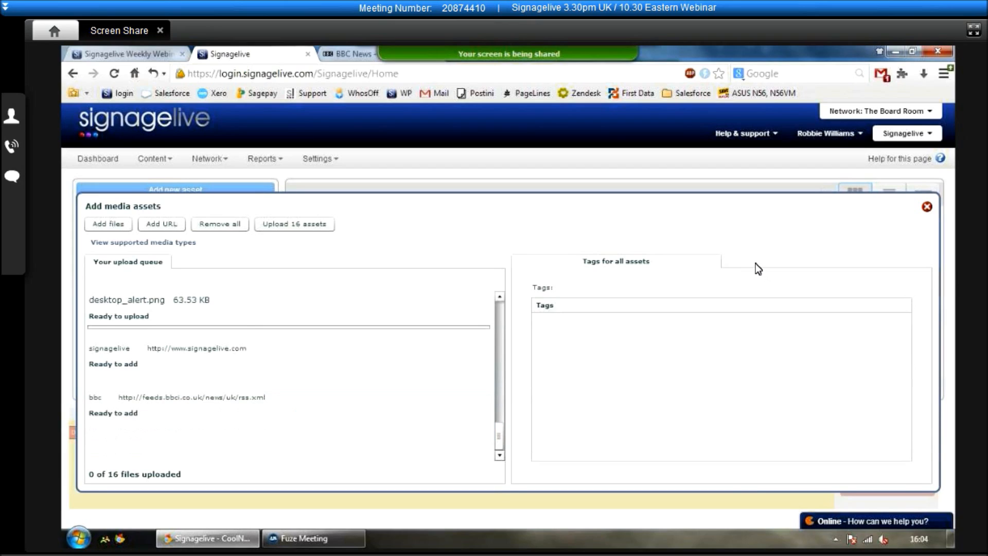
{"action": "mouse_move", "coordinate": [654, 297]}
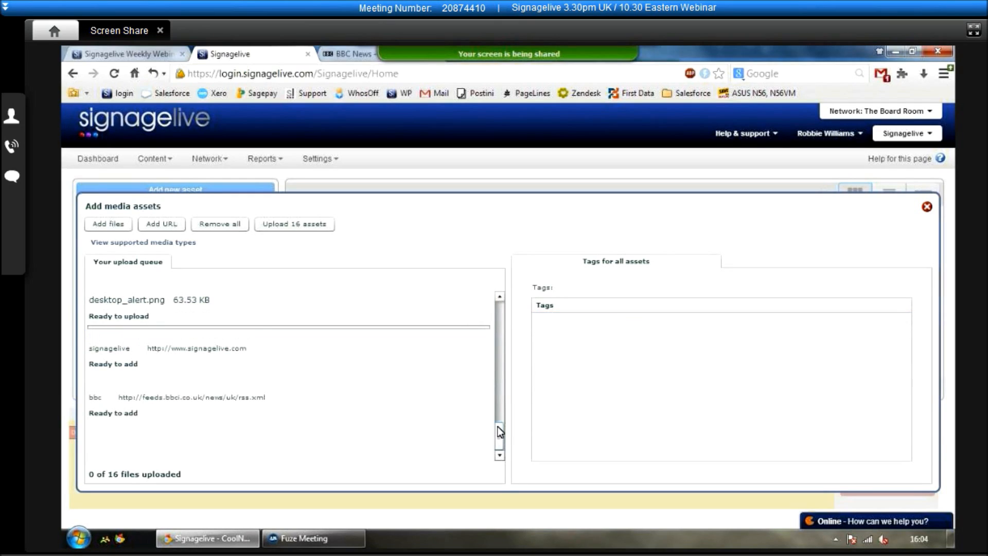
Upload all 16 queued assets with distribution permission confirmed, reaching 82 library assets.
{"action": "left_click", "coordinate": [190, 405]}
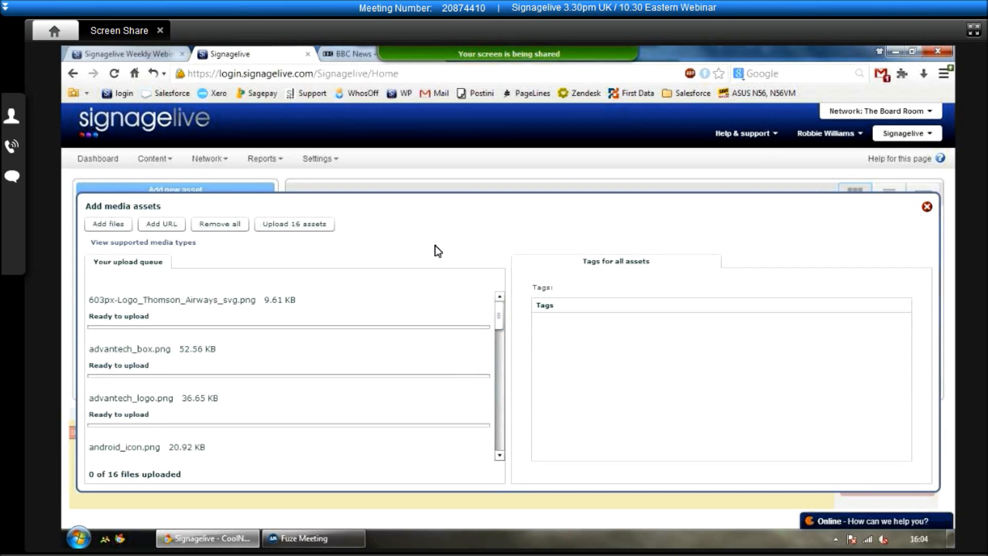
{"action": "mouse_move", "coordinate": [372, 211]}
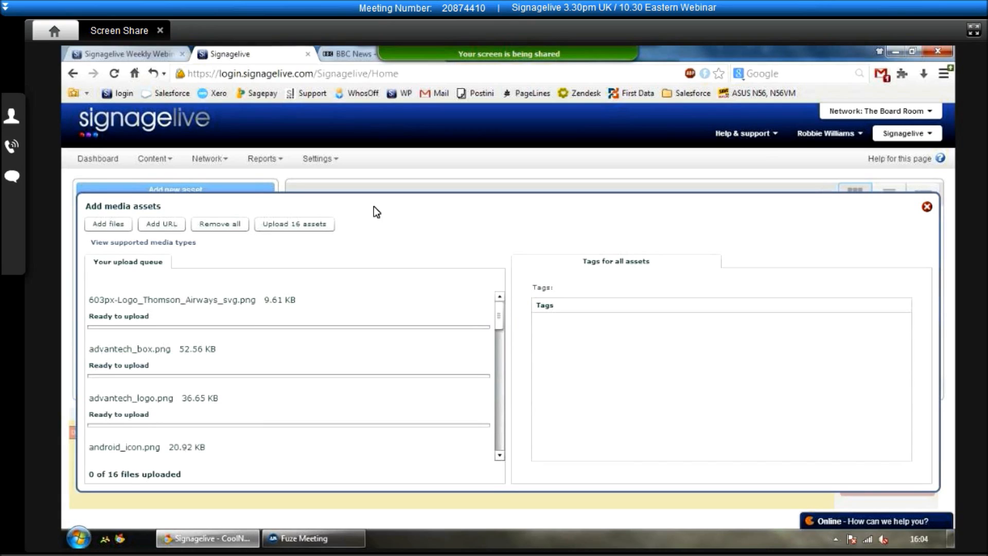
{"action": "mouse_move", "coordinate": [338, 226]}
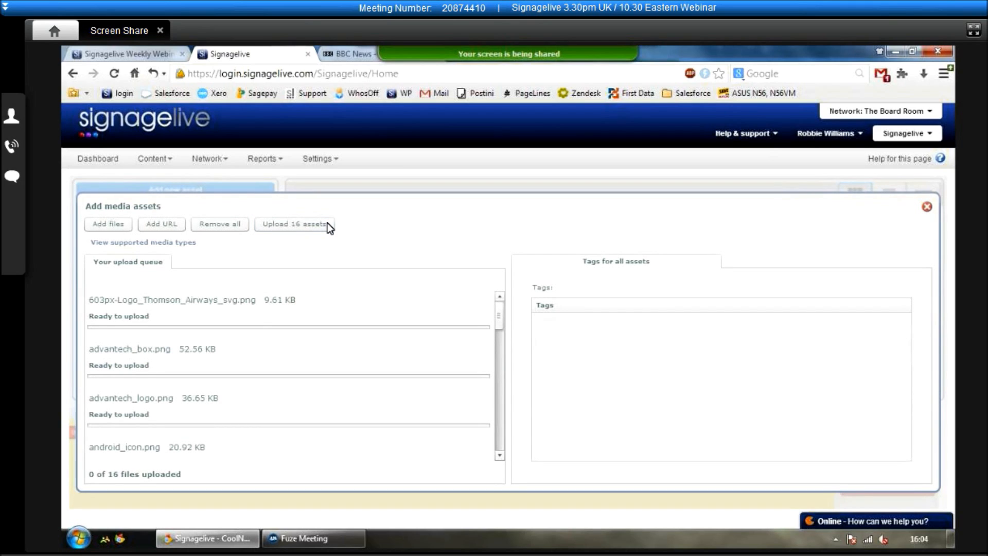
{"action": "left_click", "coordinate": [293, 223]}
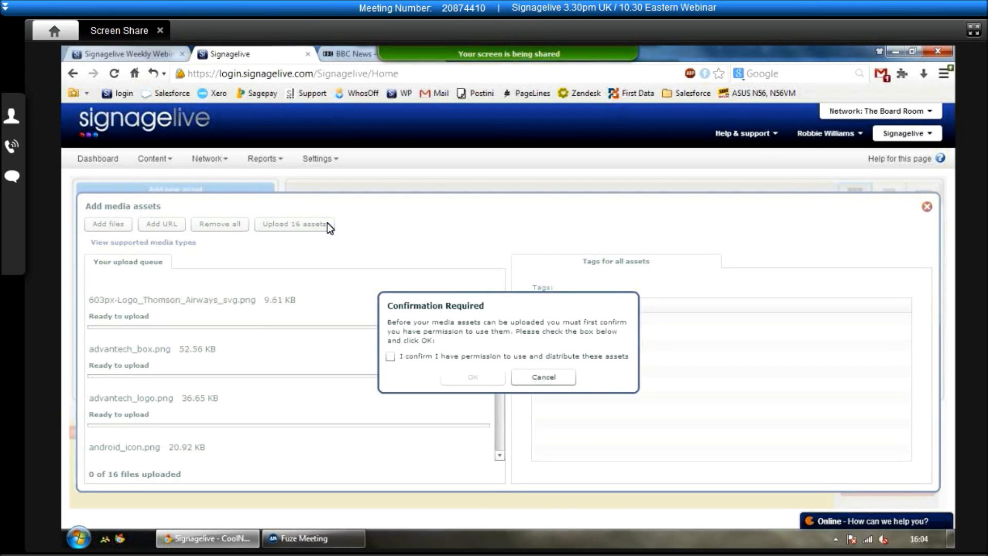
{"action": "left_click", "coordinate": [390, 356]}
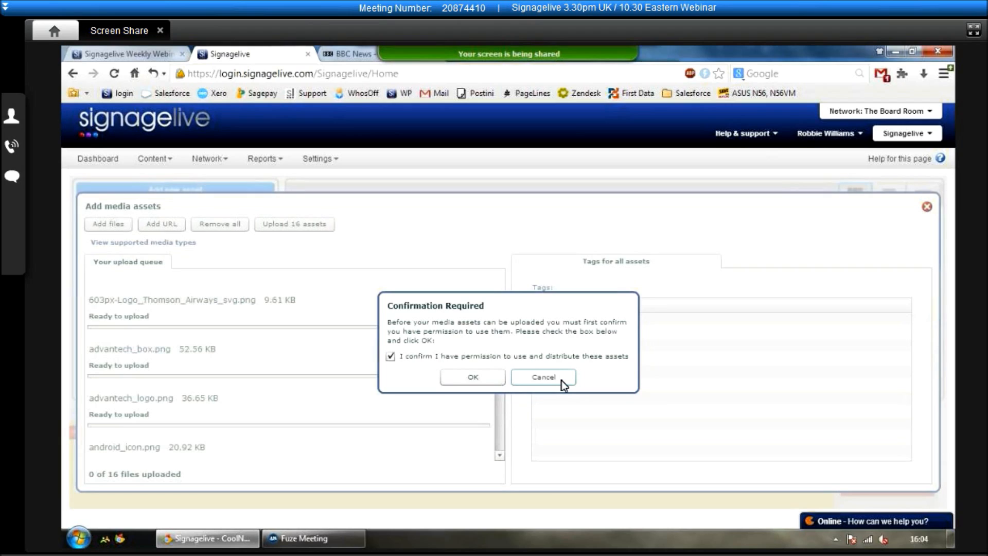
{"action": "left_click", "coordinate": [542, 377]}
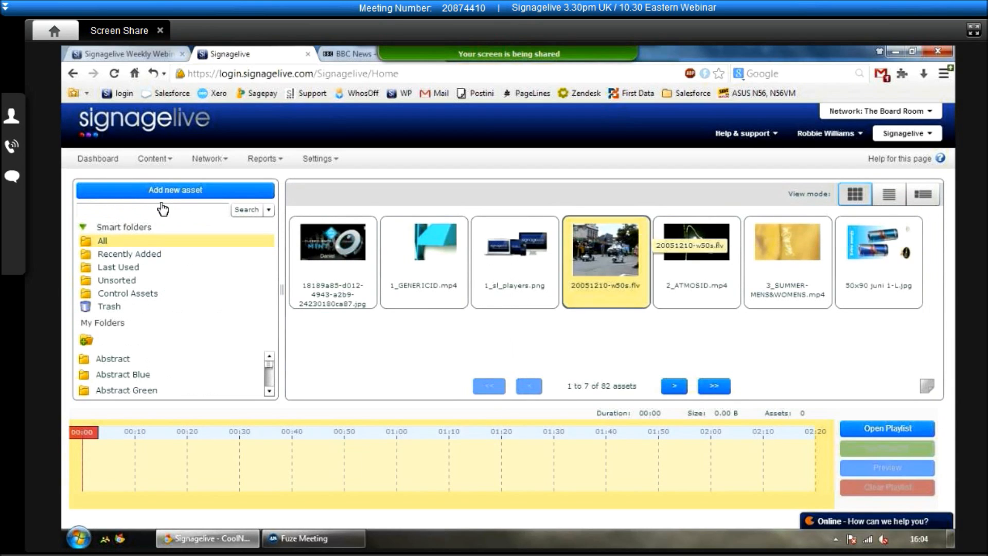
Add five library assets, starting with the logo image and 1_GENERICID.mp4, to the playlist timeline.
{"action": "left_click", "coordinate": [155, 159]}
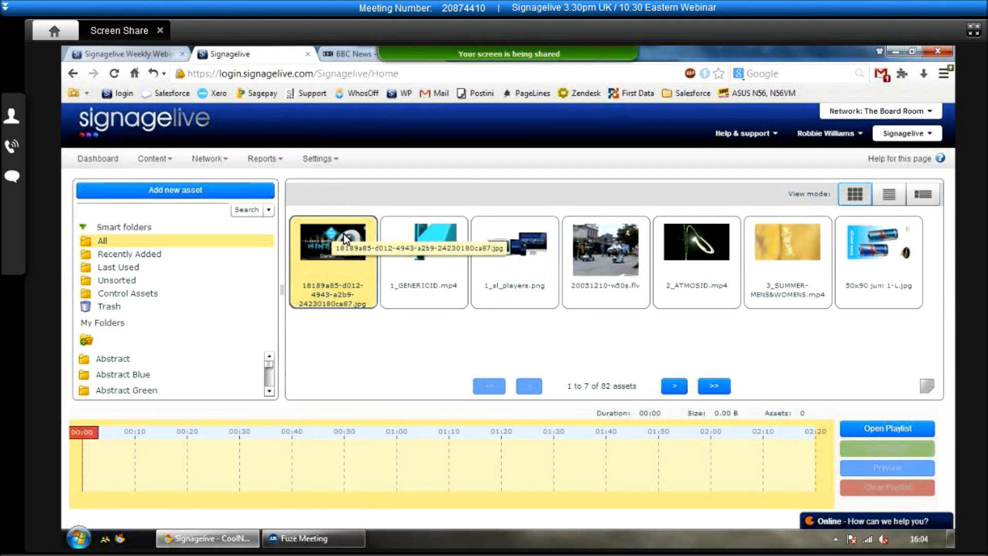
{"action": "left_click_drag", "start_coordinate": [333, 241], "coordinate": [293, 460]}
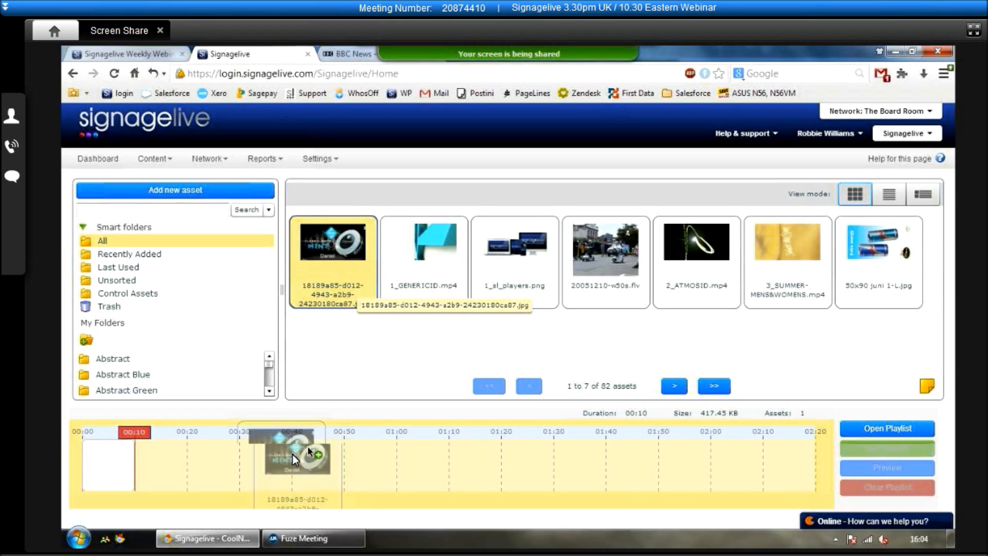
{"action": "left_click_drag", "start_coordinate": [423, 243], "coordinate": [240, 467]}
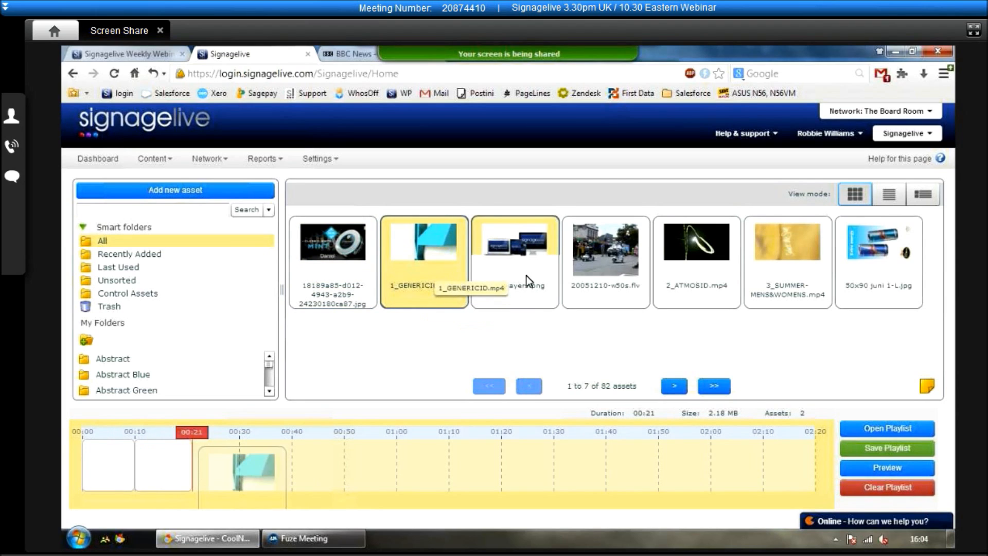
{"action": "left_click_drag", "start_coordinate": [605, 252], "coordinate": [426, 441]}
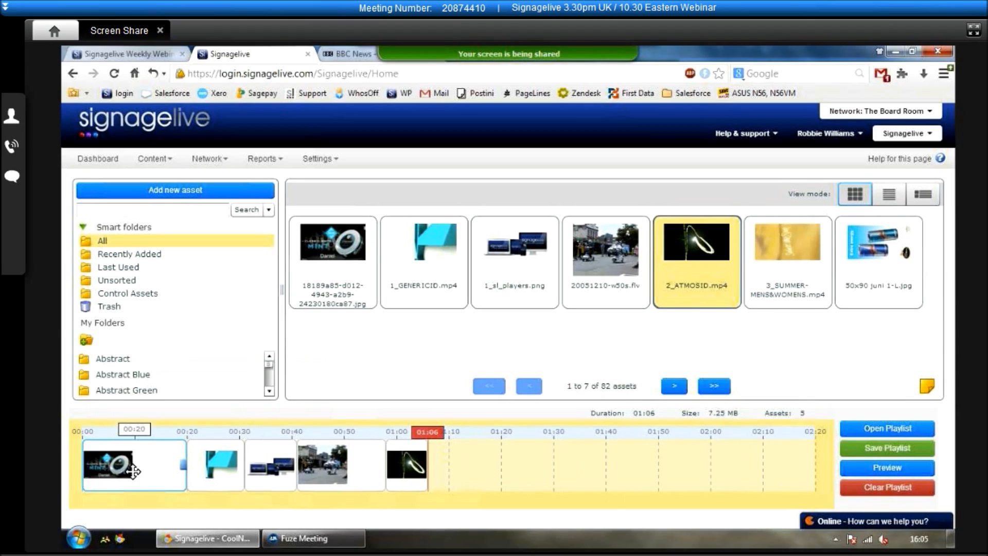
Shorten the first playlist item's duration so the playlist totals 01:01.
{"action": "right_click", "coordinate": [134, 465]}
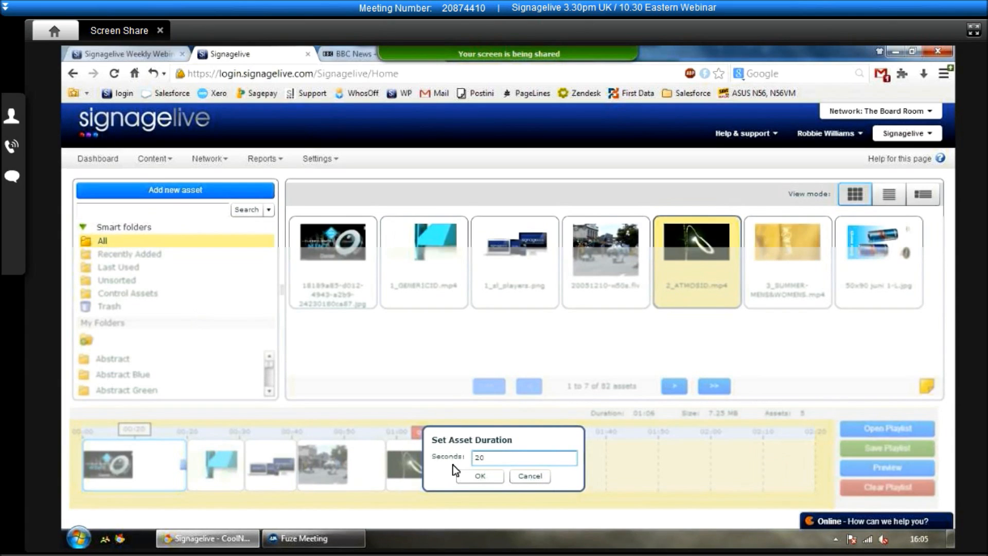
{"action": "left_click", "coordinate": [480, 475]}
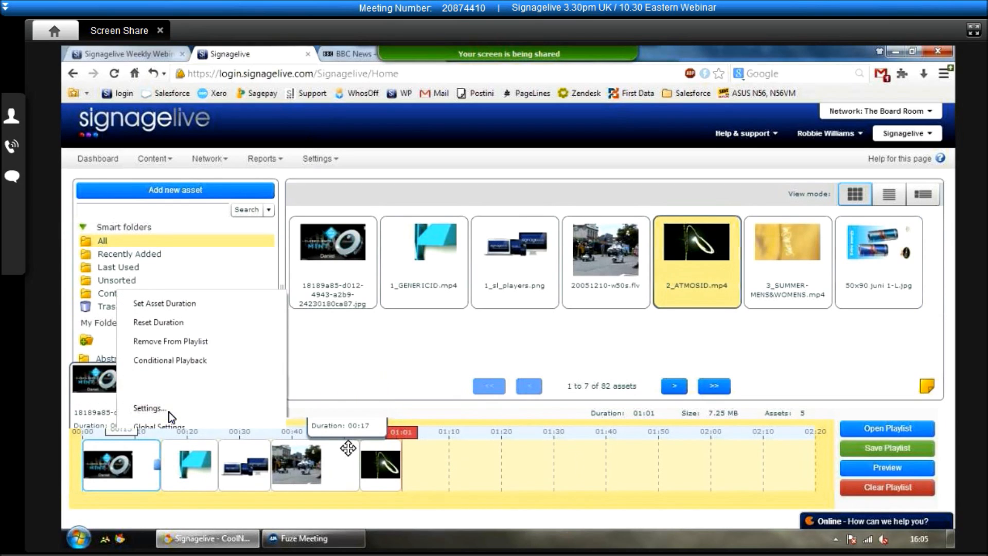
Set the first item's conditional playback valid 08/01/2013–08/31/2013, recurring daily 12:00:00–16:59:59.
{"action": "left_click", "coordinate": [170, 360]}
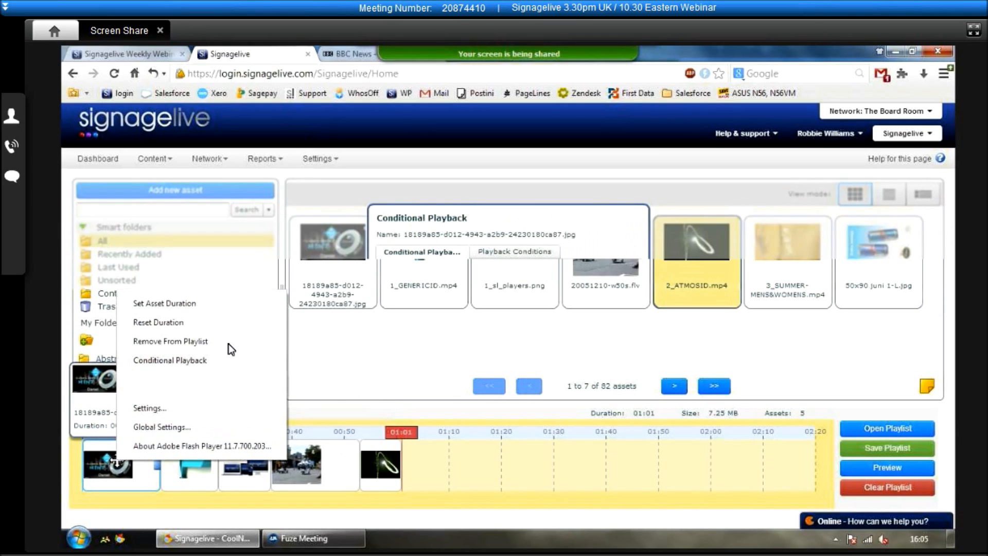
{"action": "left_click", "coordinate": [170, 361]}
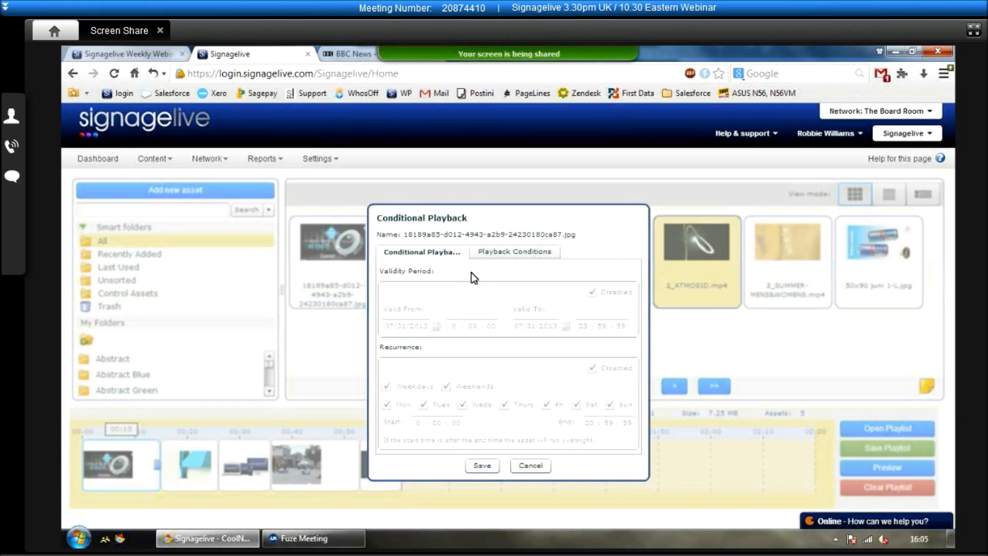
{"action": "mouse_move", "coordinate": [509, 290]}
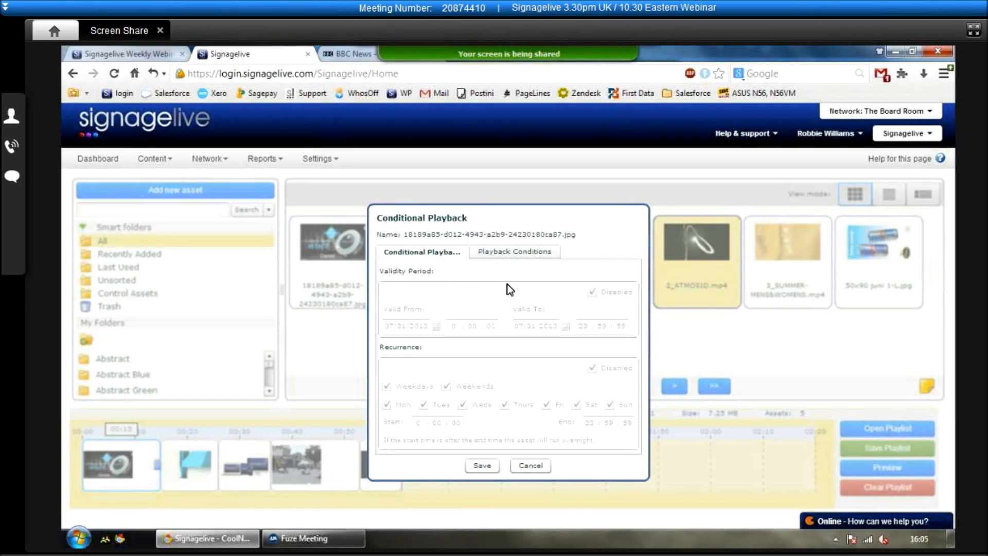
{"action": "mouse_move", "coordinate": [599, 297]}
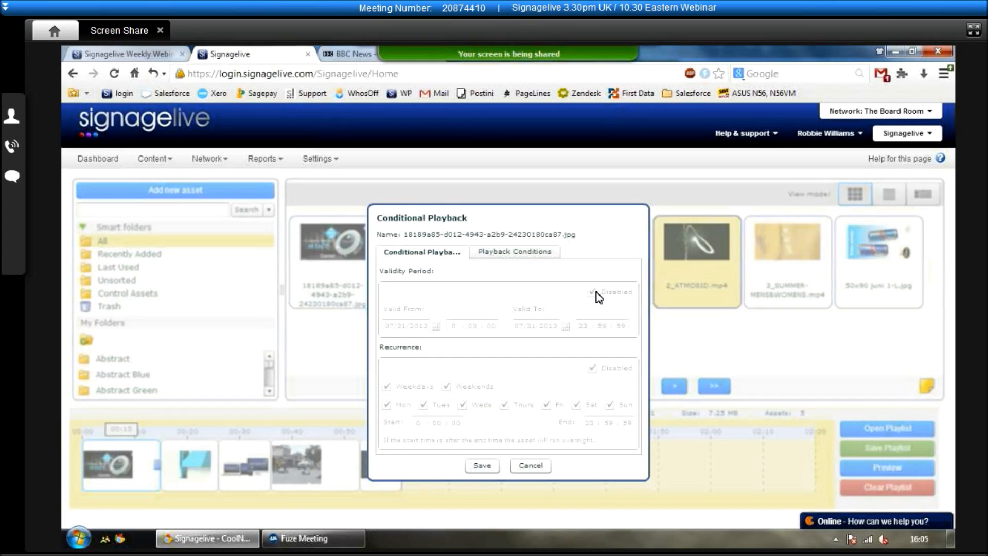
{"action": "left_click", "coordinate": [591, 291]}
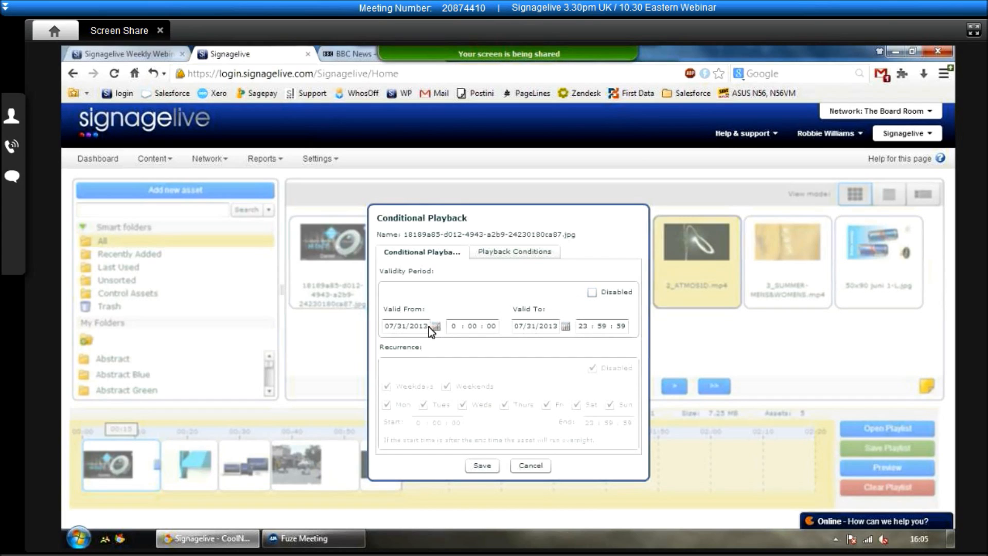
{"action": "left_click", "coordinate": [435, 326]}
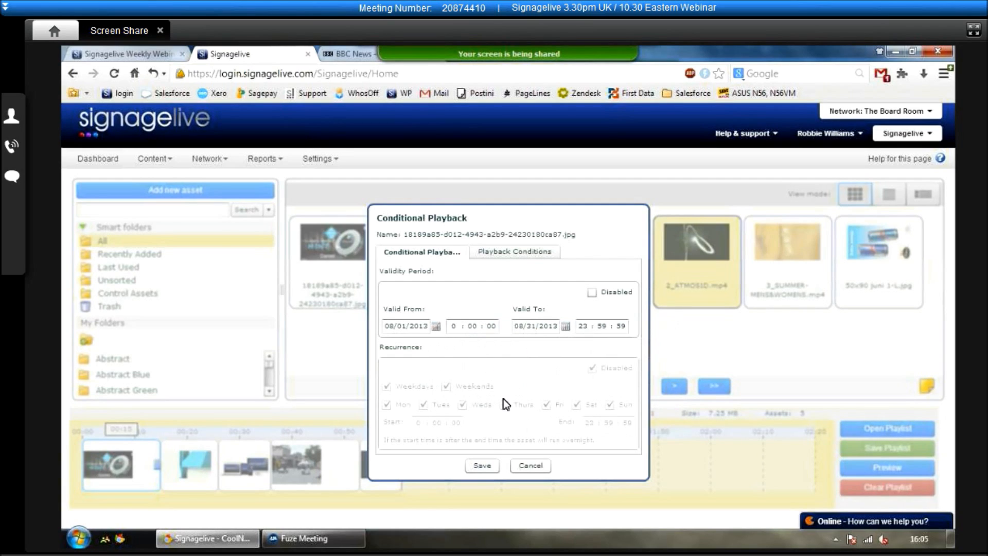
{"action": "left_click", "coordinate": [590, 367]}
{"action": "type", "text": "16"}
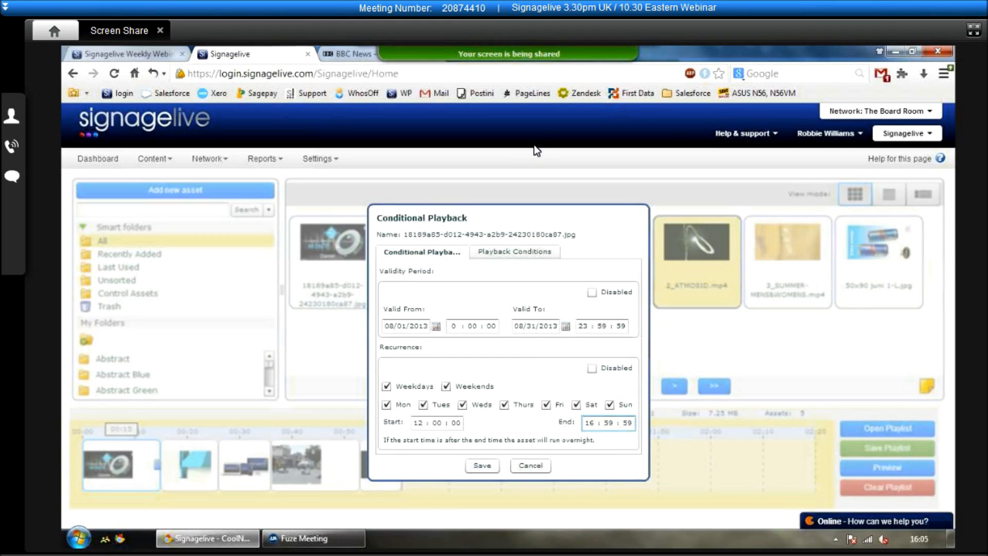
{"action": "left_click", "coordinate": [514, 251]}
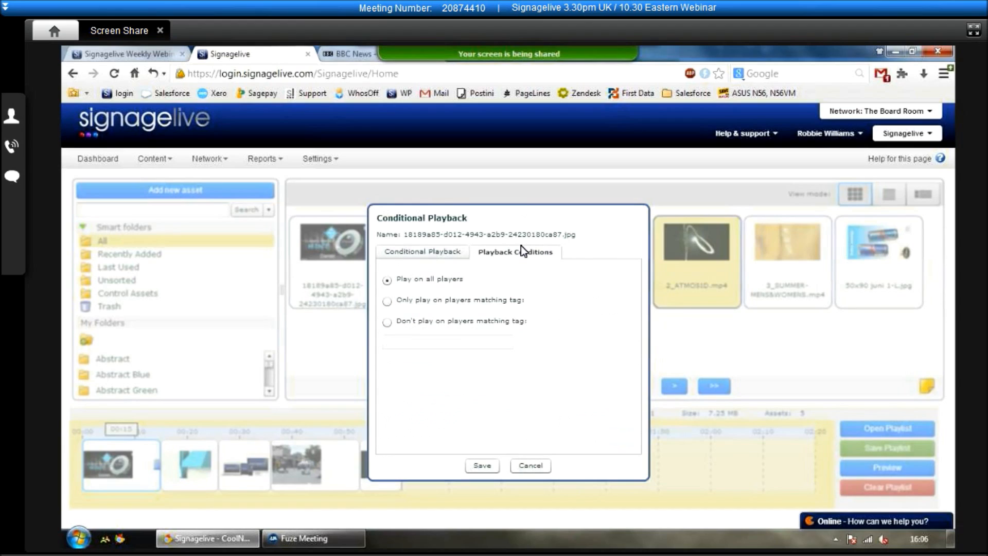
{"action": "mouse_move", "coordinate": [519, 243]}
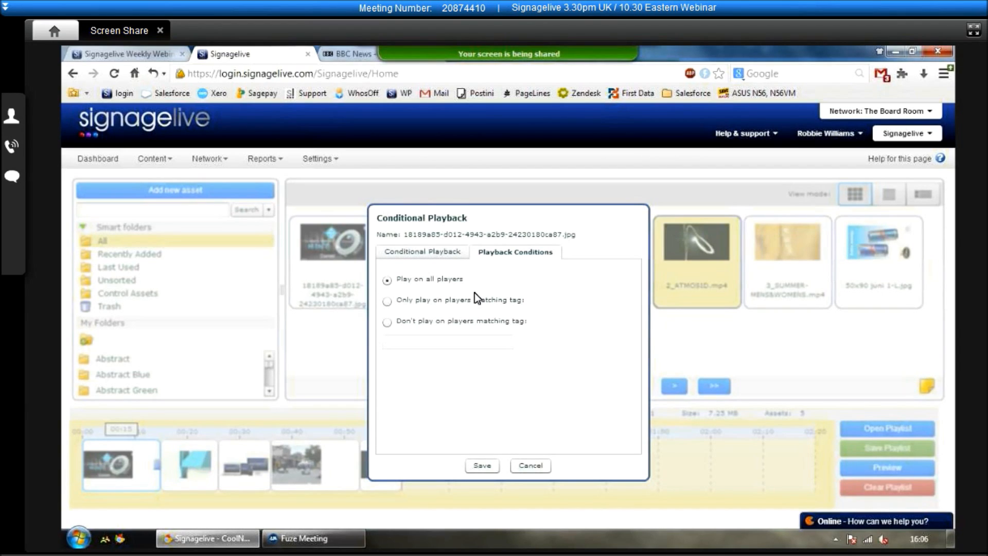
Set the first image to not play on players matching tag 'board' and save the condition.
{"action": "left_click", "coordinate": [388, 301]}
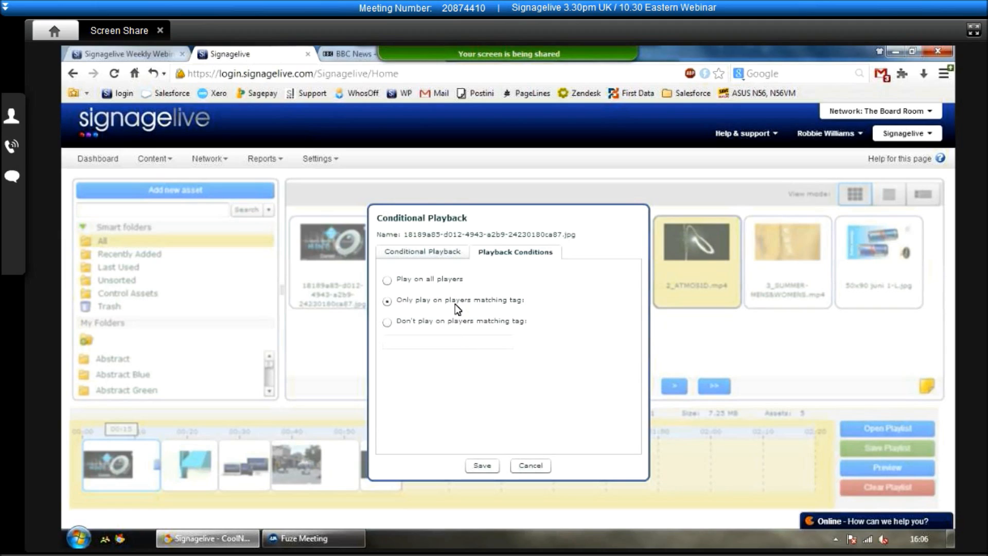
{"action": "type", "text": "board"}
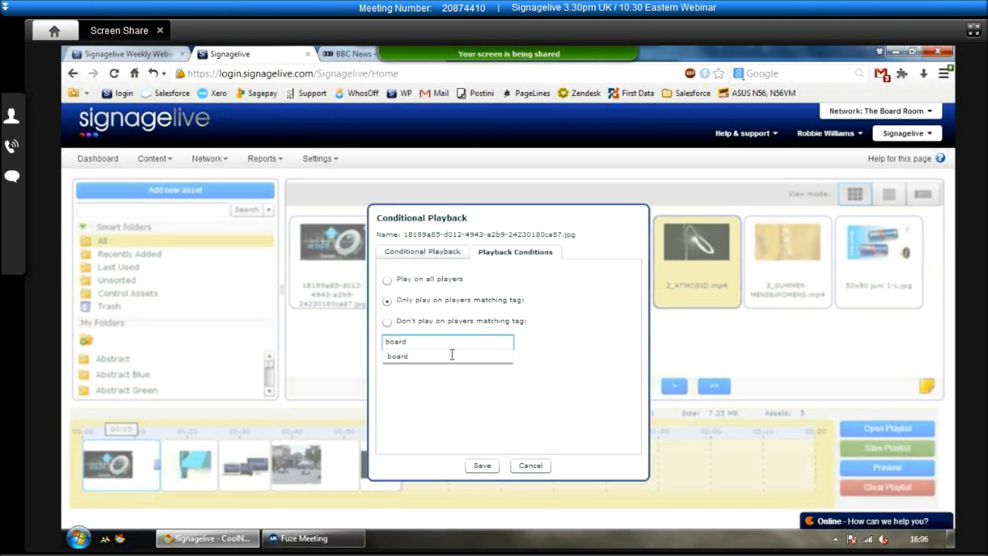
{"action": "left_click", "coordinate": [397, 355]}
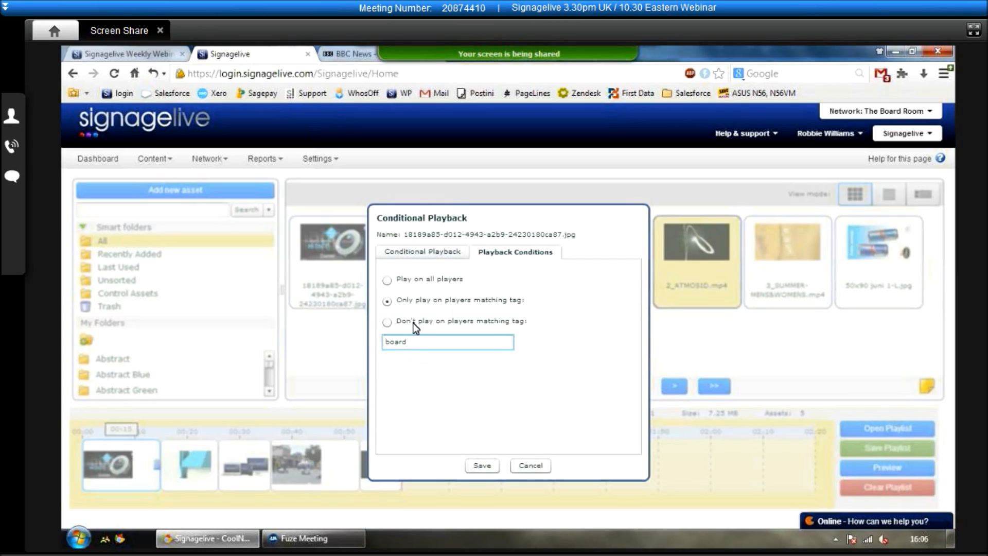
{"action": "left_click", "coordinate": [387, 321]}
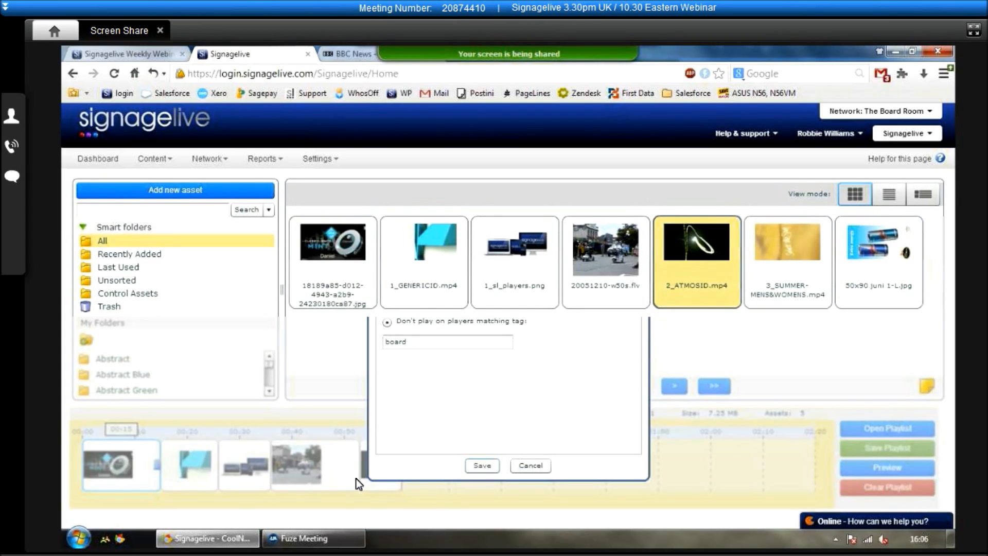
{"action": "left_click", "coordinate": [482, 465]}
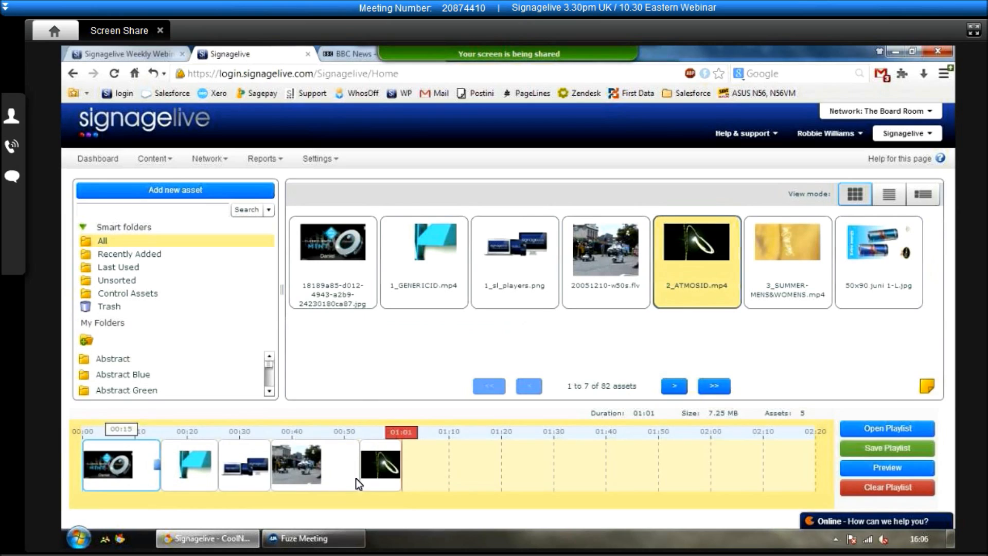
{"action": "mouse_move", "coordinate": [121, 464]}
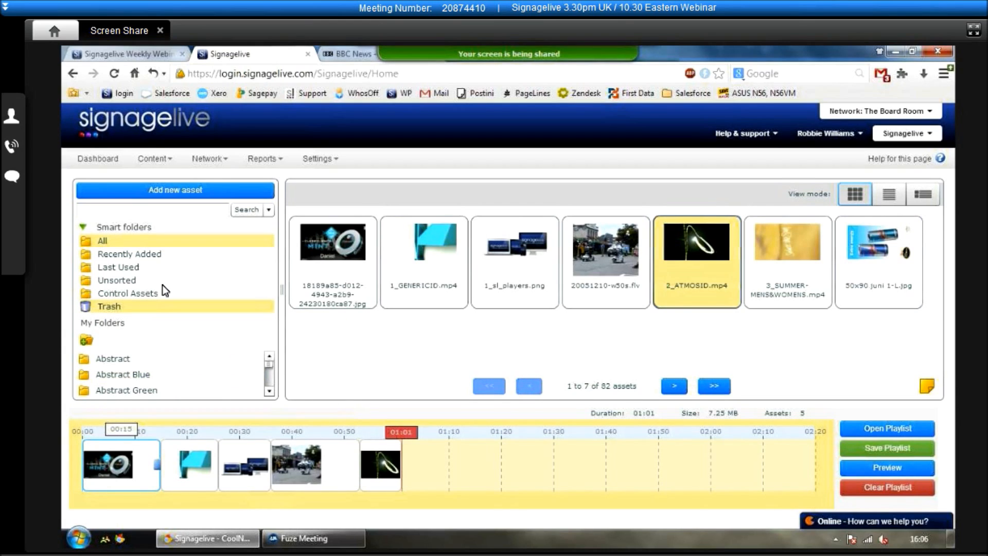
{"action": "left_click", "coordinate": [128, 293]}
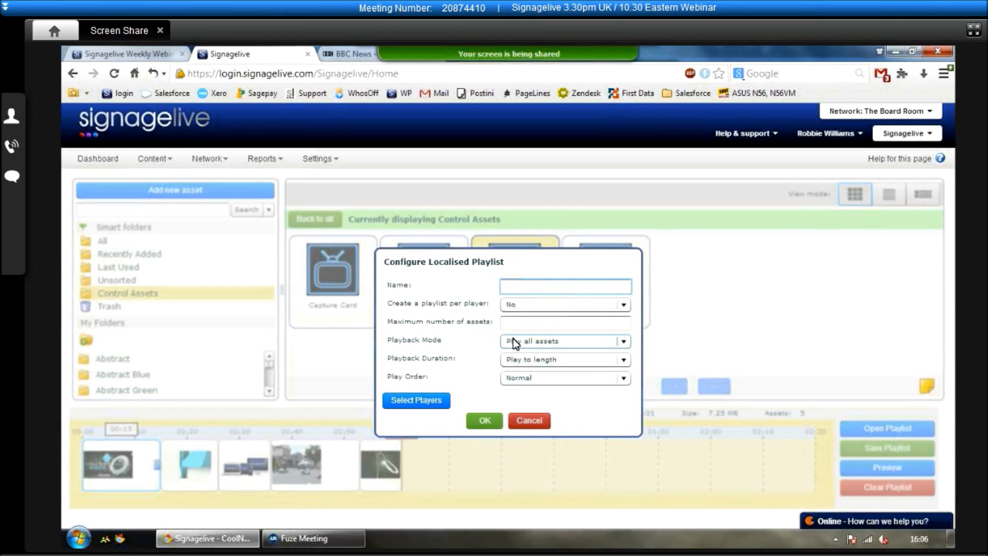
Name the localised playlist 'localised play', one playlist per player Yes, maximum 3 assets.
{"action": "left_click", "coordinate": [564, 285]}
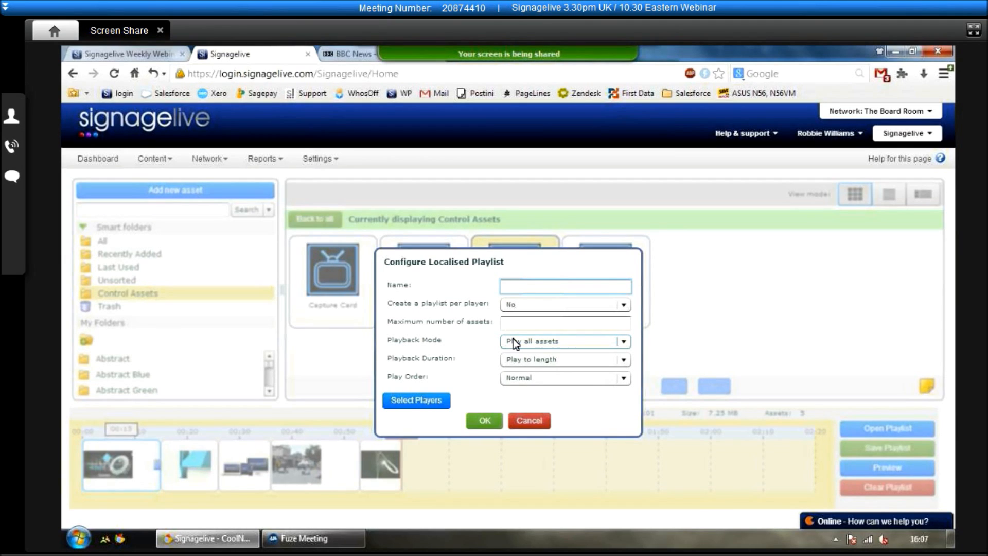
{"action": "left_click", "coordinate": [564, 285]}
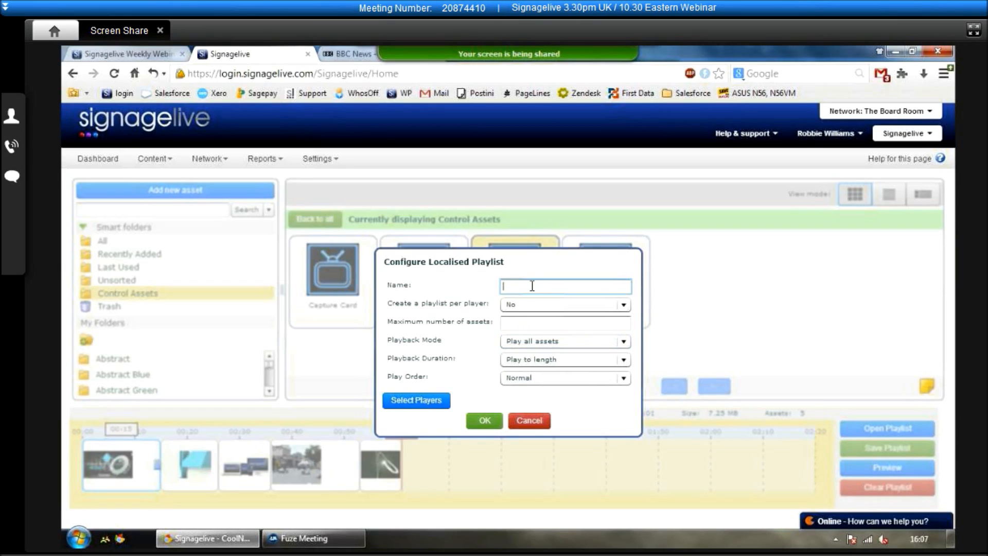
{"action": "type", "text": "loa"}
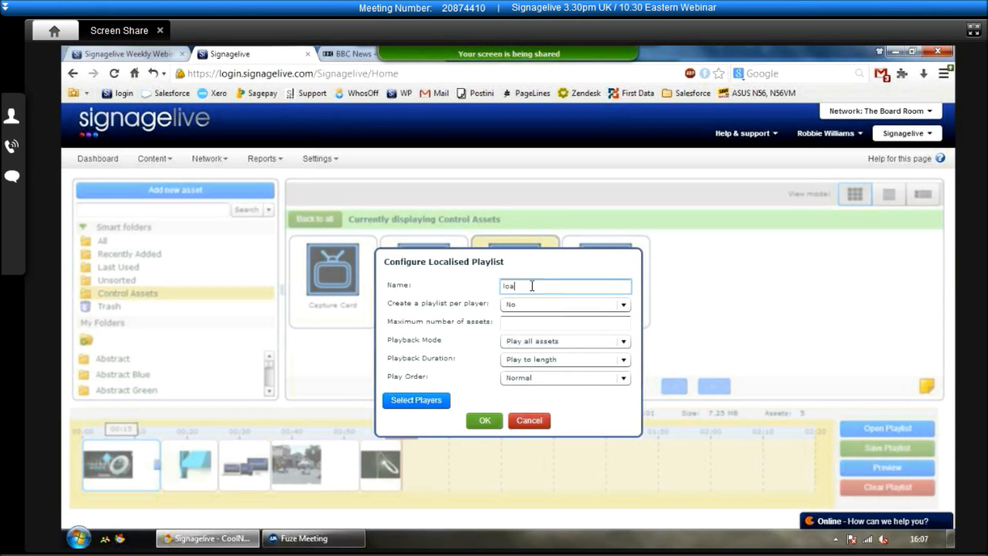
{"action": "type", "text": "localised playlist"}
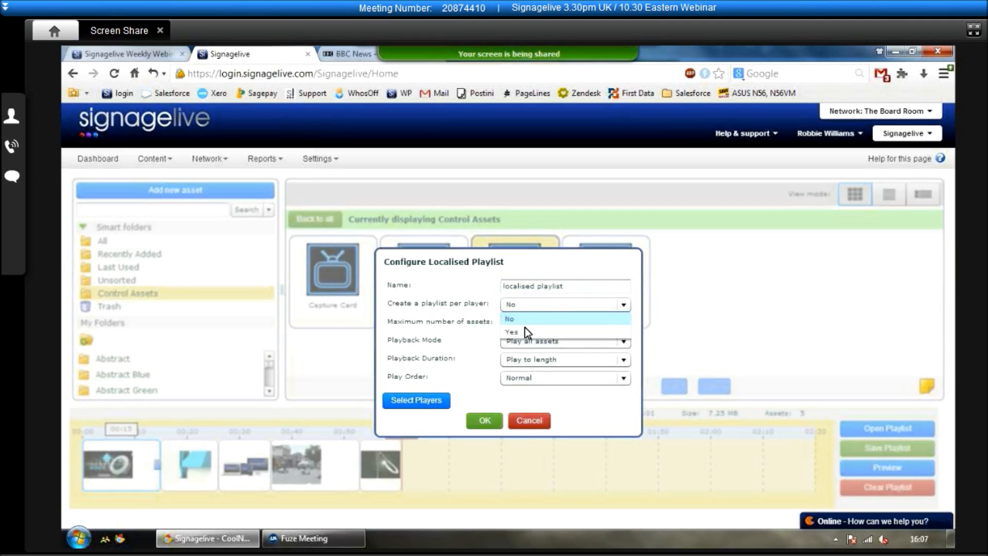
{"action": "left_click", "coordinate": [511, 332]}
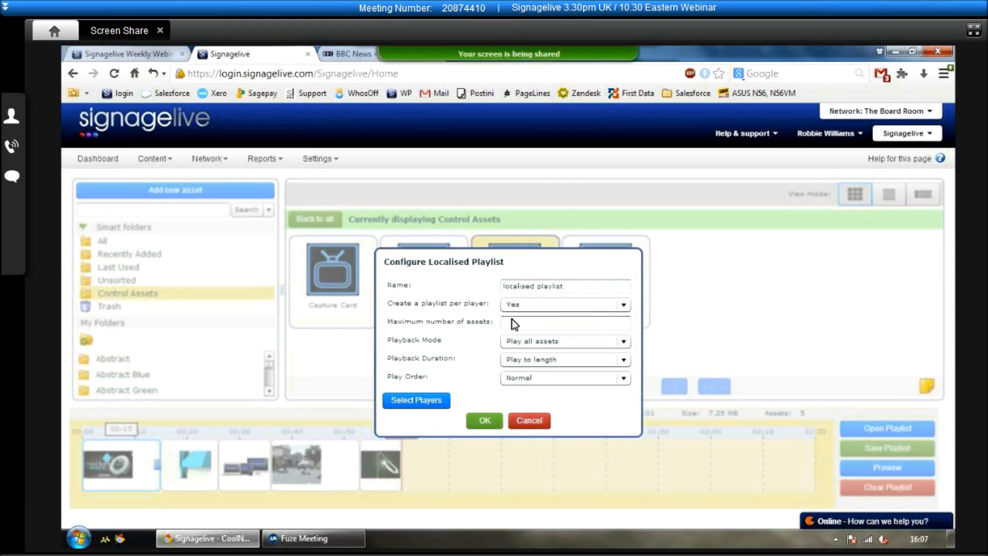
{"action": "left_click", "coordinate": [563, 322]}
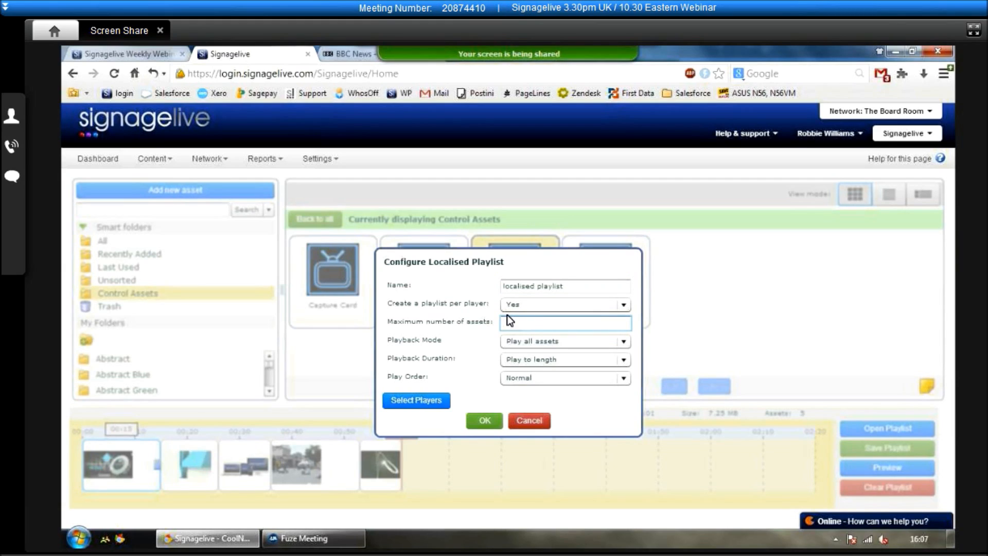
{"action": "type", "text": "3"}
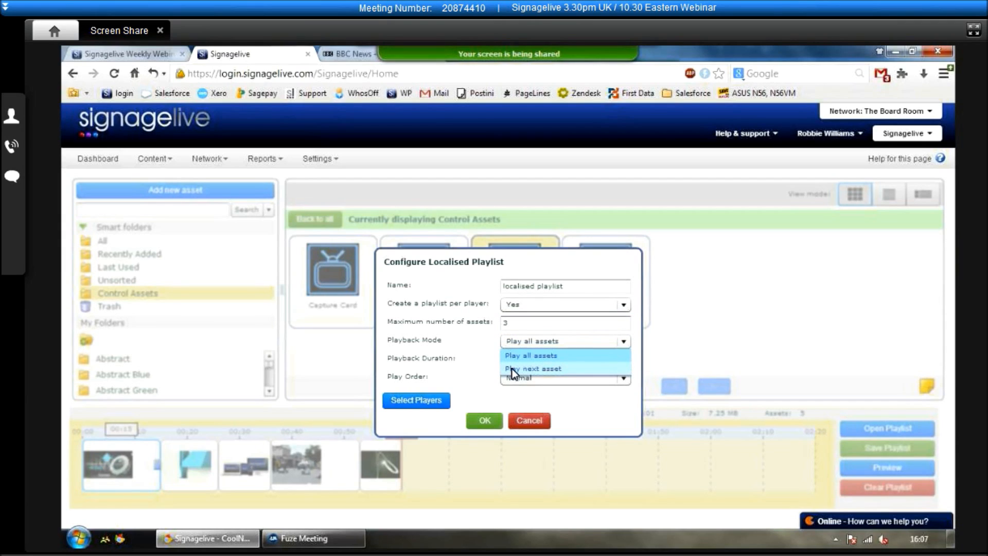
Set playback to Play next asset in Random order, review the available players, and confirm.
{"action": "left_click", "coordinate": [532, 368]}
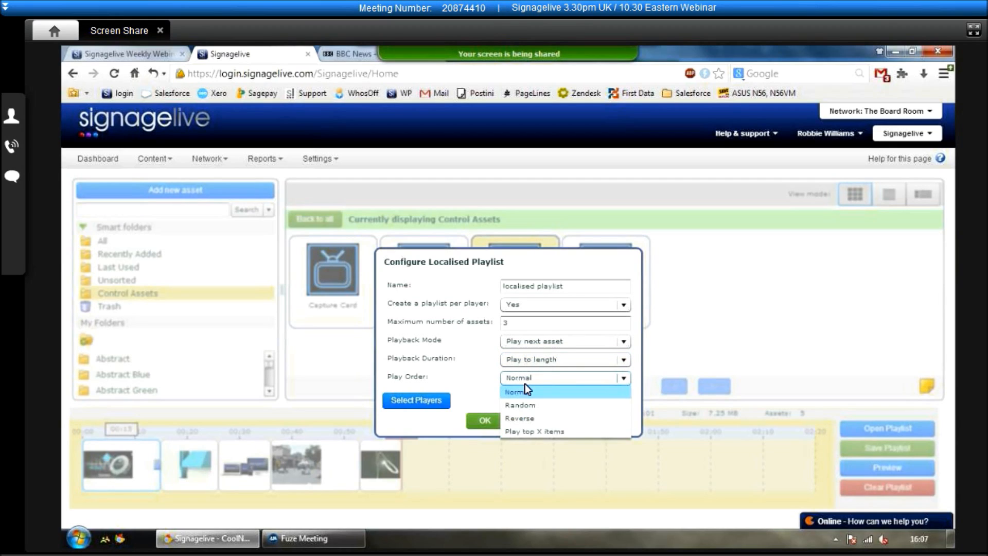
{"action": "left_click", "coordinate": [520, 405]}
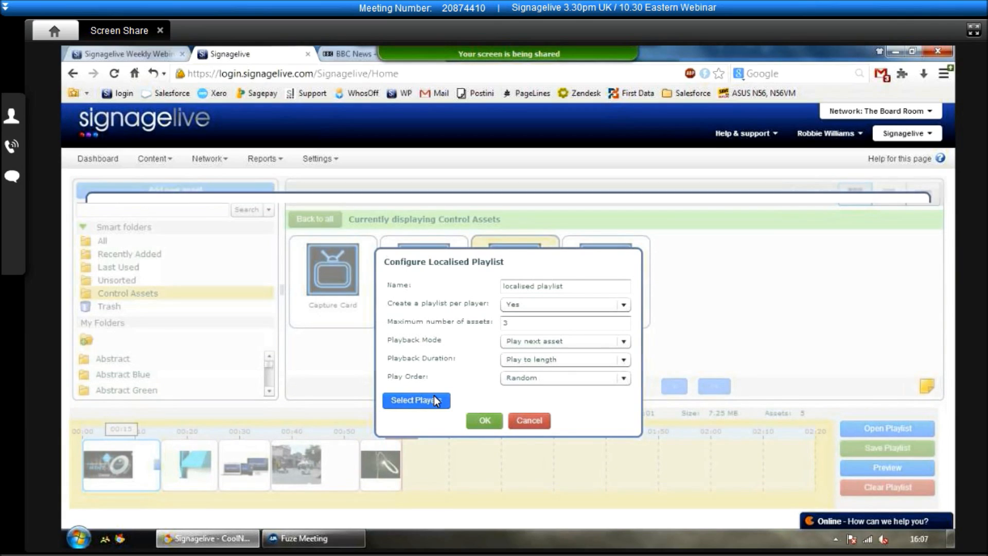
{"action": "left_click", "coordinate": [415, 400]}
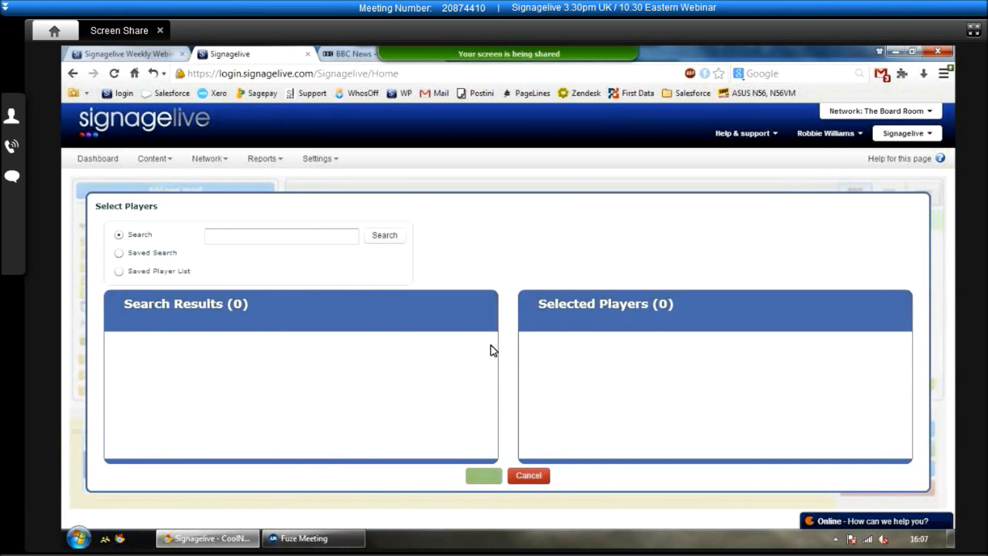
{"action": "left_click", "coordinate": [384, 235]}
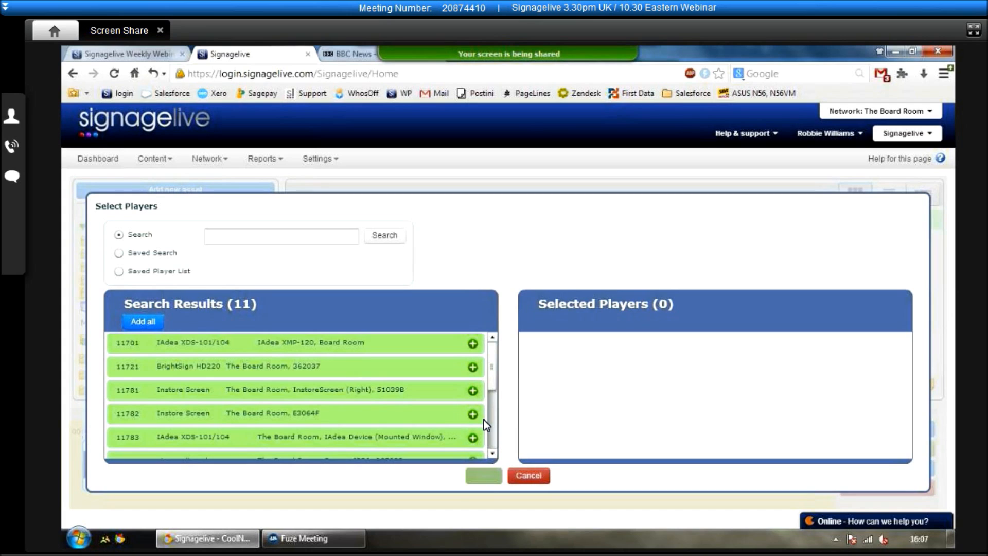
{"action": "left_click", "coordinate": [526, 475]}
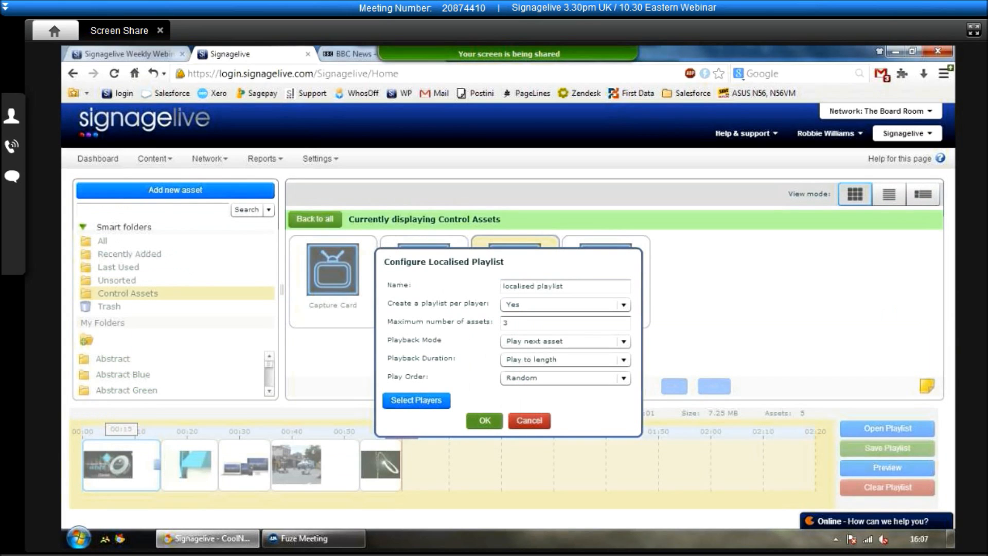
{"action": "left_click", "coordinate": [484, 420]}
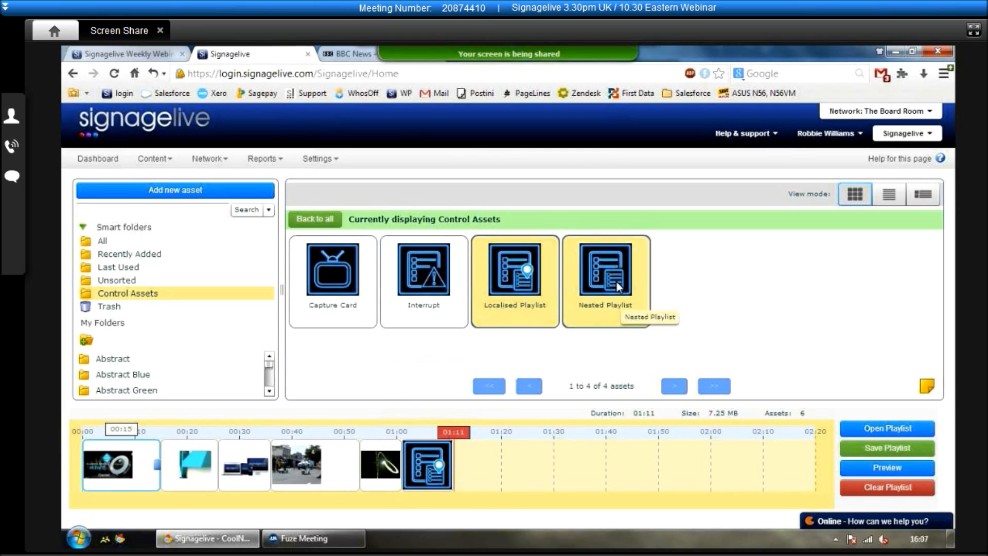
Drop a nested playlist at the end of the timeline and name it '856464'.
{"action": "left_click_drag", "start_coordinate": [605, 271], "coordinate": [586, 353]}
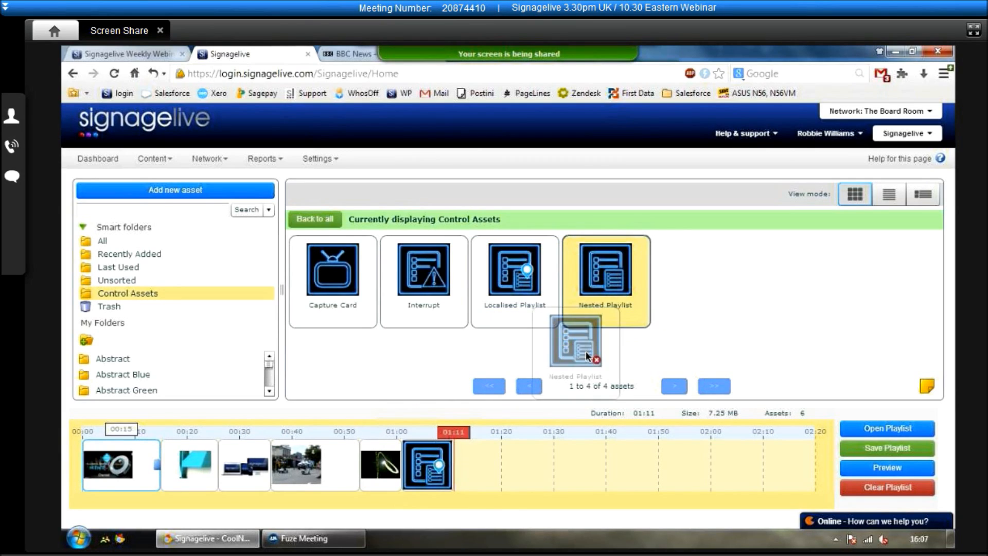
{"action": "left_click_drag", "start_coordinate": [586, 356], "coordinate": [555, 460]}
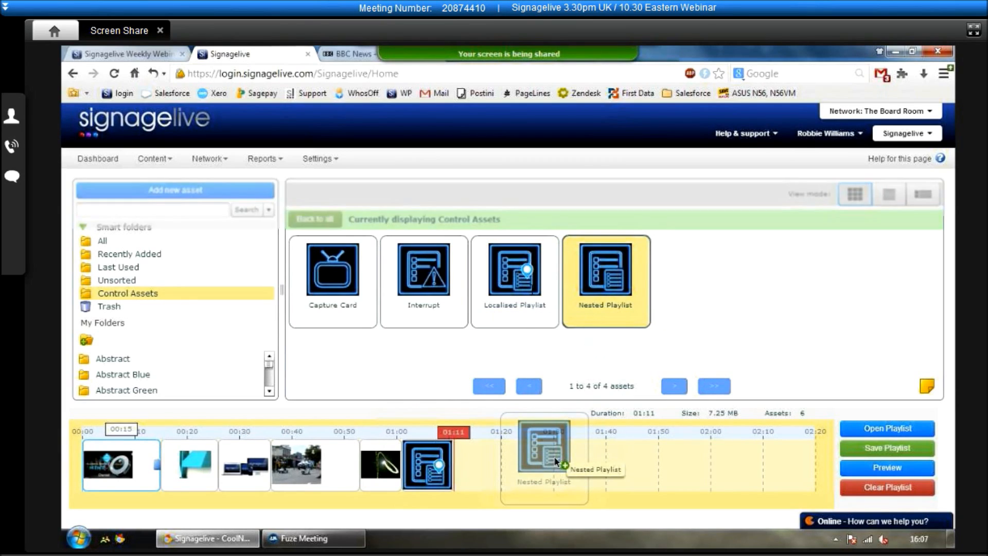
{"action": "left_click", "coordinate": [544, 448]}
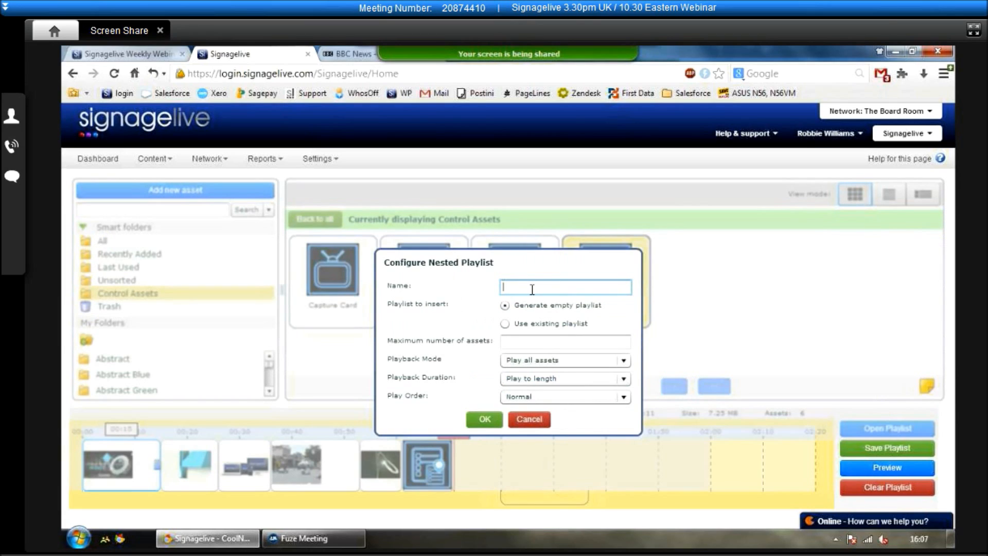
{"action": "type", "text": "856464"}
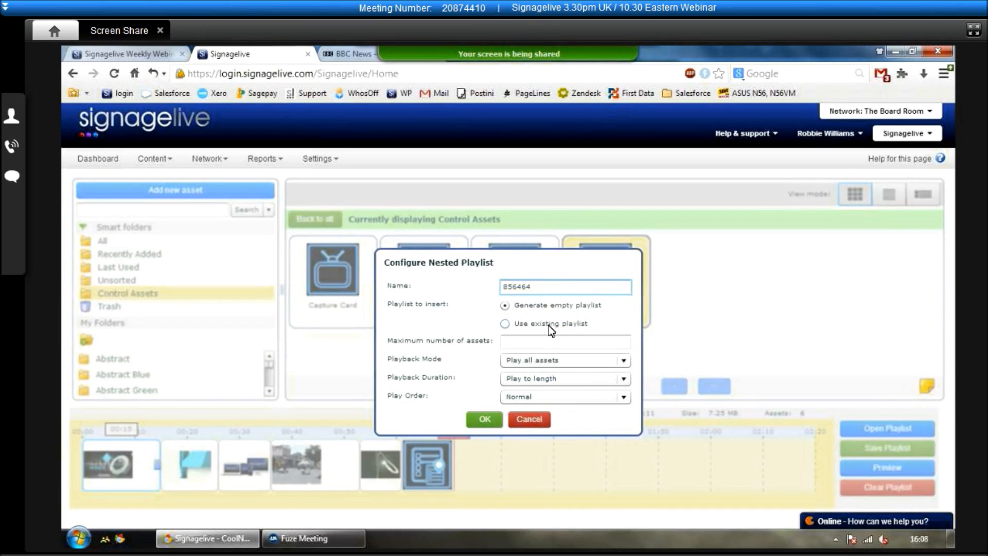
Use the existing Adlux Demo playlist with Play next asset mode and confirm the nested playlist.
{"action": "left_click", "coordinate": [504, 323]}
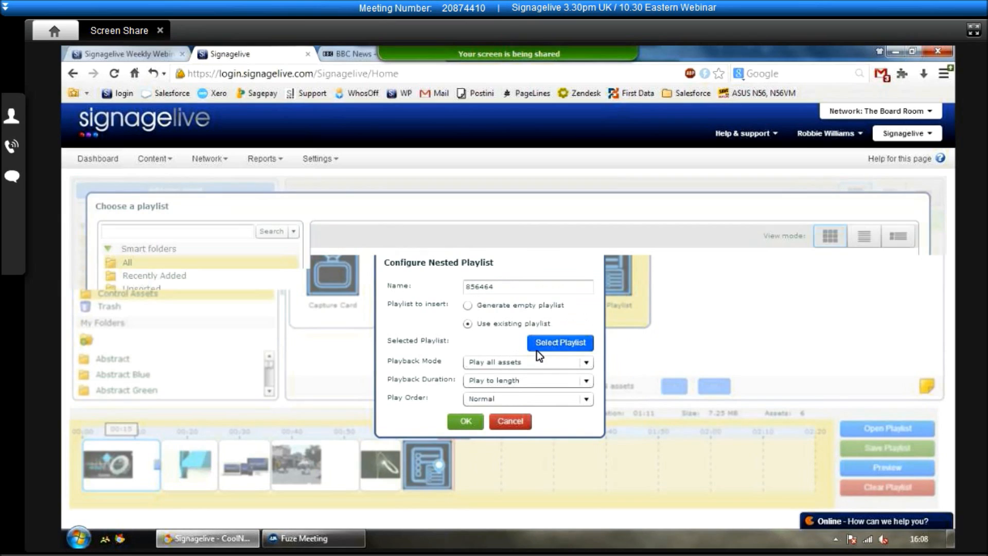
{"action": "left_click", "coordinate": [559, 342]}
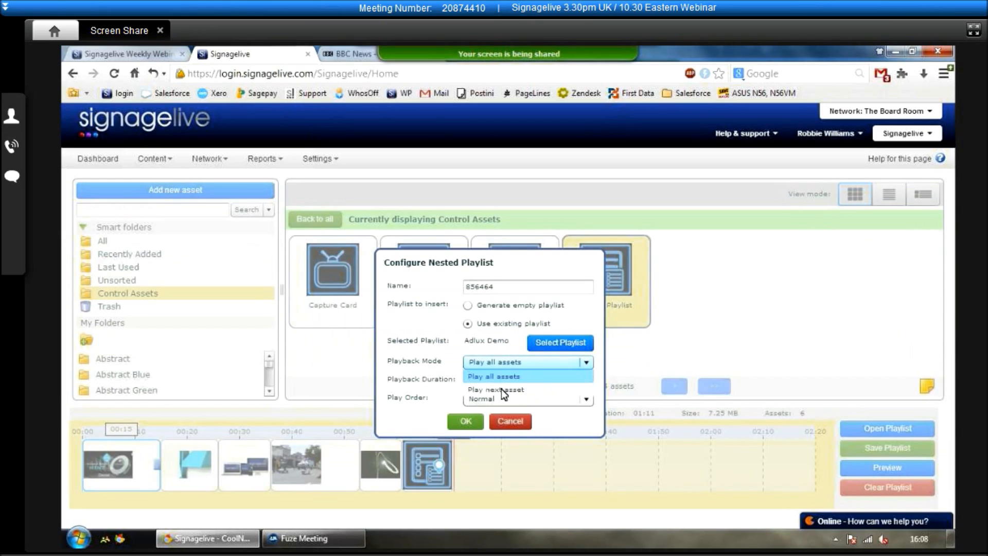
{"action": "left_click", "coordinate": [496, 389]}
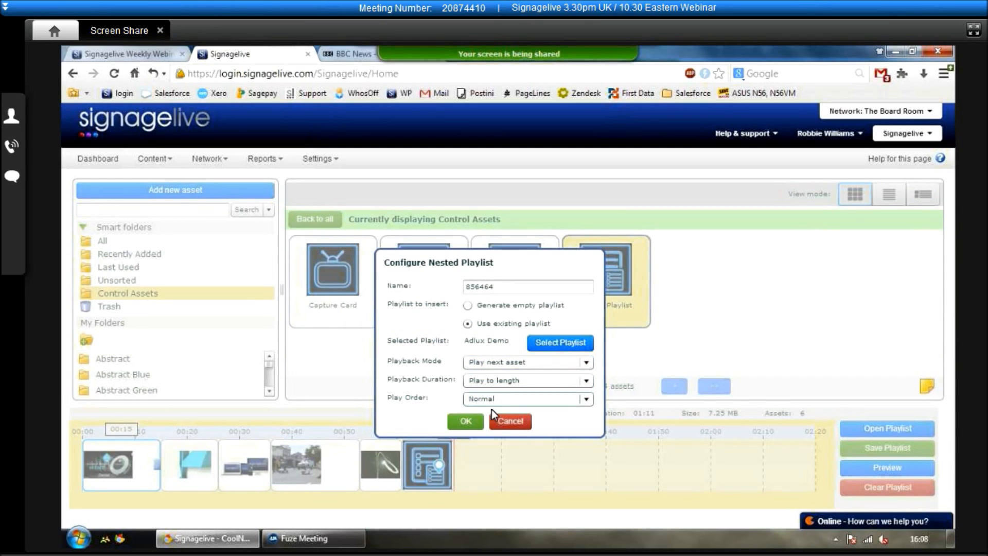
{"action": "left_click", "coordinate": [466, 421]}
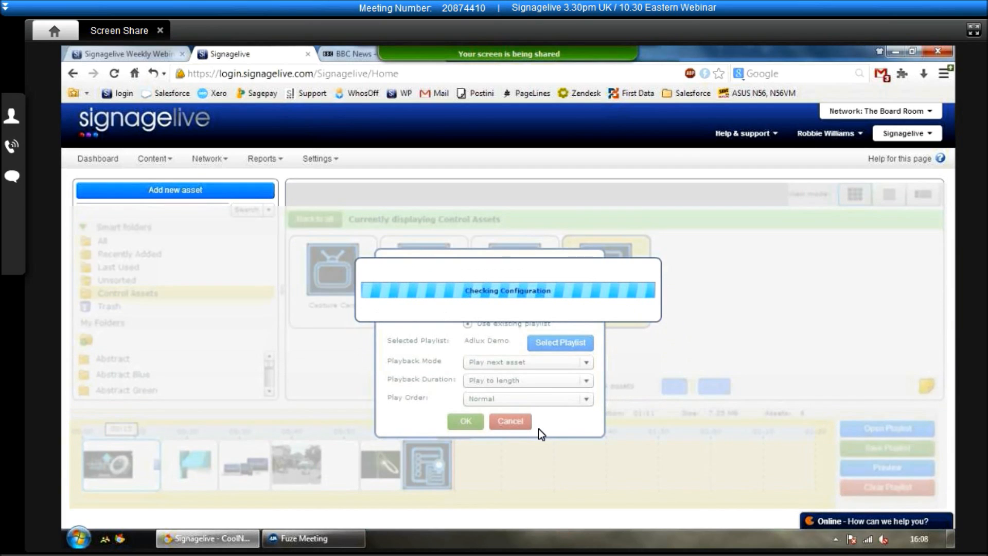
{"action": "left_click", "coordinate": [510, 421]}
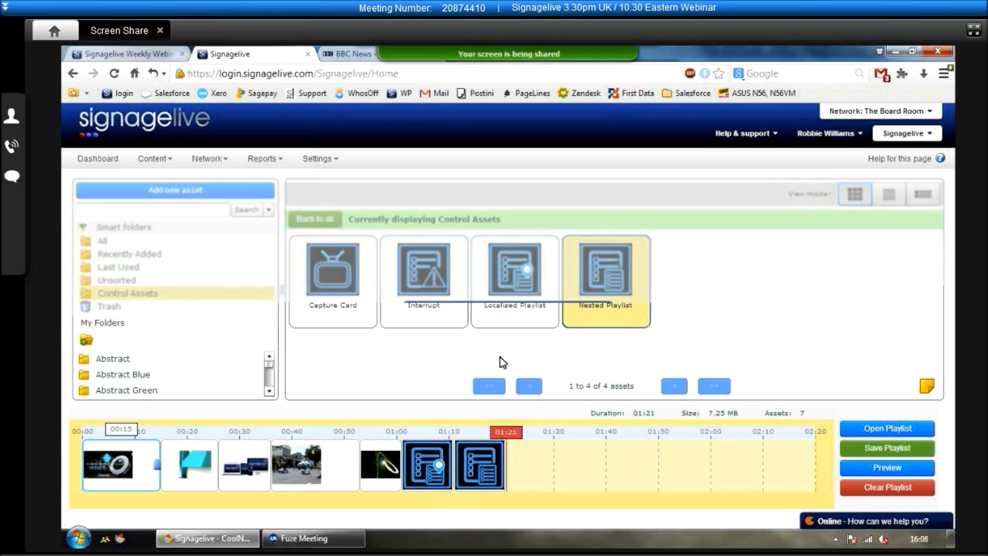
Save the seven-item playlist with a name and start a new layout under Content > Layouts.
{"action": "left_click", "coordinate": [886, 448]}
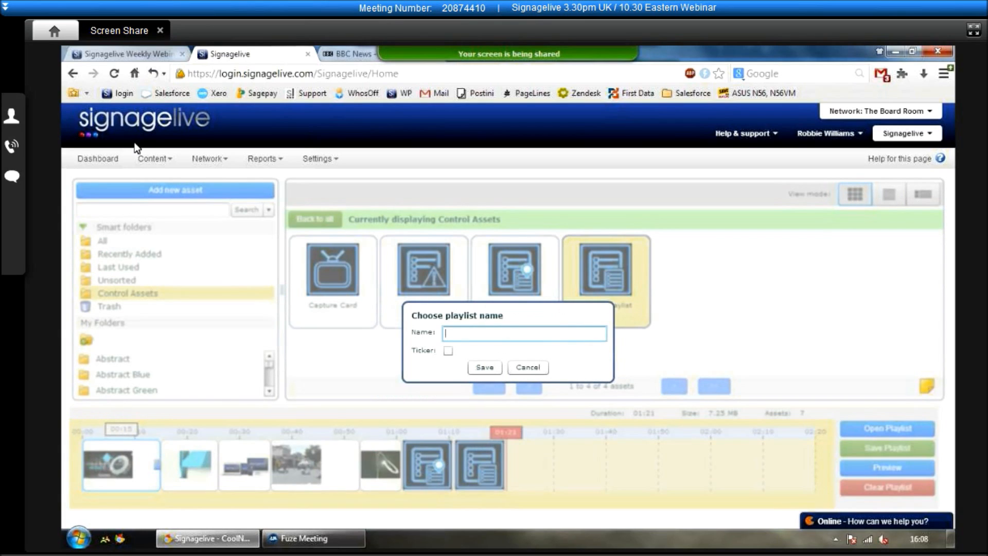
{"action": "left_click", "coordinate": [527, 368]}
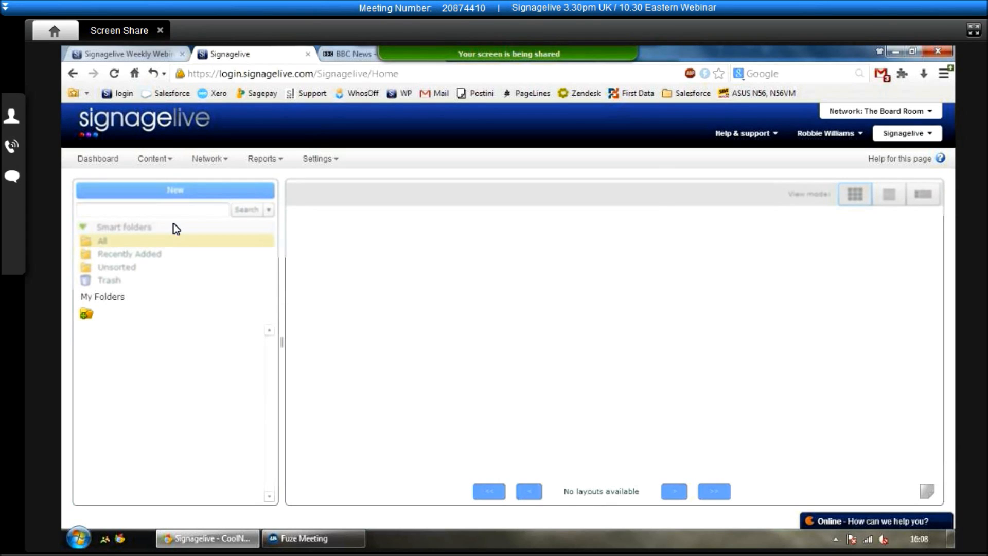
{"action": "left_click", "coordinate": [102, 241]}
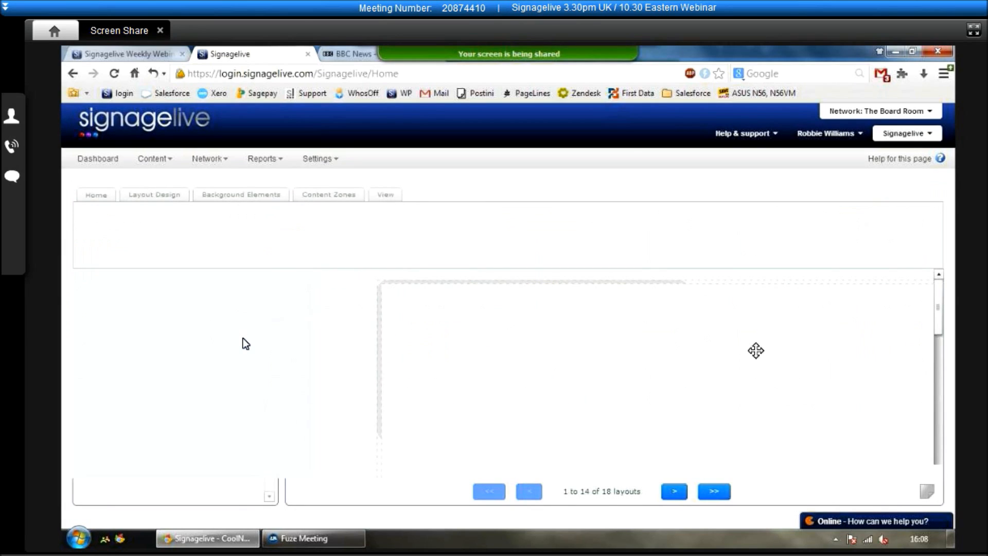
Apply sl bg blue fade.jpg as the layout background and move to the Content Zones options.
{"action": "left_click", "coordinate": [385, 195]}
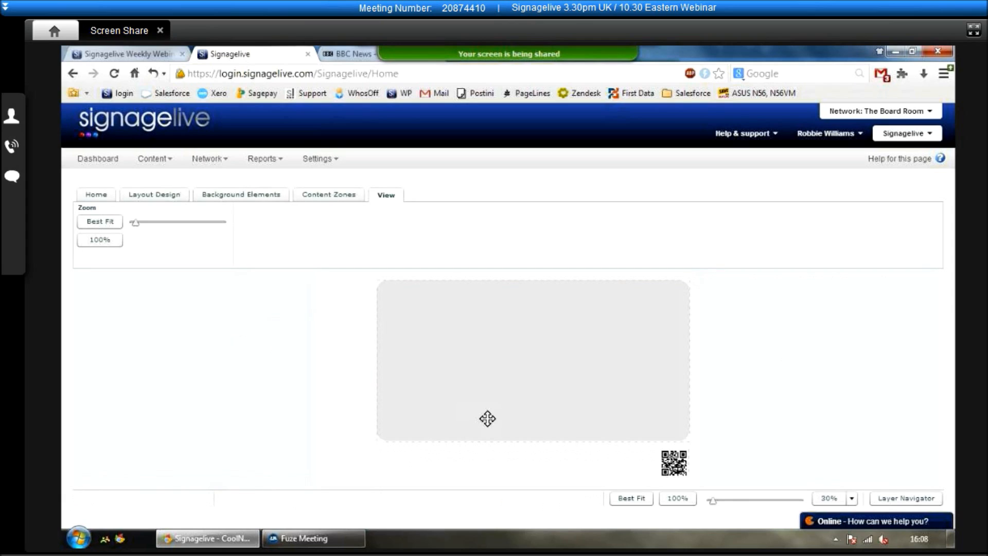
{"action": "left_click", "coordinate": [154, 195]}
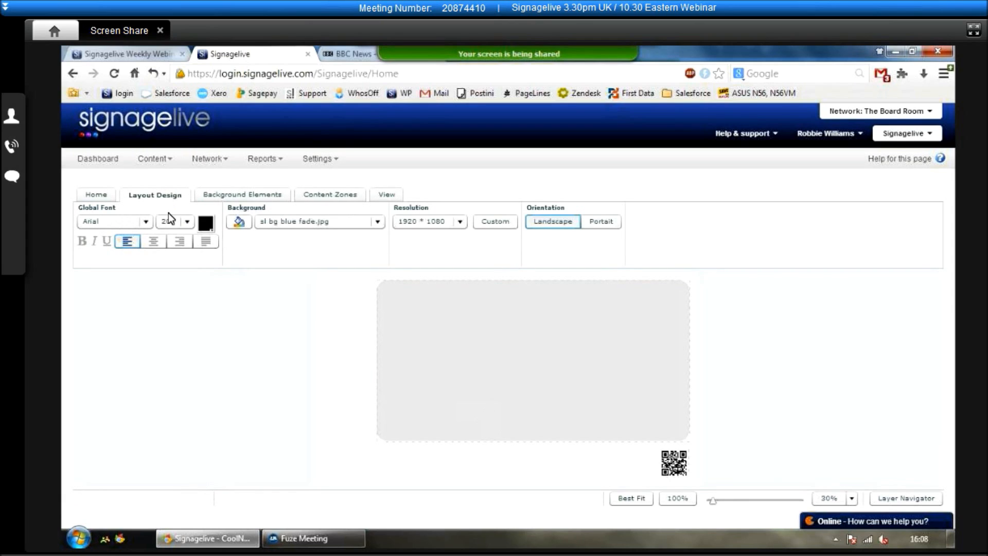
{"action": "left_click", "coordinate": [377, 221]}
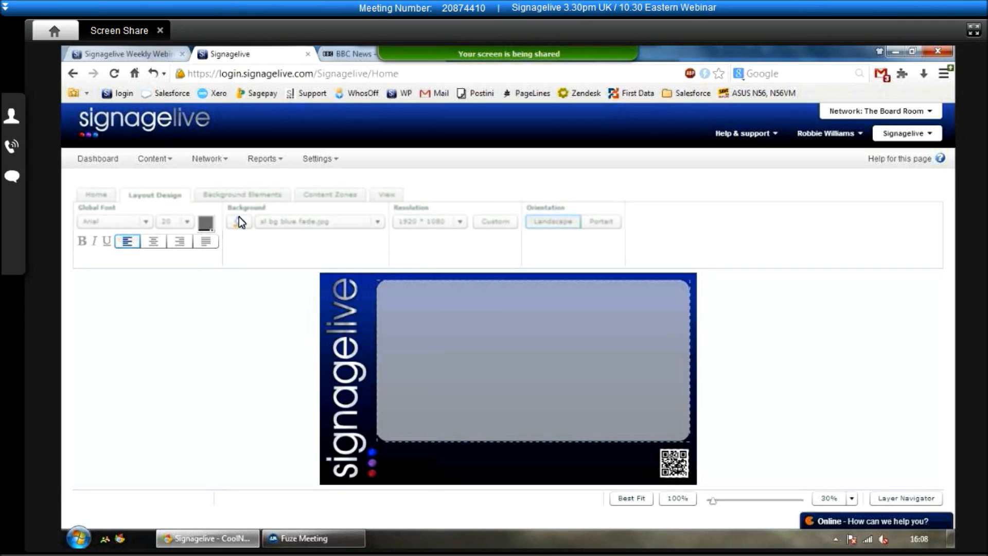
{"action": "left_click", "coordinate": [238, 222]}
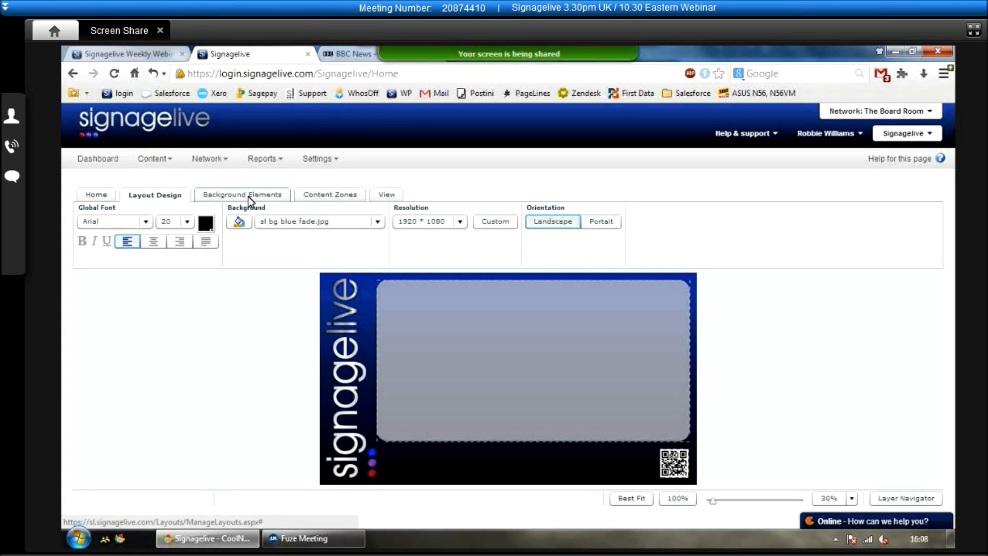
{"action": "left_click", "coordinate": [328, 194]}
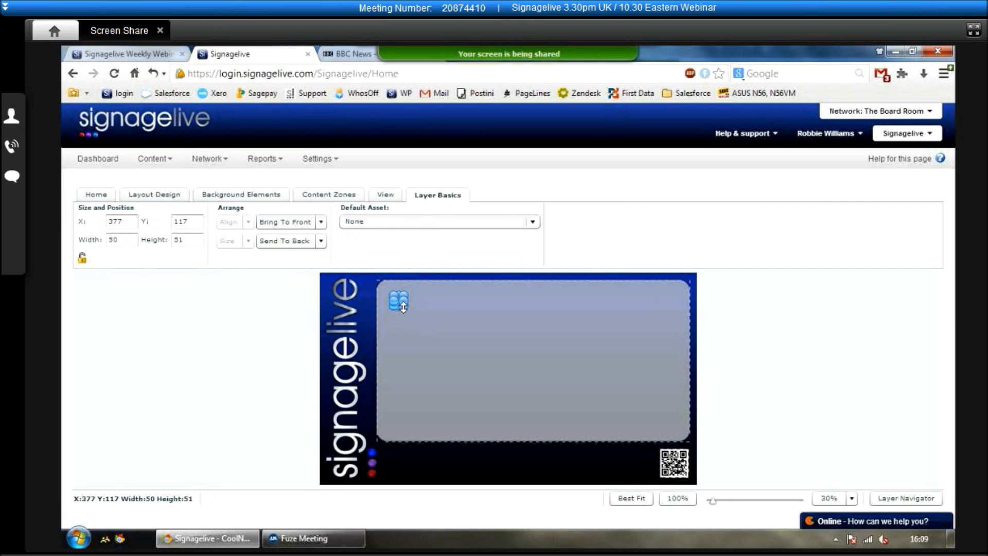
Stretch the content zone to fill the central panel, 1600 wide by 815 at position 280, 40.
{"action": "left_click_drag", "start_coordinate": [401, 307], "coordinate": [554, 364]}
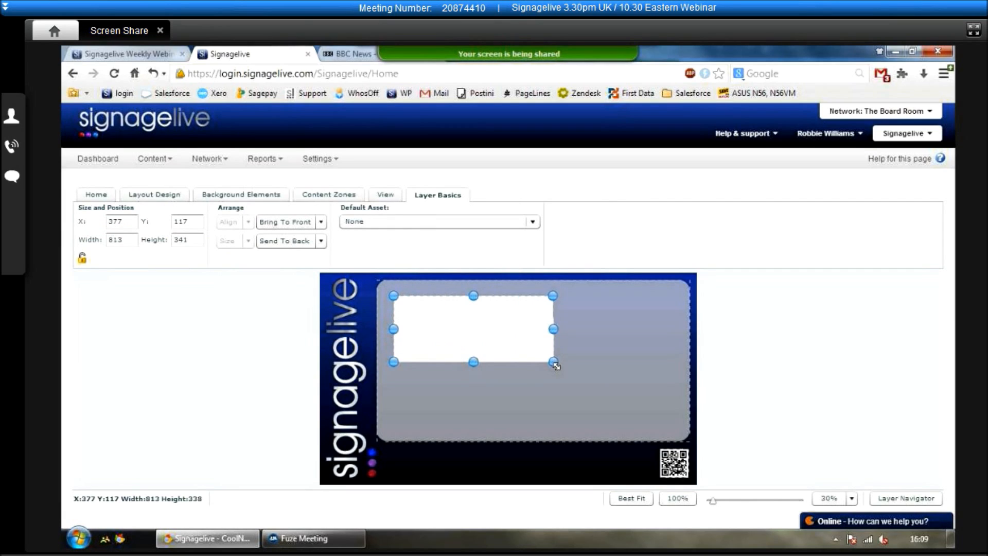
{"action": "left_click_drag", "start_coordinate": [553, 364], "coordinate": [692, 441]}
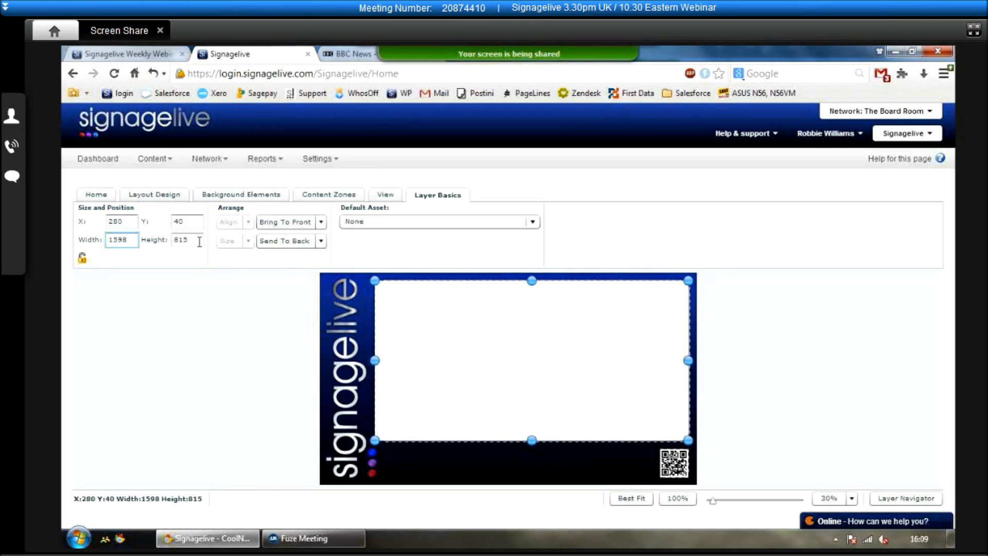
{"action": "left_click", "coordinate": [328, 194]}
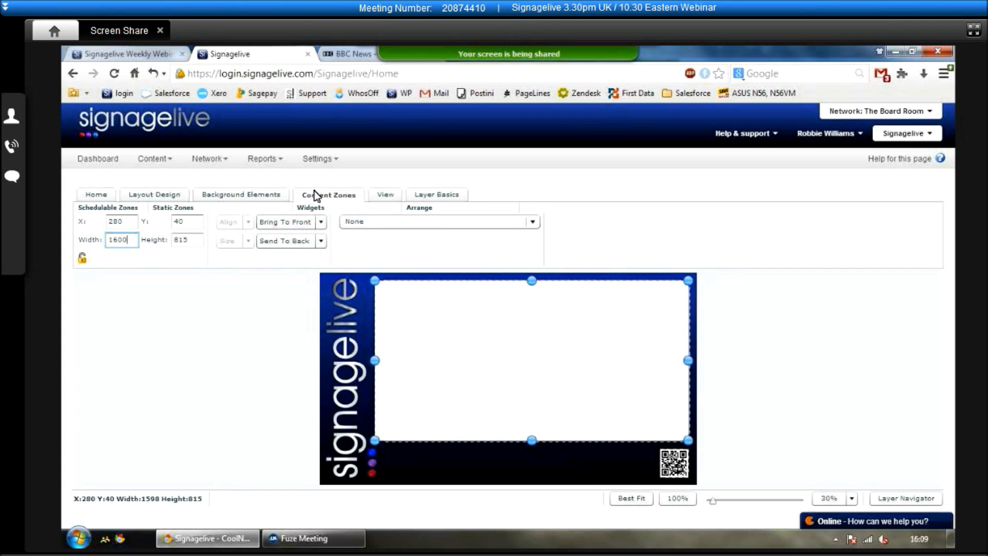
{"action": "left_click", "coordinate": [329, 195]}
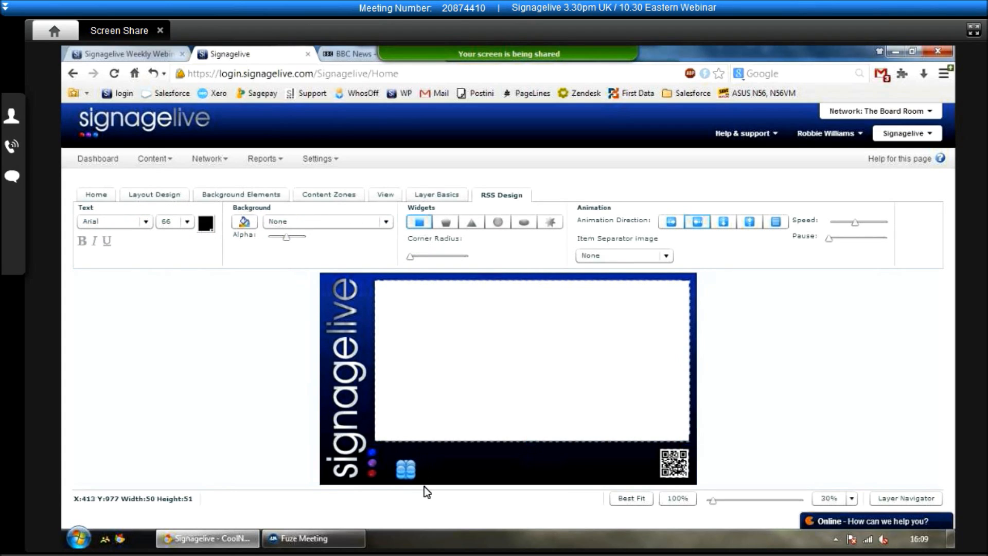
Add an RSS ticker zone across the bottom strip with icon57.png as item separator image.
{"action": "left_click", "coordinate": [406, 469]}
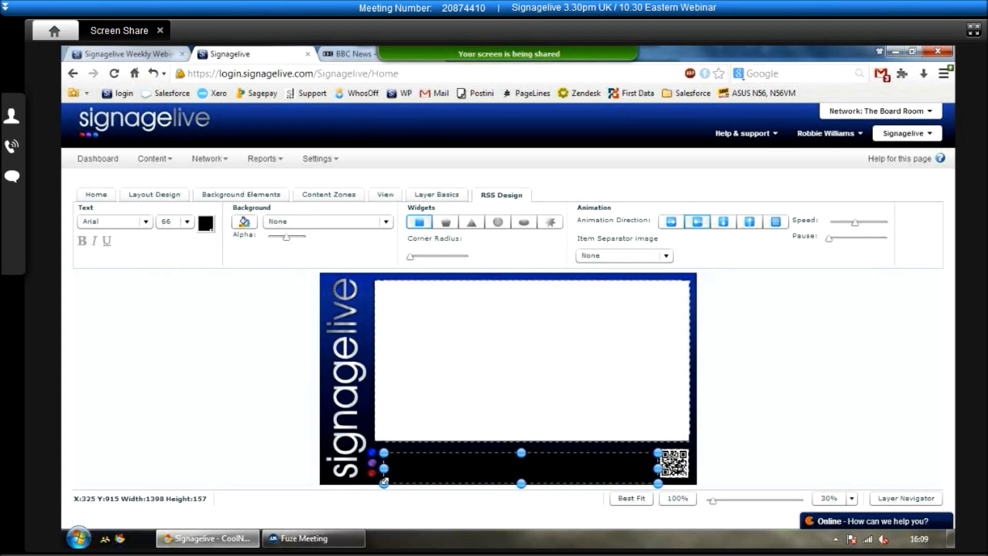
{"action": "left_click", "coordinate": [206, 223]}
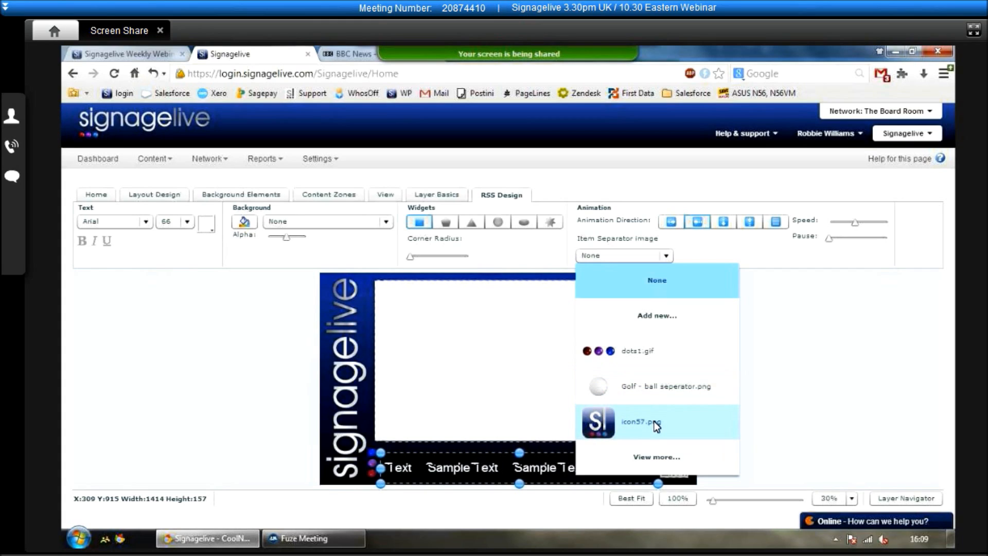
{"action": "left_click", "coordinate": [640, 422]}
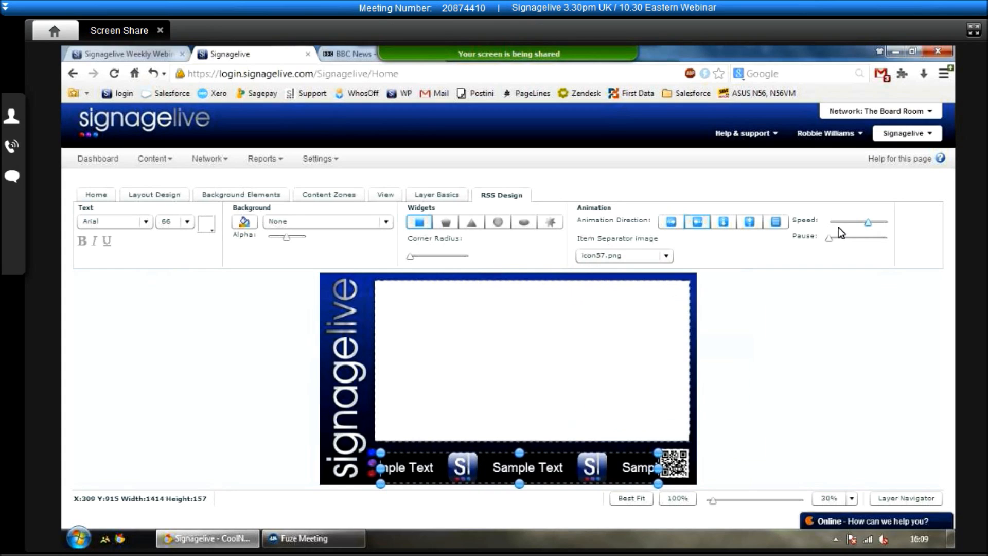
Adjust the ticker's animation speed and scrolling direction, then return to the zone options.
{"action": "left_click", "coordinate": [670, 221]}
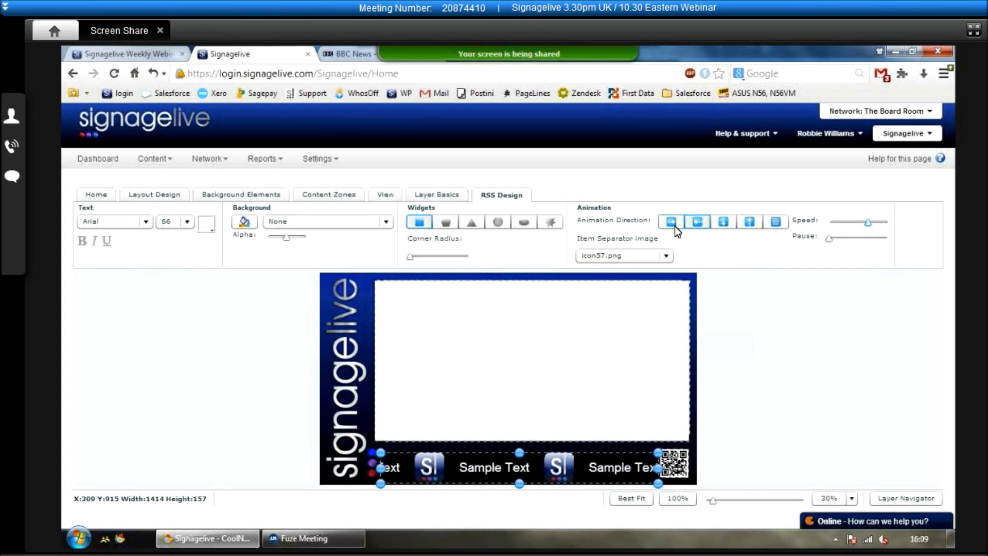
{"action": "left_click", "coordinate": [724, 221]}
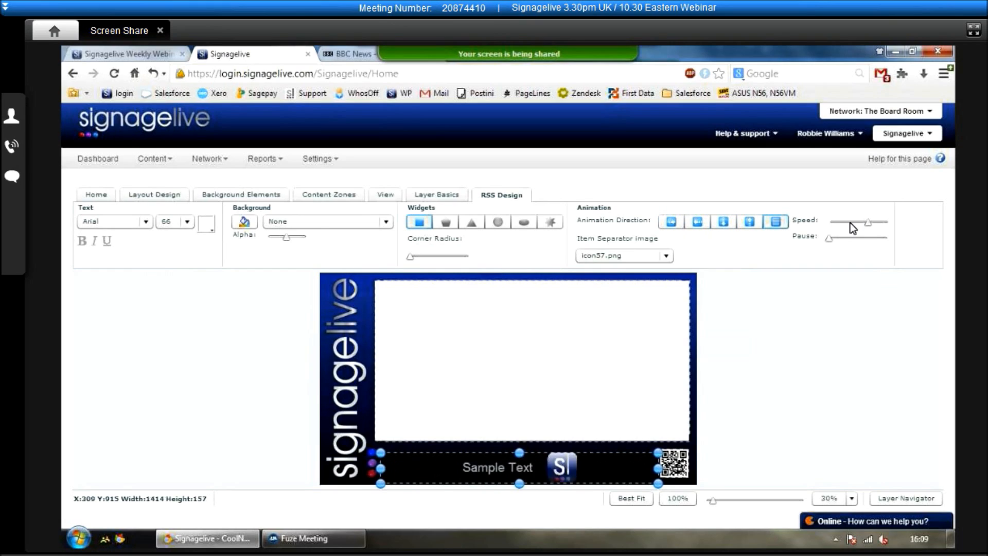
{"action": "left_click", "coordinate": [671, 221]}
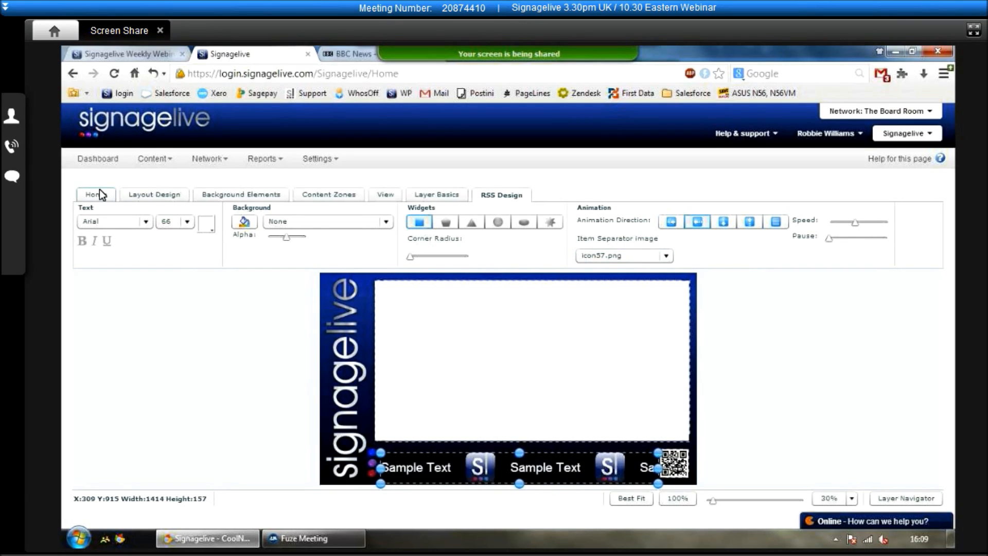
{"action": "left_click", "coordinate": [329, 195]}
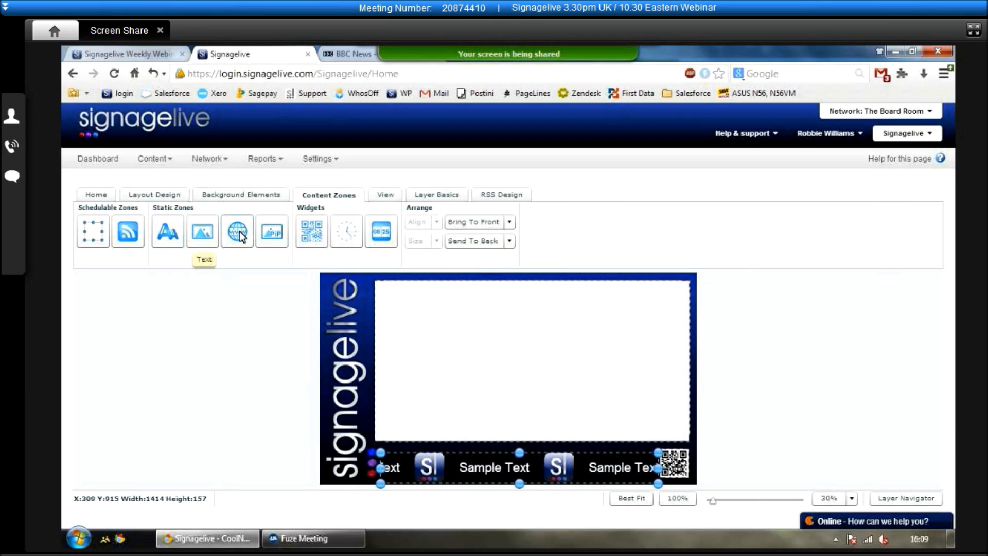
{"action": "mouse_move", "coordinate": [236, 231]}
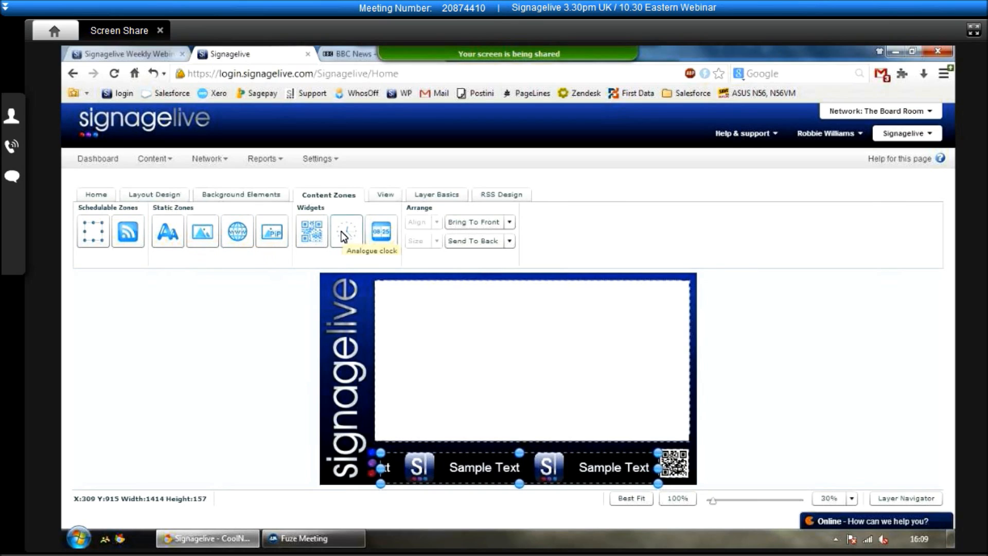
{"action": "mouse_move", "coordinate": [380, 232]}
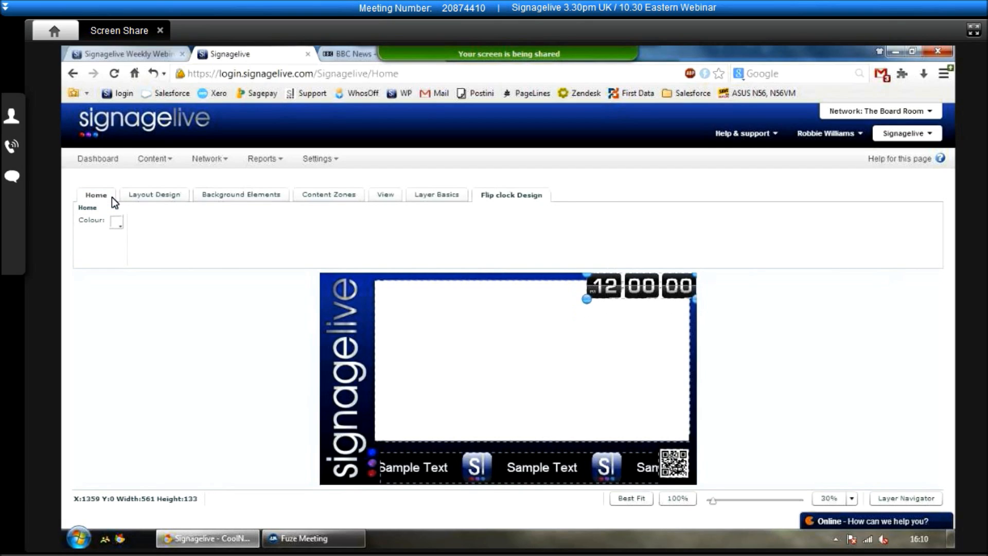
Save the layout with the flip clock from Home > Save and confirm in the Save Layout dialog.
{"action": "left_click", "coordinate": [94, 194]}
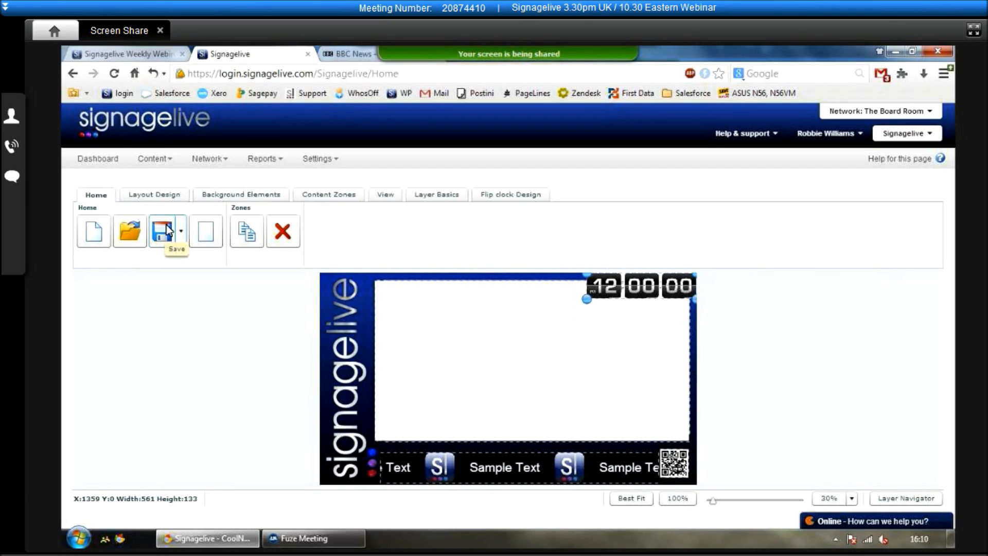
{"action": "left_click", "coordinate": [162, 231]}
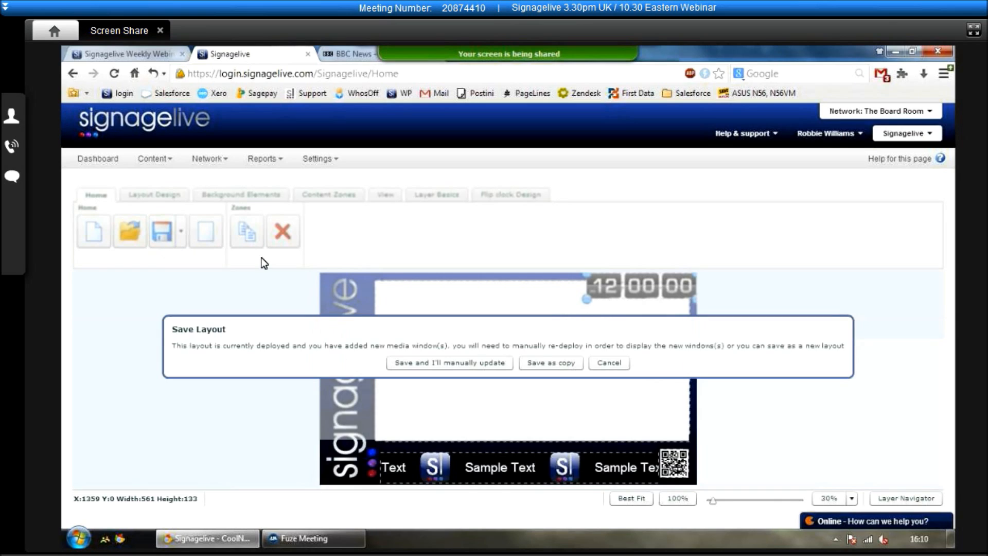
{"action": "left_click", "coordinate": [609, 362]}
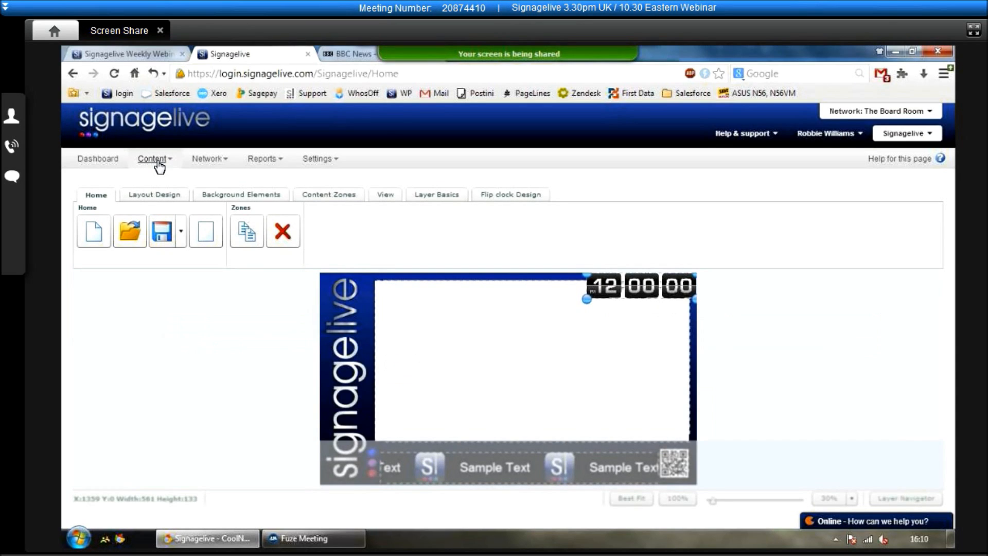
Go to Content > Deployments > Schedules/Interrupts to reach the deployment schedules page.
{"action": "left_click", "coordinate": [154, 158]}
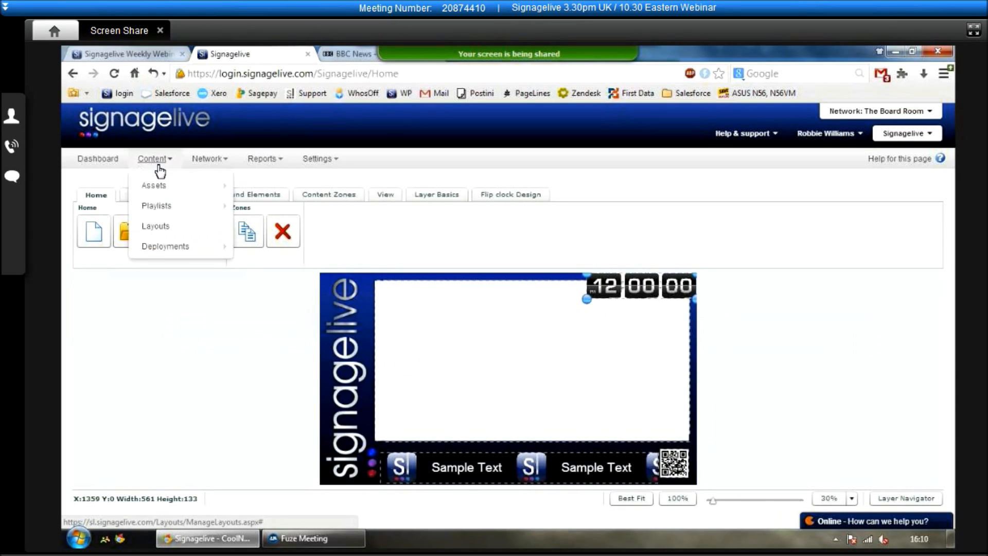
{"action": "mouse_move", "coordinate": [164, 246]}
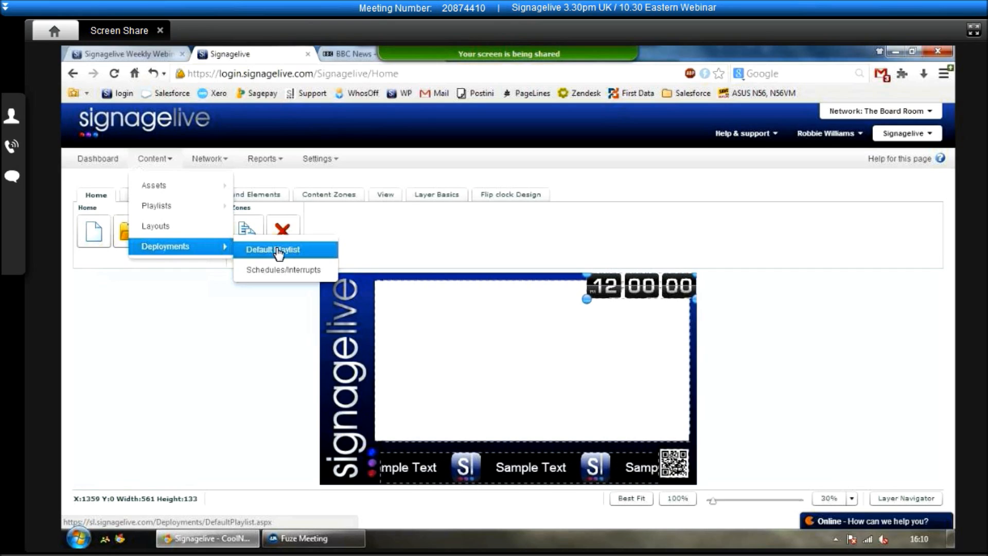
{"action": "mouse_move", "coordinate": [285, 270]}
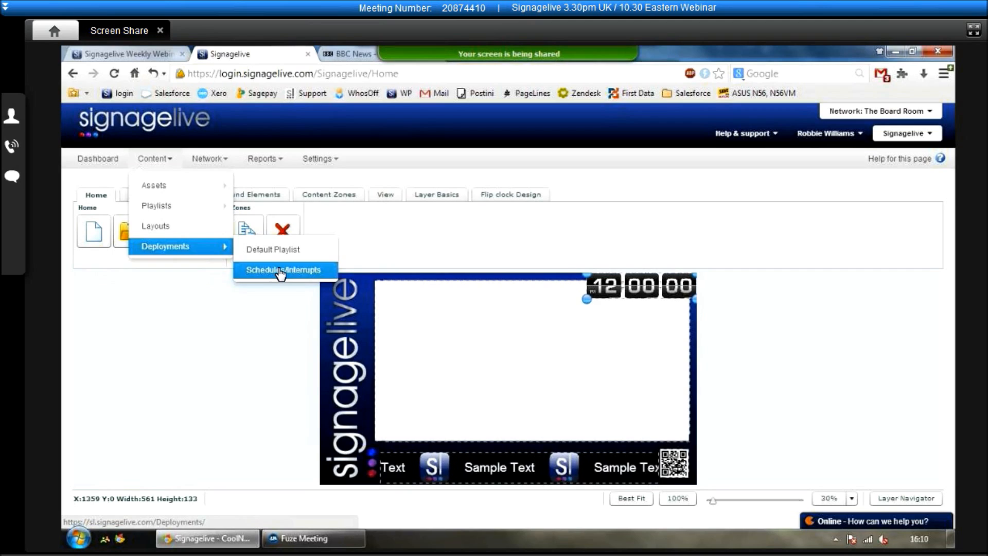
{"action": "left_click", "coordinate": [284, 269]}
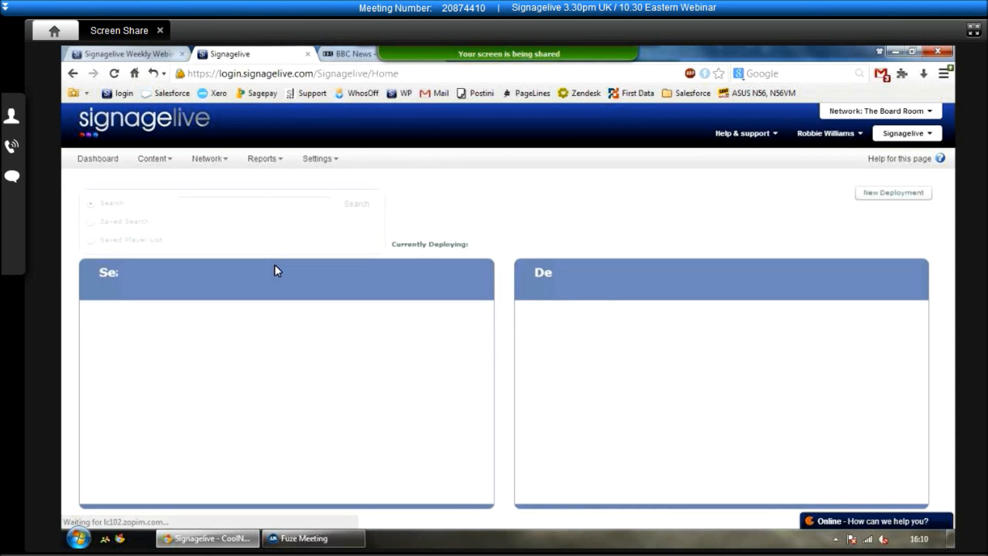
Create a new deployment starting Now and ending on the specific date 31 December 2013.
{"action": "left_click", "coordinate": [892, 192]}
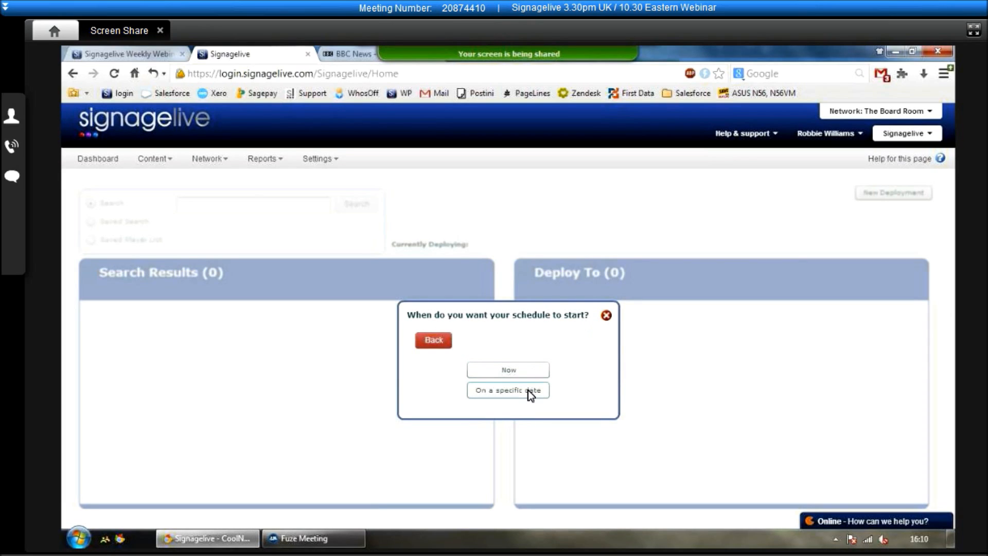
{"action": "left_click", "coordinate": [507, 390]}
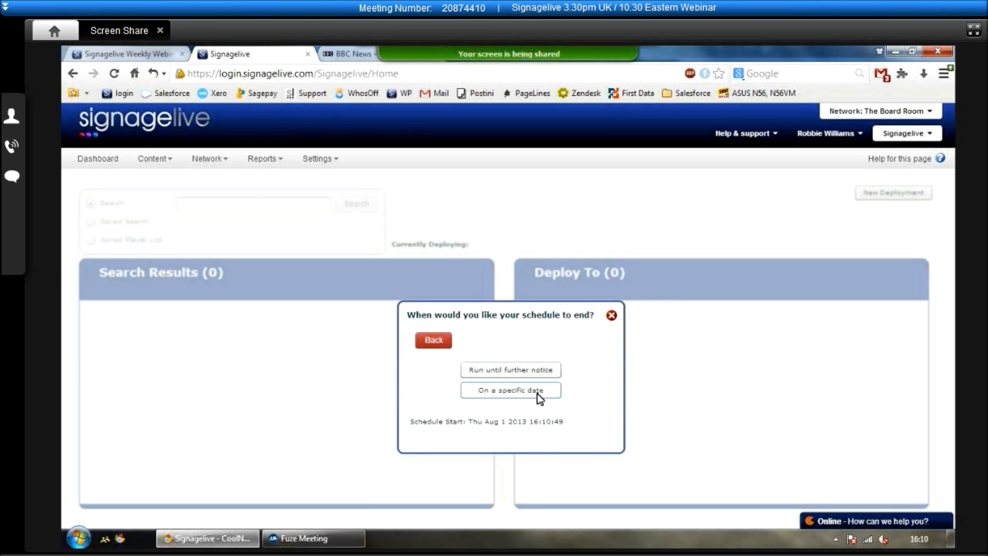
{"action": "left_click", "coordinate": [510, 390]}
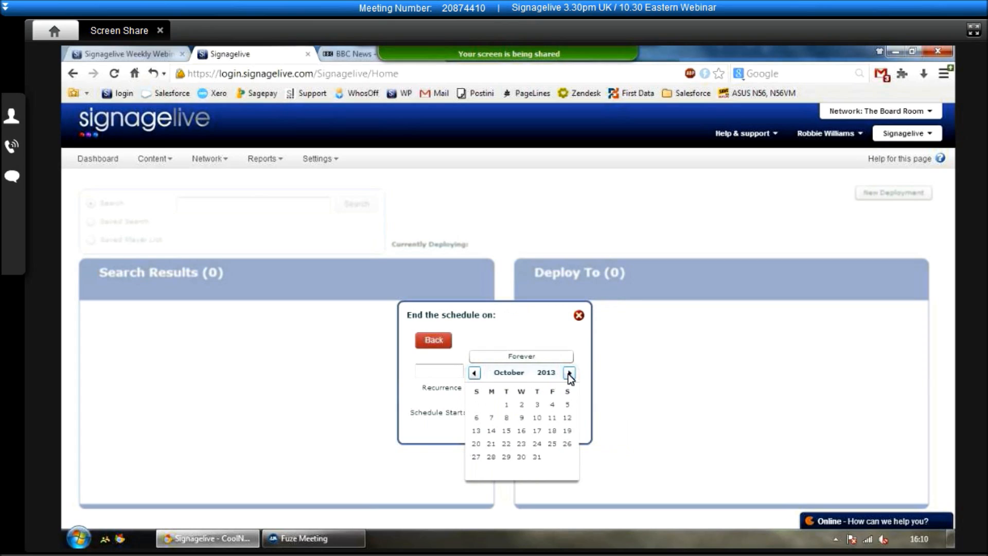
{"action": "left_click", "coordinate": [568, 373]}
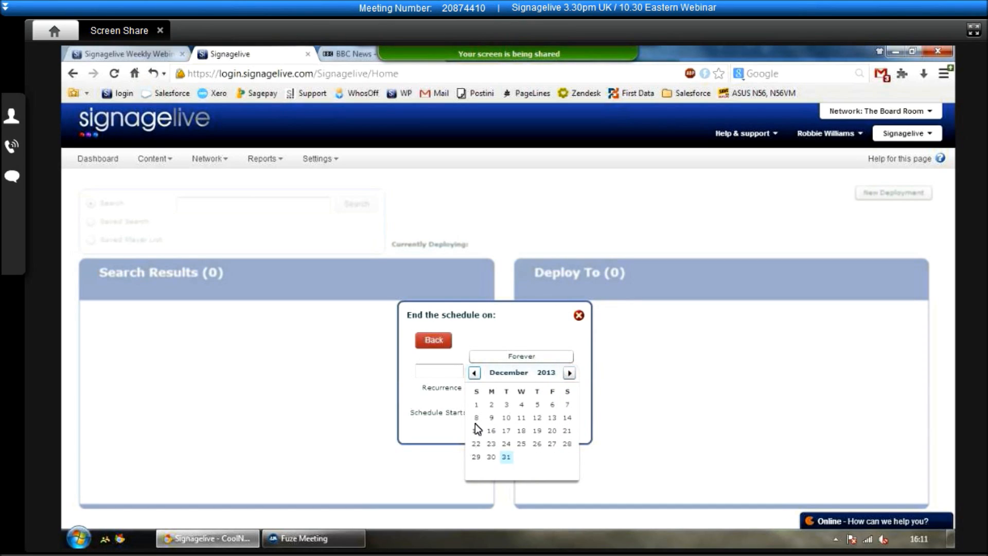
{"action": "left_click", "coordinate": [505, 456]}
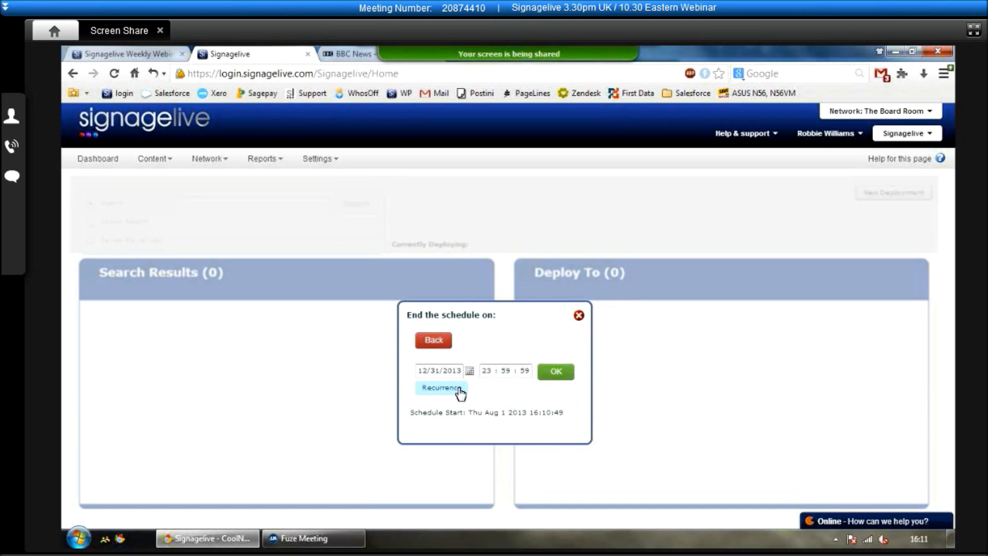
Set a weekday recurrence starting 15:00:00 and confirm the 12/31/2013 23:59:59 end date.
{"action": "left_click", "coordinate": [442, 387]}
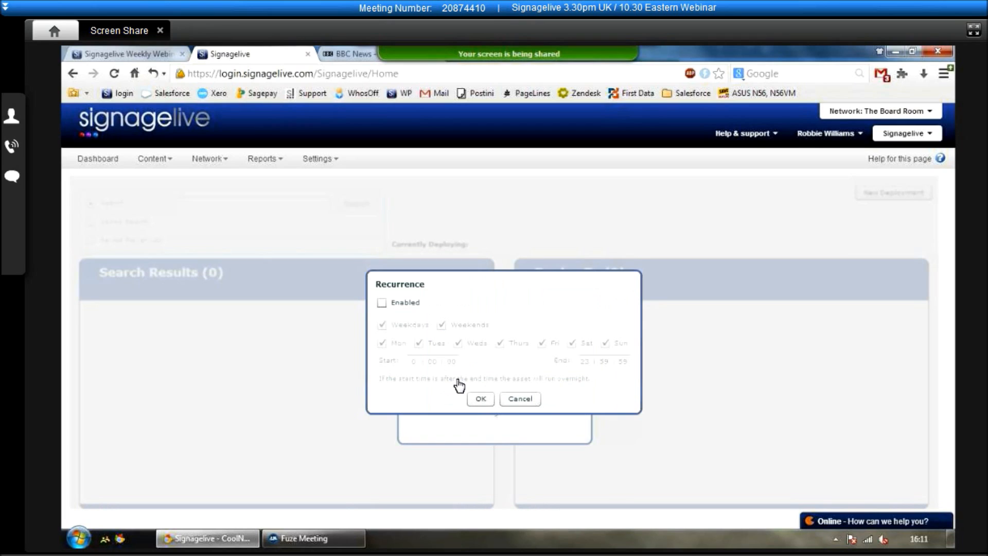
{"action": "left_click", "coordinate": [381, 302]}
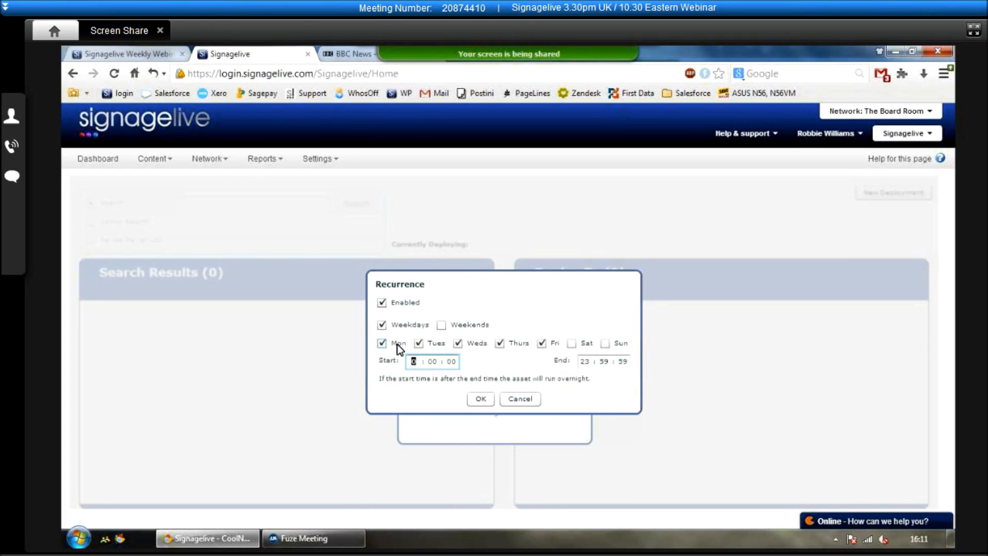
{"action": "type", "text": "15"}
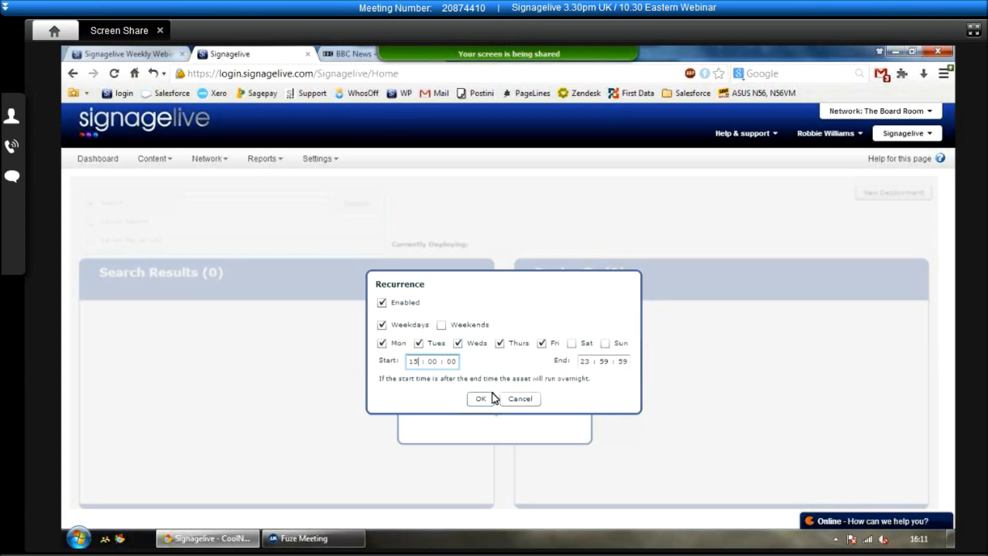
{"action": "left_click", "coordinate": [480, 399]}
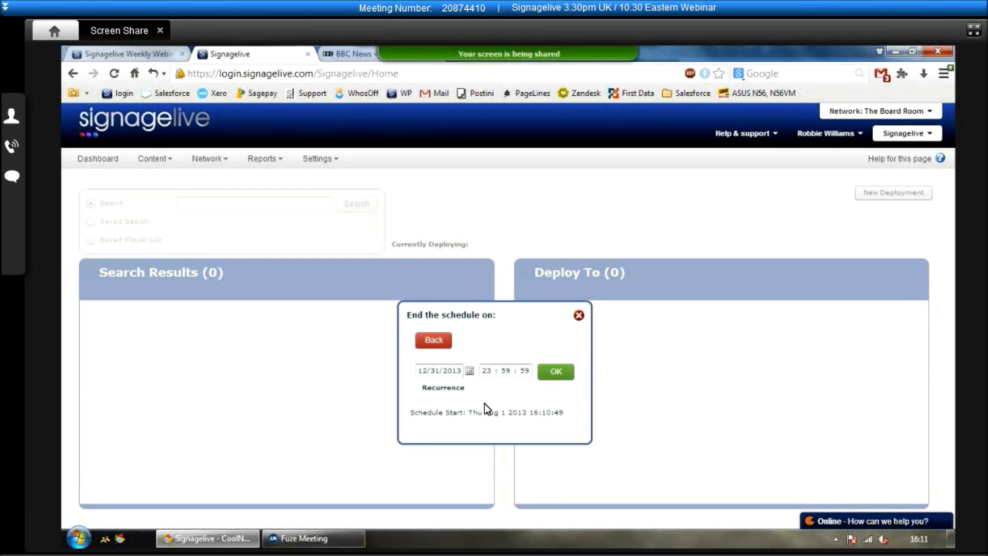
{"action": "mouse_move", "coordinate": [554, 377]}
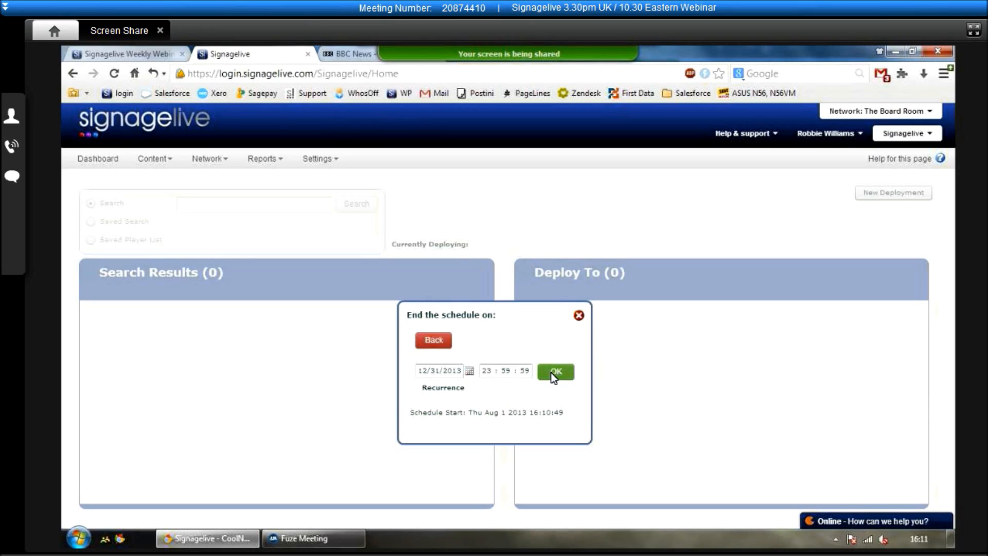
{"action": "left_click", "coordinate": [554, 370]}
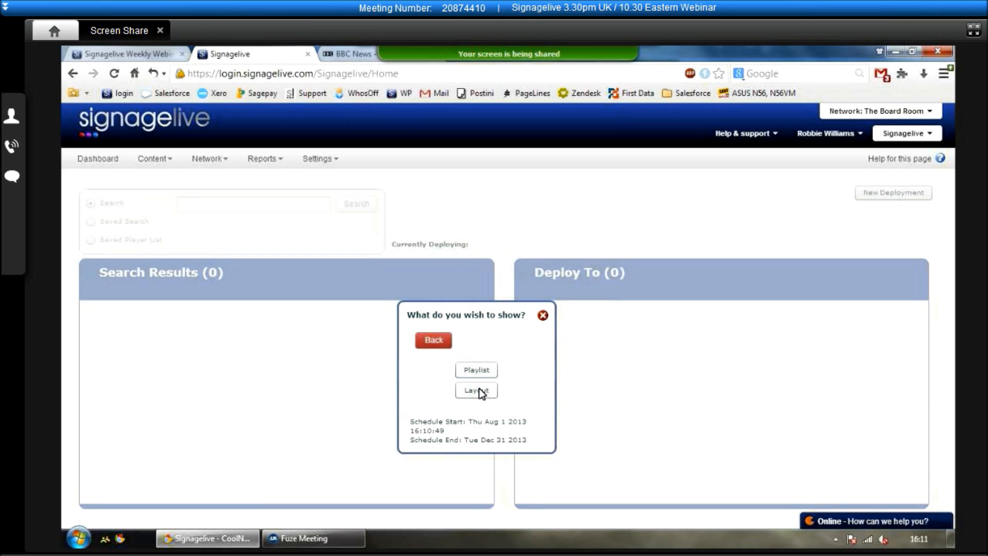
Choose a layout, list the All smart folder and page to the last page to find Signagelive Layout 1.
{"action": "left_click", "coordinate": [476, 390]}
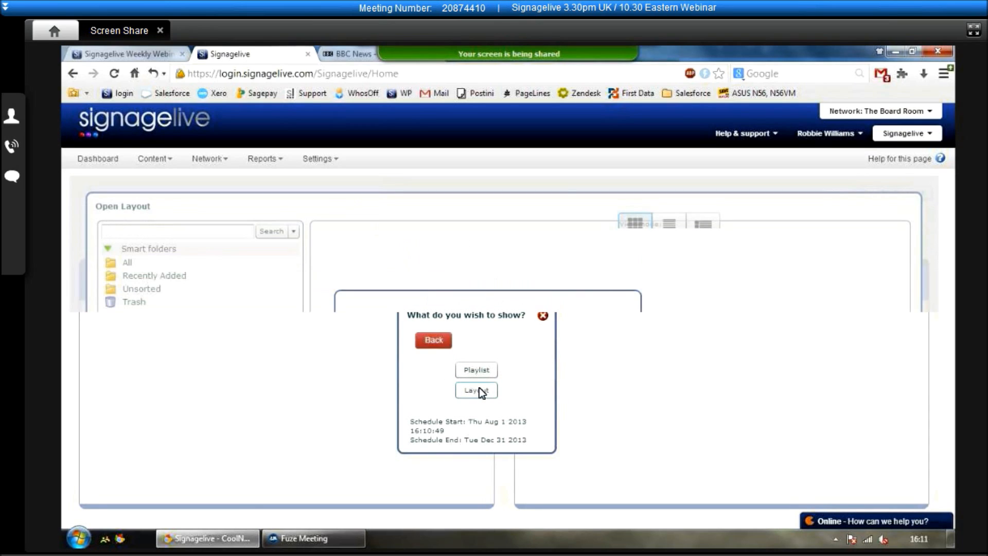
{"action": "left_click", "coordinate": [476, 390]}
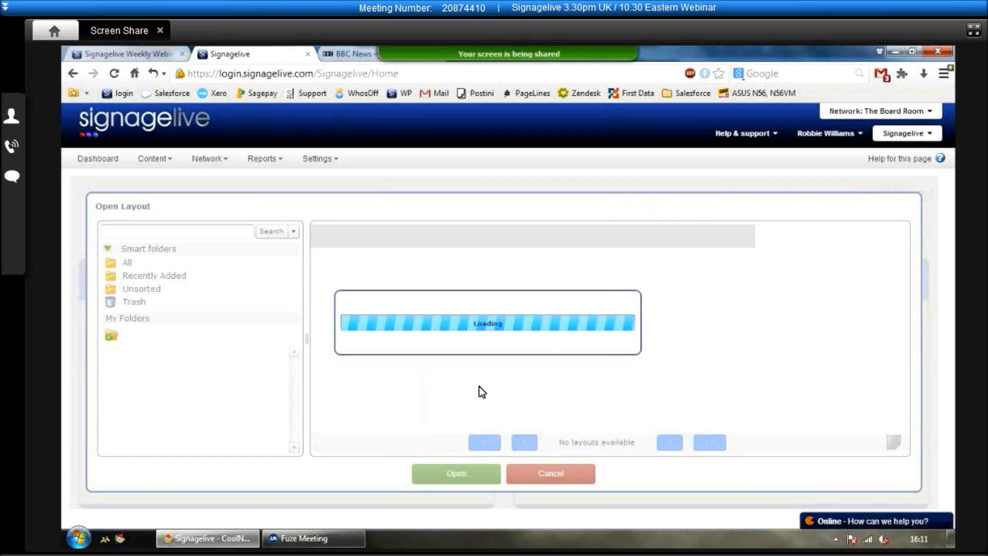
{"action": "left_click", "coordinate": [127, 263]}
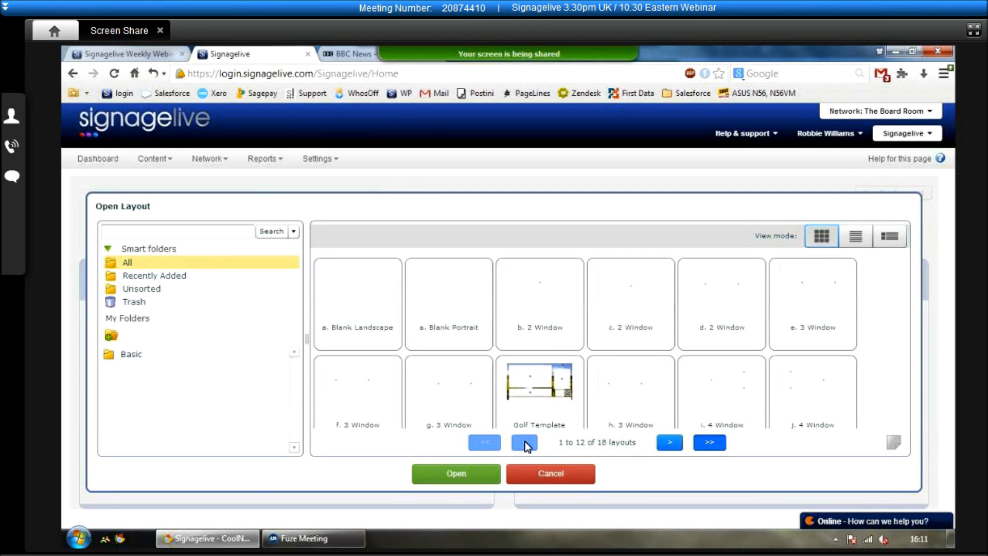
{"action": "left_click", "coordinate": [524, 442]}
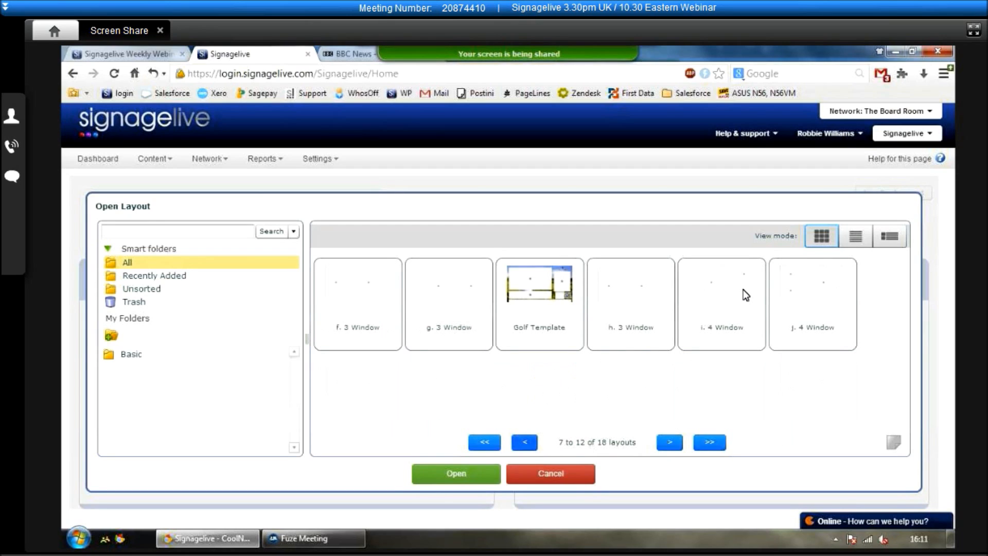
{"action": "left_click", "coordinate": [720, 285]}
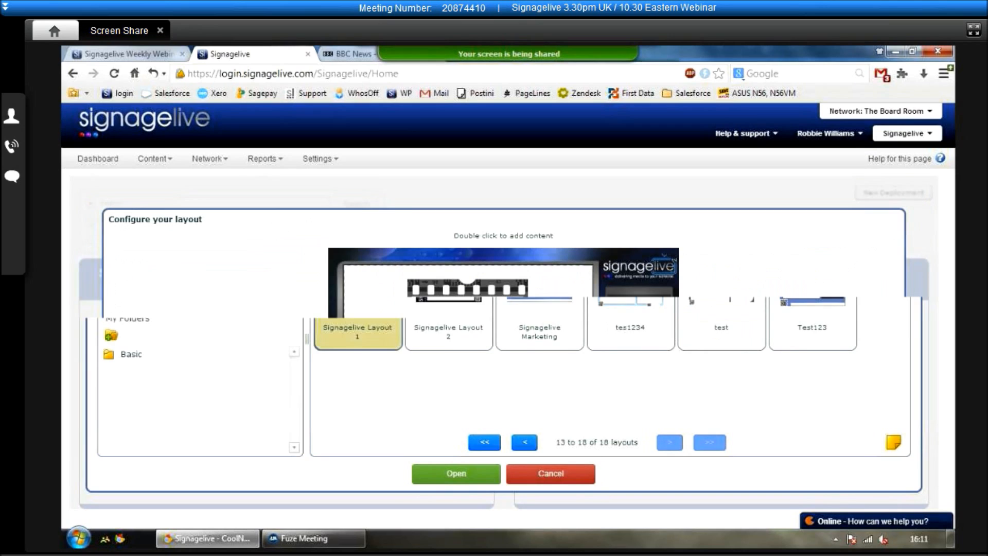
Confirm Signagelive Layout 1 as the scheduled content and mark scheduling complete.
{"action": "left_click", "coordinate": [456, 474]}
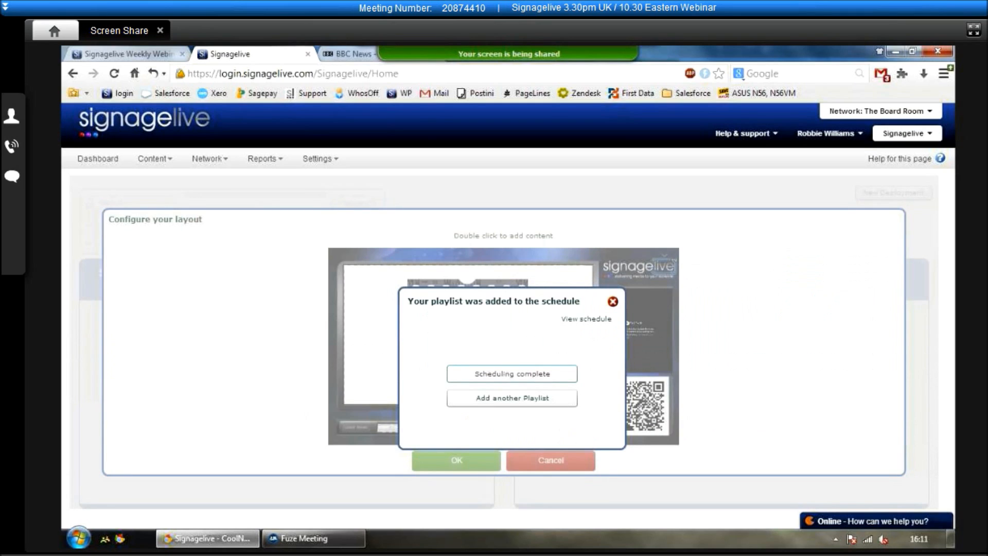
{"action": "left_click", "coordinate": [611, 302]}
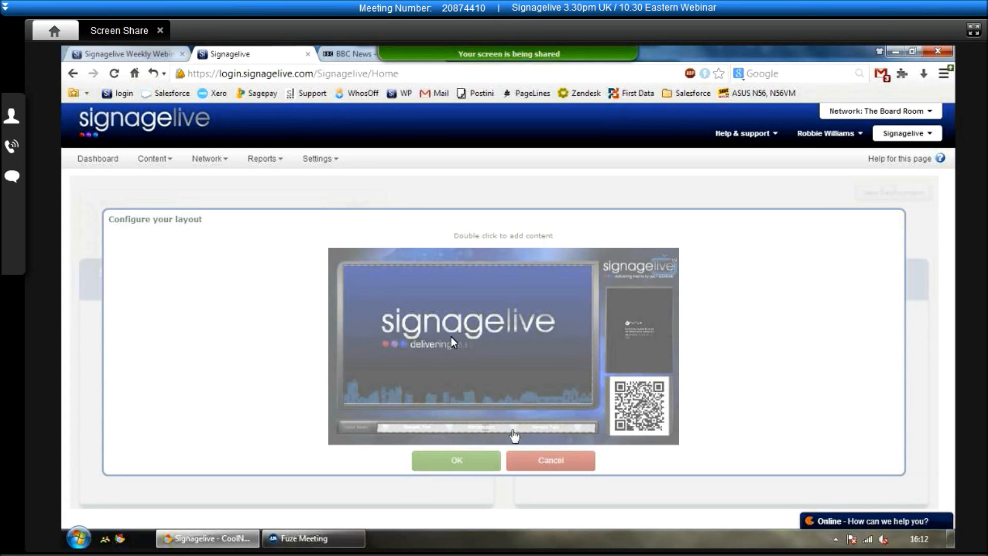
{"action": "double_click", "coordinate": [465, 331]}
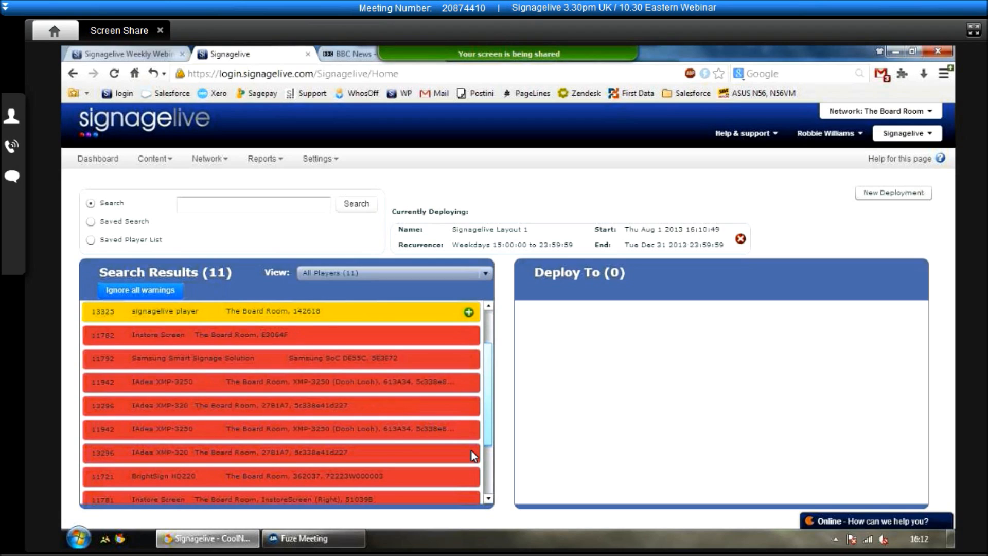
Add players 11787 and 13324 to the Deploy To list and dismiss the player information.
{"action": "scroll", "scroll_direction": "down", "scroll_amount": 3}
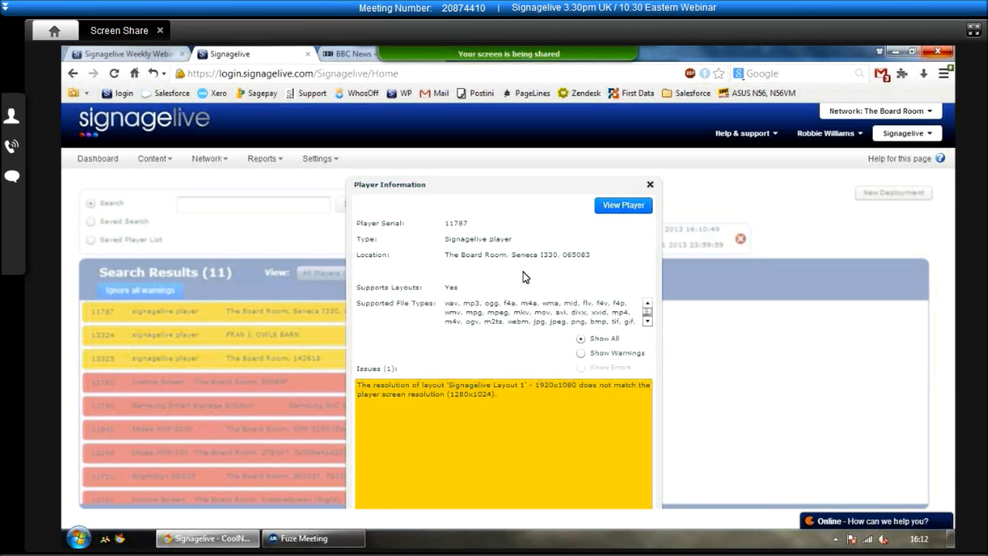
{"action": "left_click", "coordinate": [650, 184]}
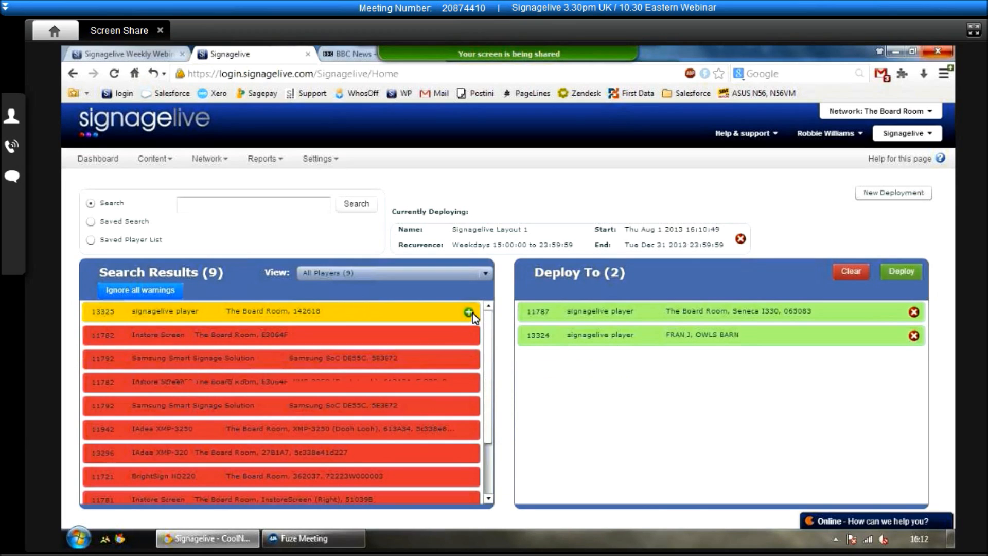
Add player 13325 to the targets and deploy the schedule to the three players.
{"action": "left_click", "coordinate": [468, 310]}
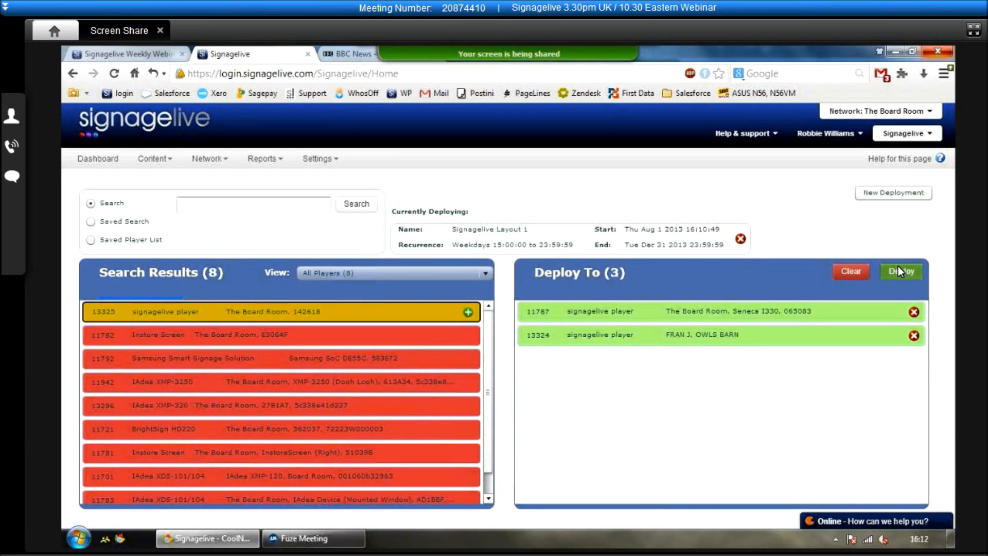
{"action": "left_click", "coordinate": [467, 311]}
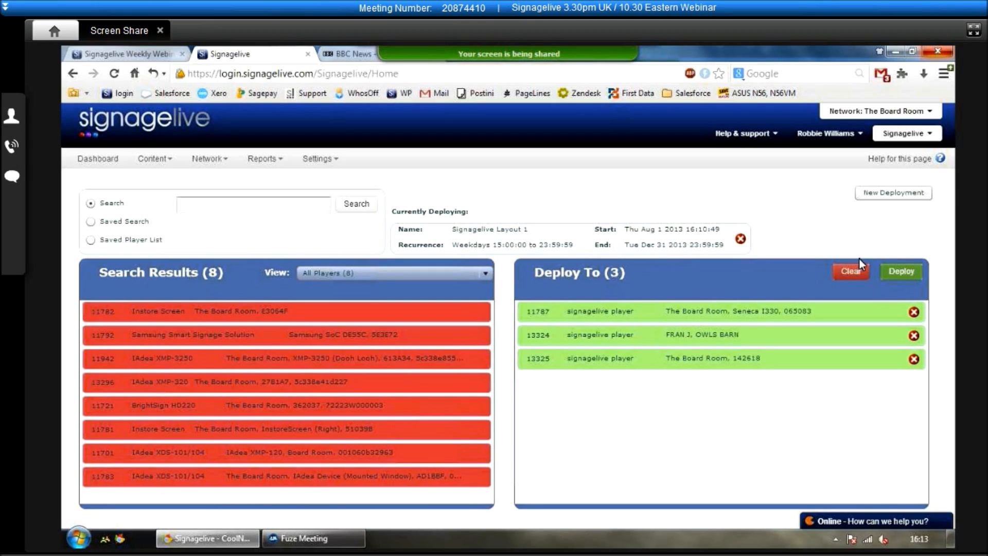
{"action": "mouse_move", "coordinate": [808, 260]}
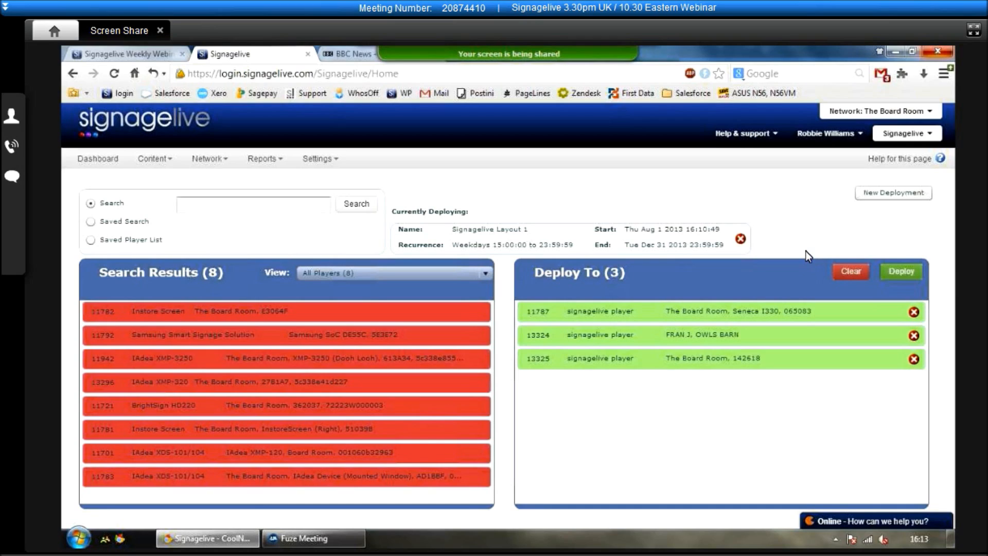
{"action": "mouse_move", "coordinate": [698, 135]}
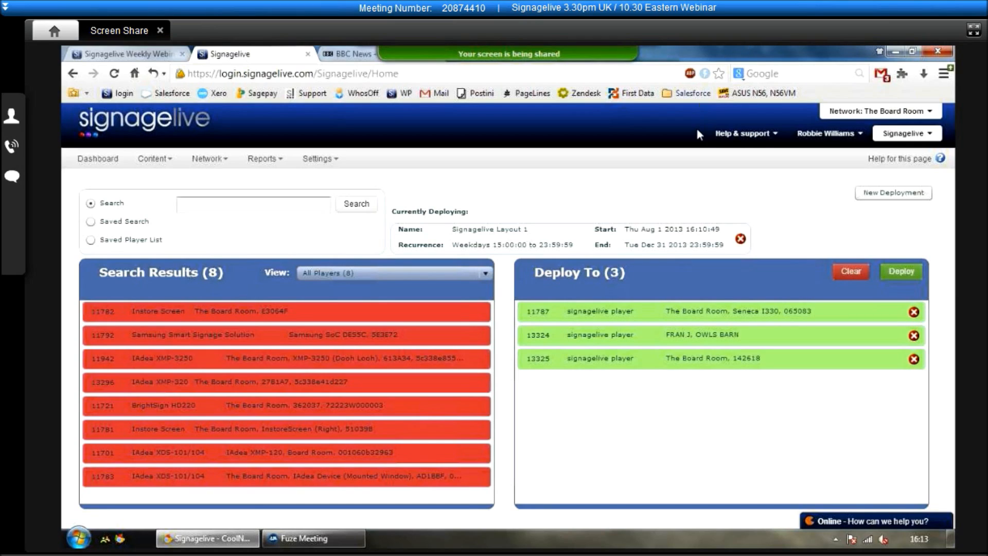
{"action": "mouse_move", "coordinate": [682, 128]}
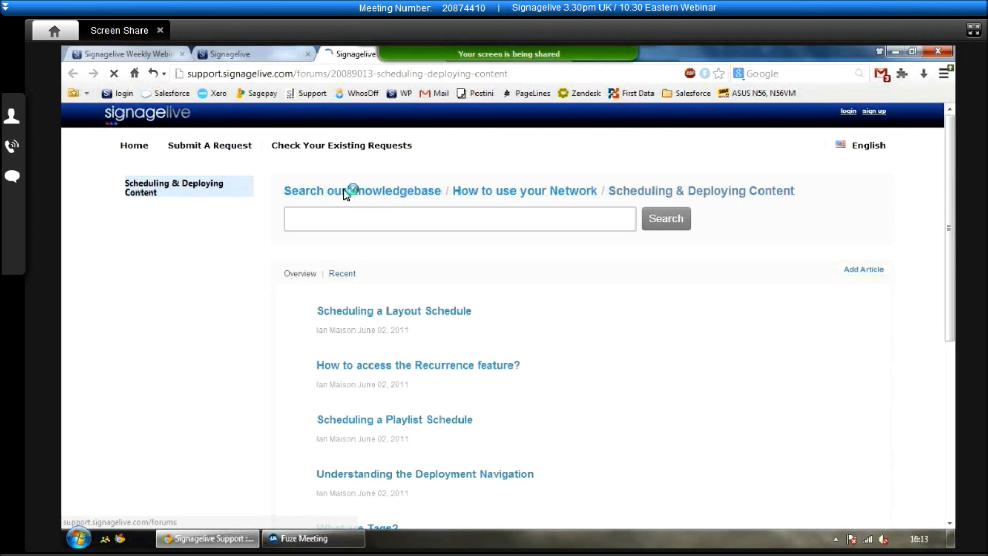
{"action": "left_click", "coordinate": [394, 309]}
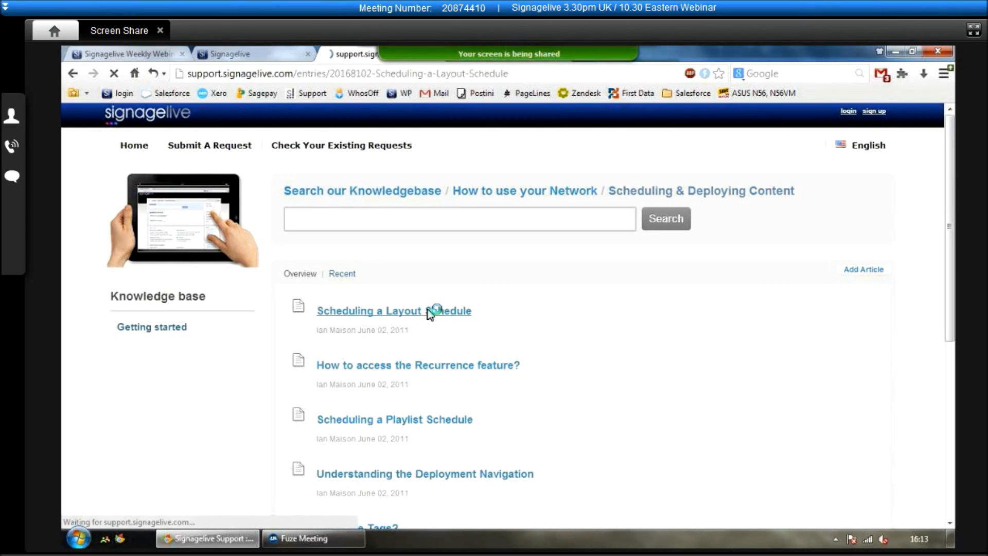
{"action": "left_click", "coordinate": [393, 310]}
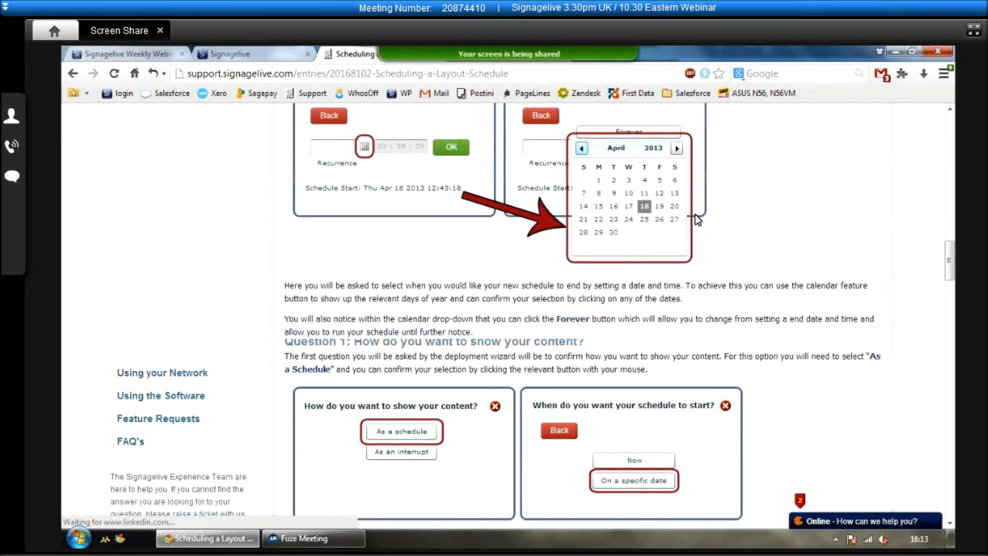
{"action": "scroll", "scroll_direction": "down", "scroll_amount": 3}
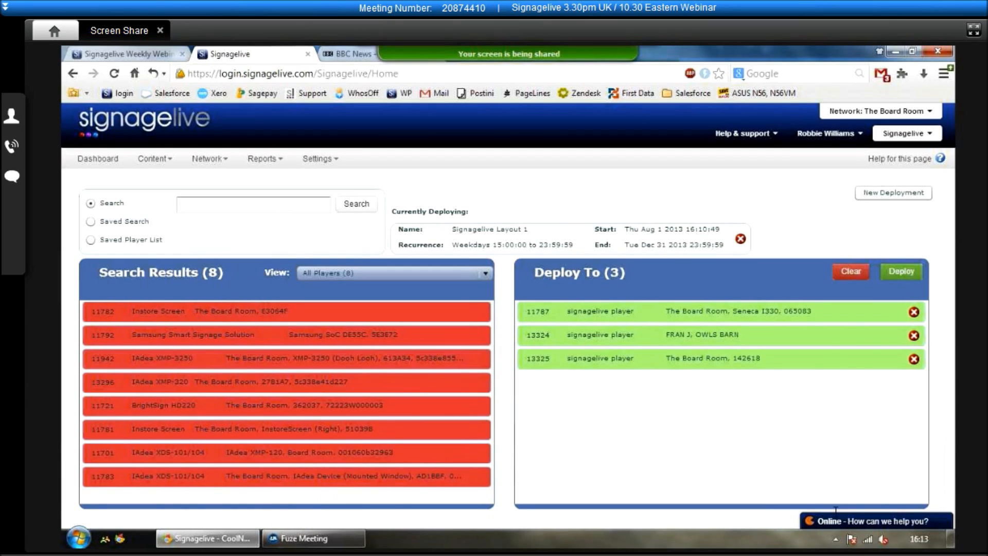
{"action": "left_click", "coordinate": [875, 521]}
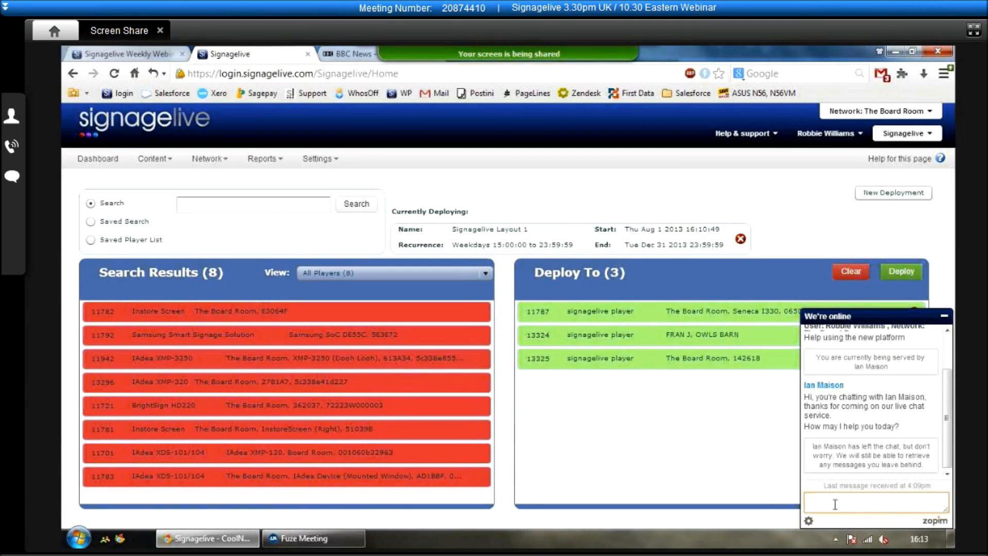
{"action": "mouse_move", "coordinate": [890, 385]}
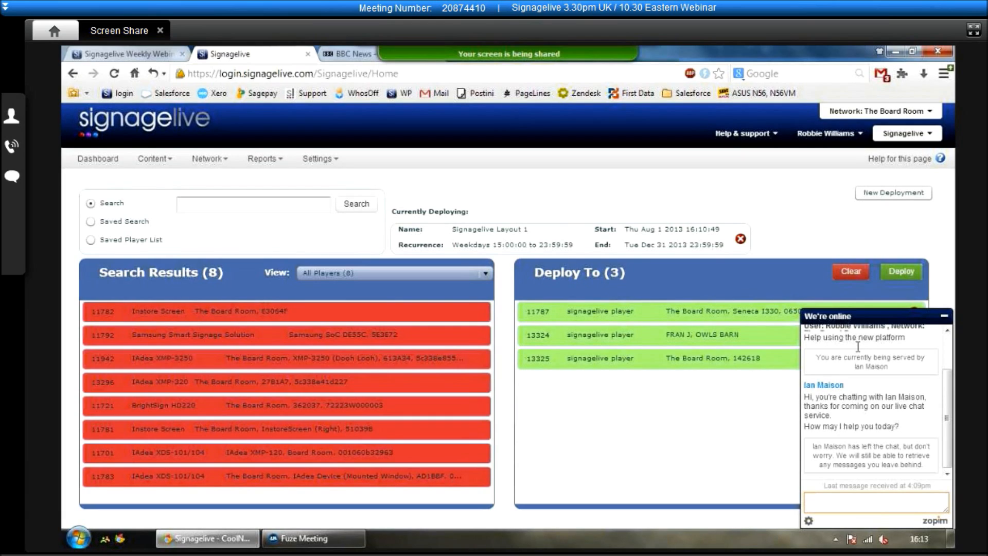
{"action": "left_click", "coordinate": [943, 316]}
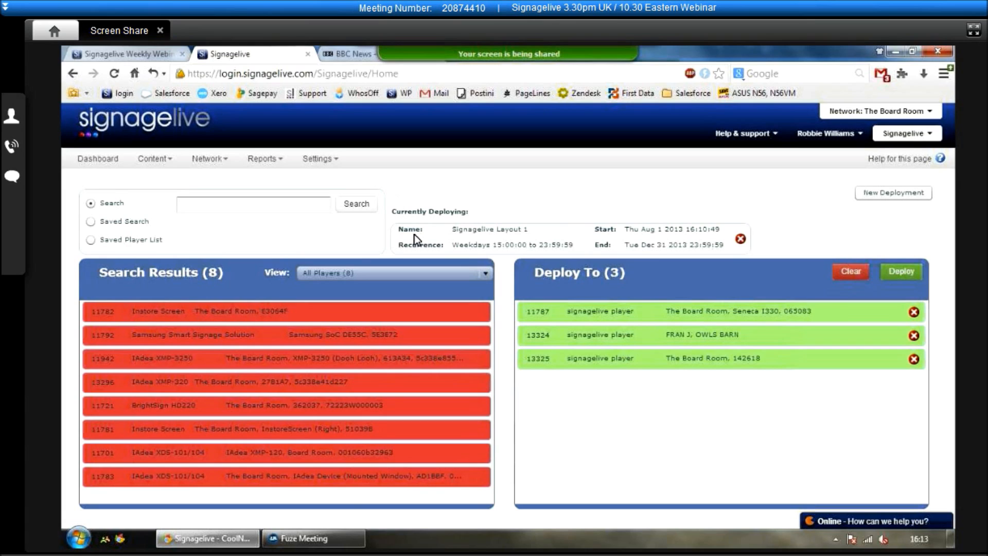
{"action": "left_click", "coordinate": [309, 538]}
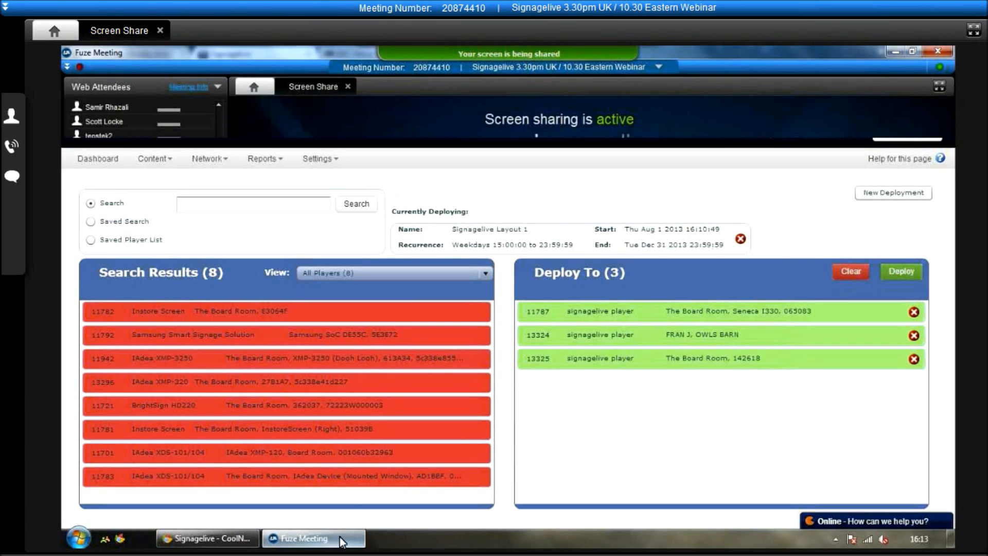
{"action": "left_click", "coordinate": [312, 538]}
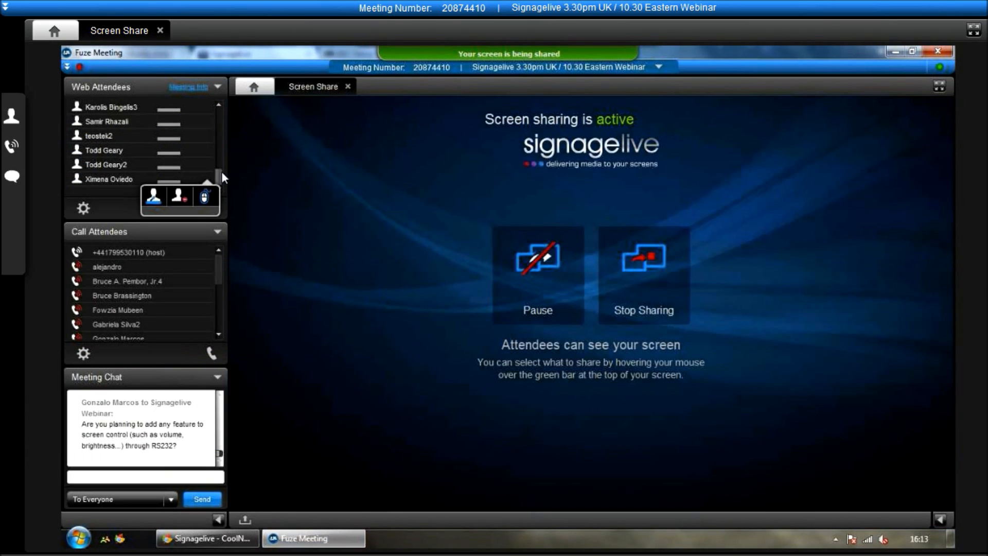